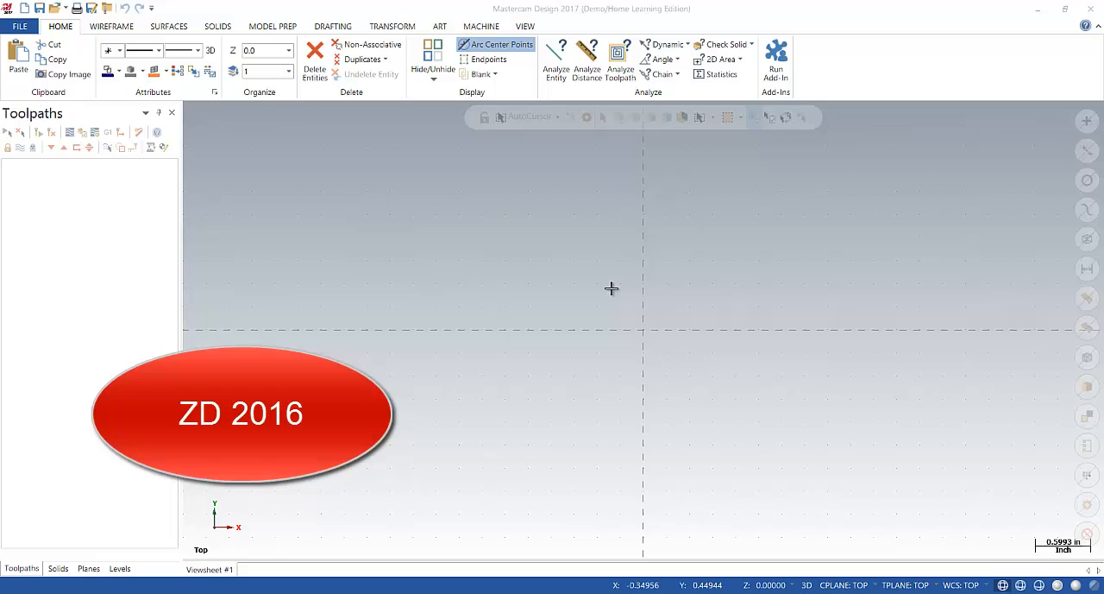
pyautogui.moveTo(403, 195)
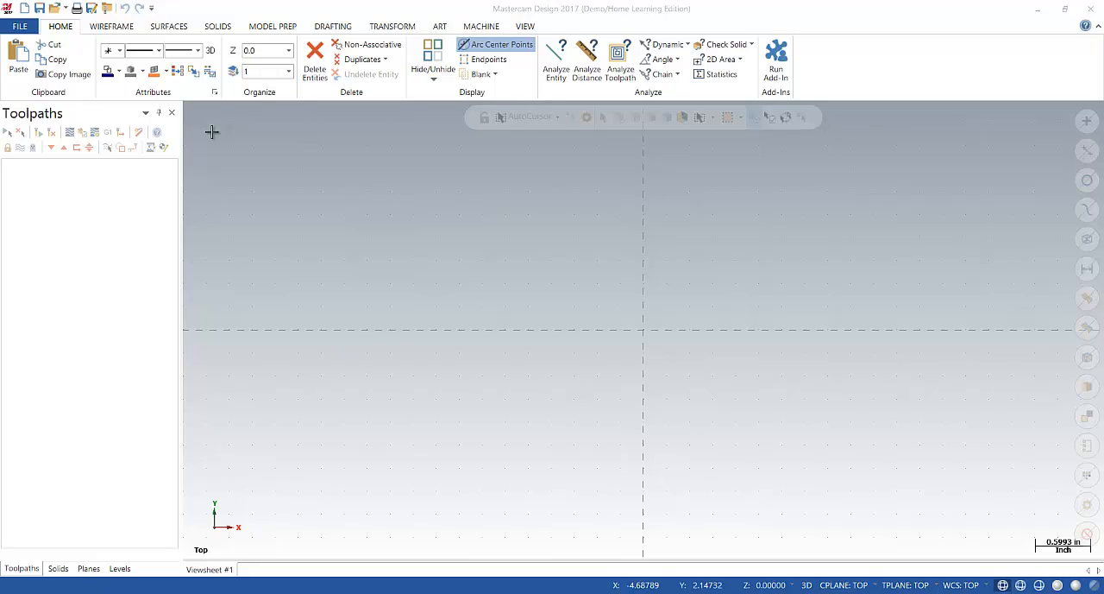
pyautogui.moveTo(215, 131)
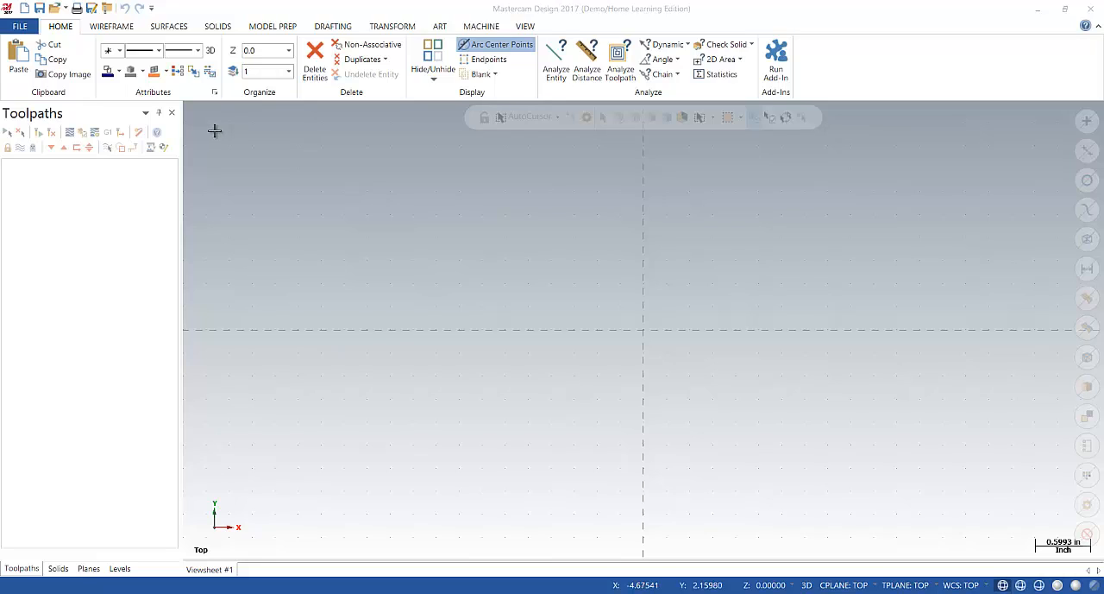
pyautogui.moveTo(225, 128)
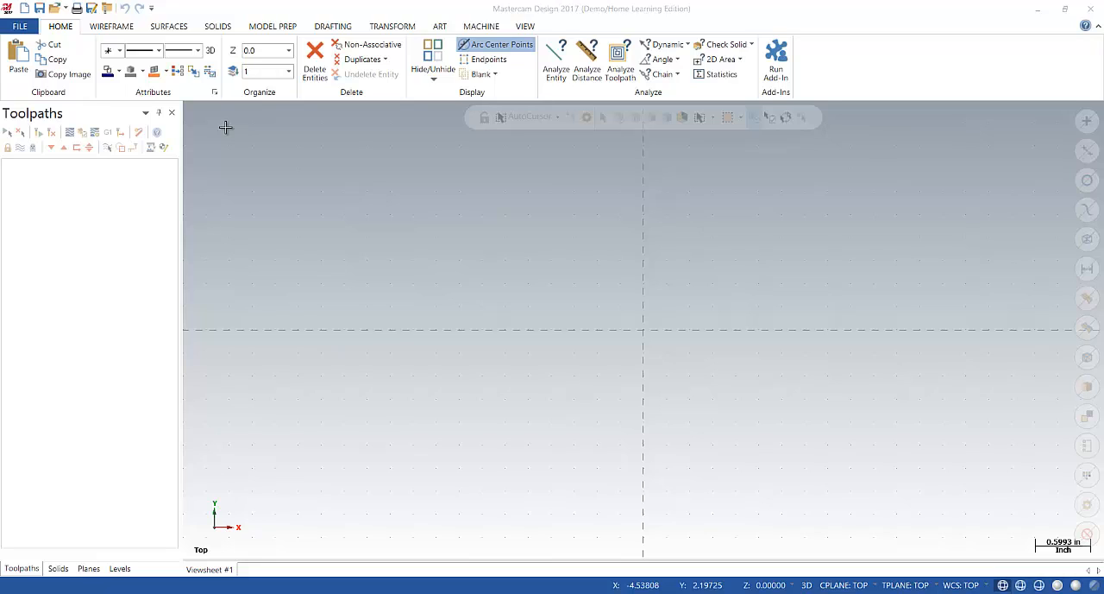
pyautogui.moveTo(271, 153)
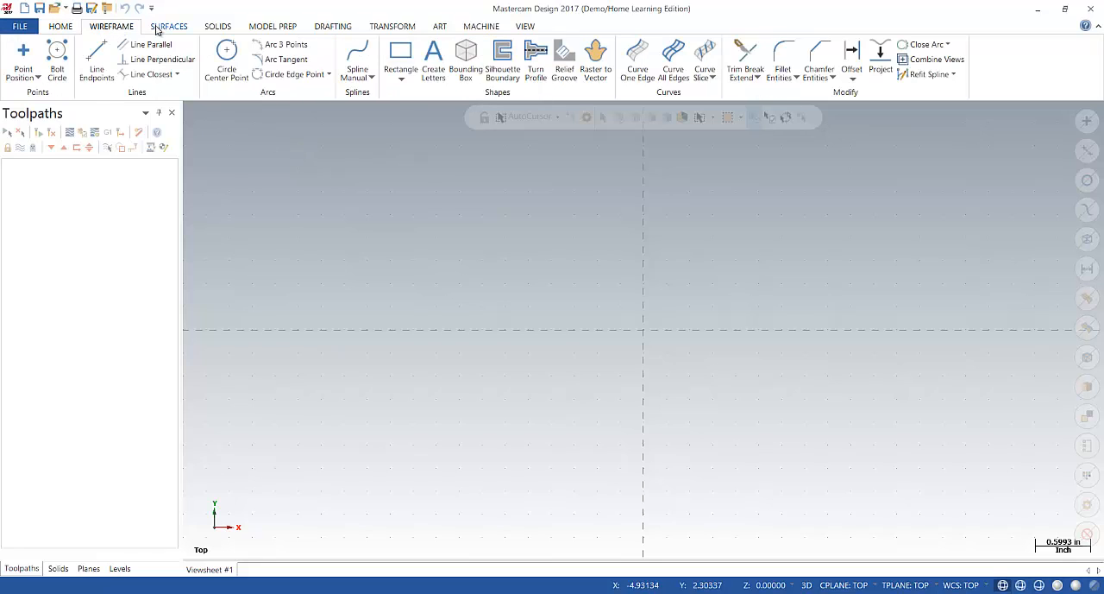
# Open the File backstage Info page showing the unsaved part's properties.
pyautogui.click(60, 26)
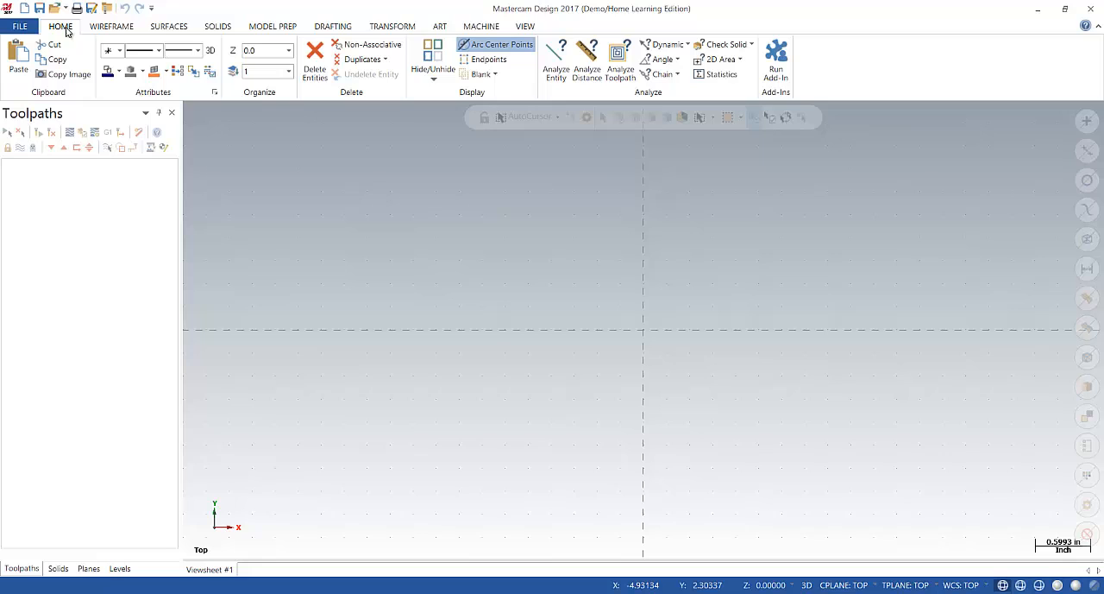
pyautogui.moveTo(69, 33)
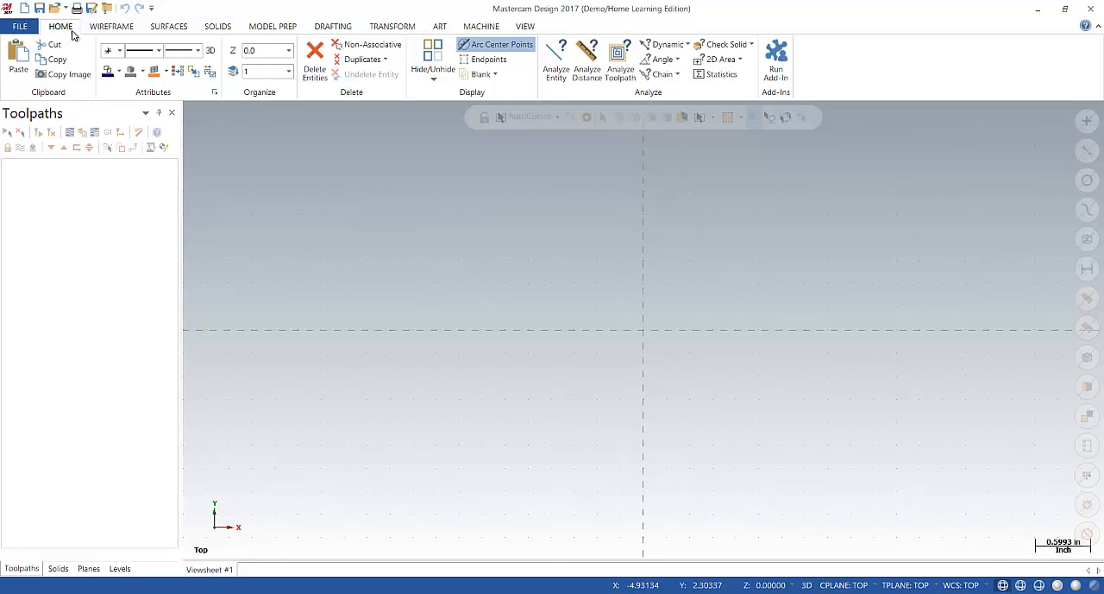
pyautogui.click(19, 26)
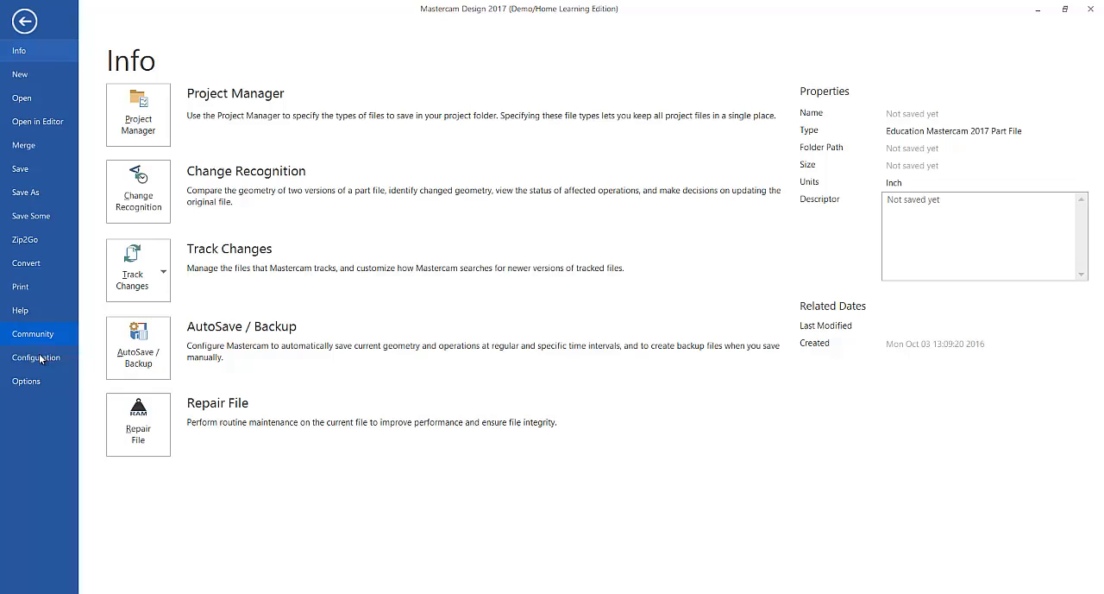
pyautogui.moveTo(26, 381)
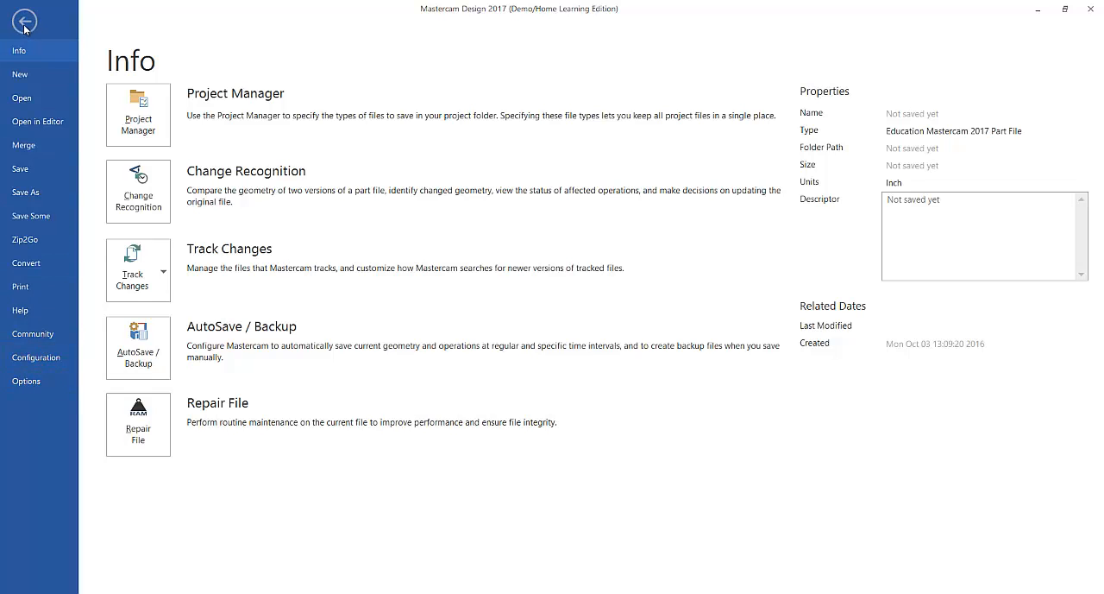
# Leave the backstage and browse the Wireframe, Surfaces, Solids and Model Prep tool sets.
pyautogui.click(24, 20)
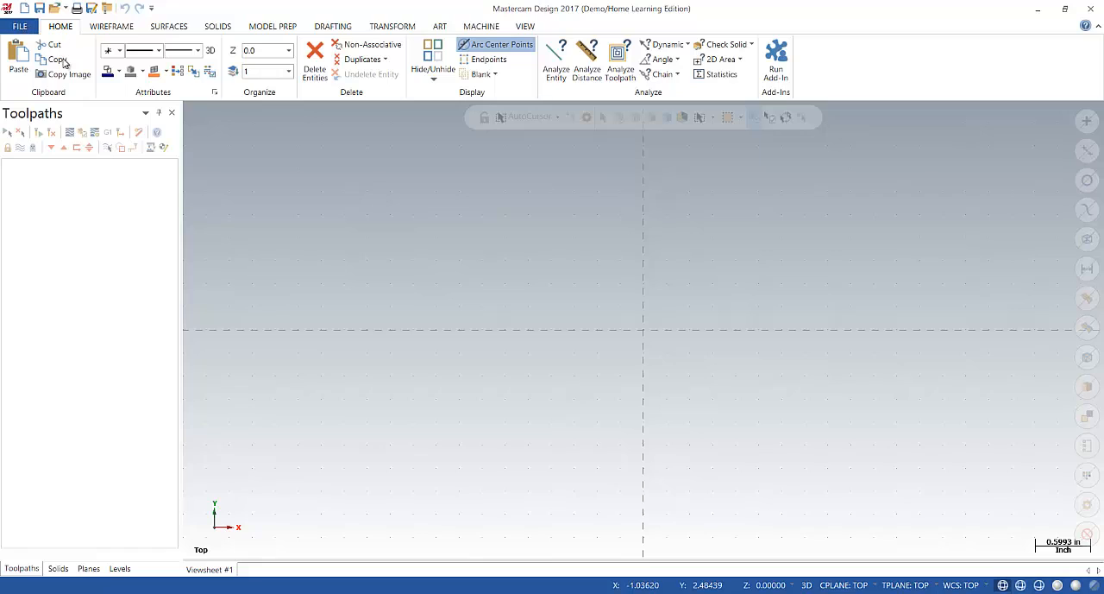
pyautogui.moveTo(371, 44)
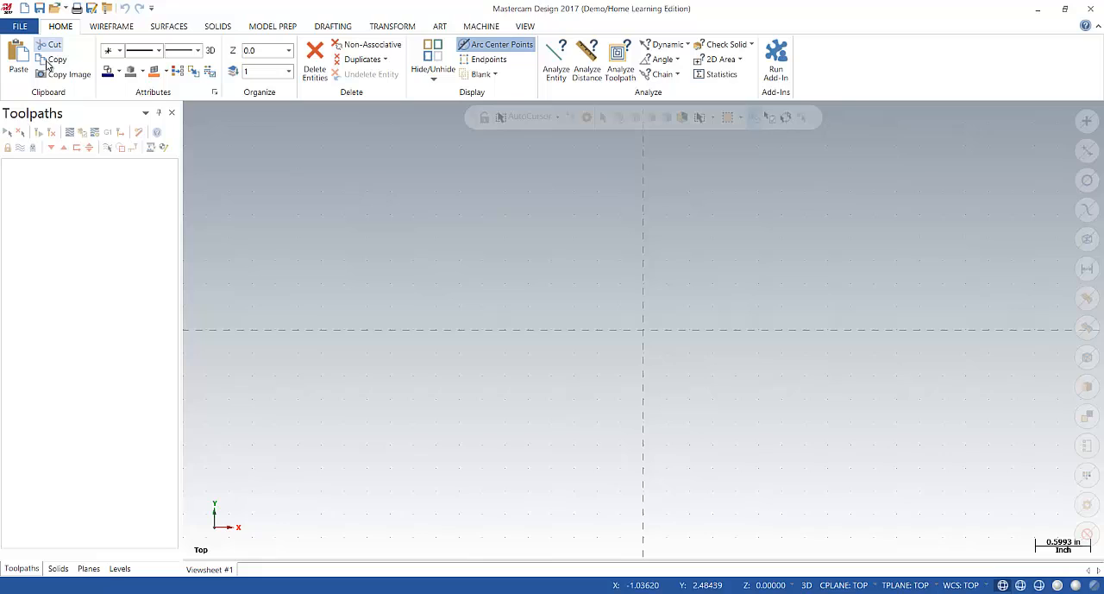
pyautogui.moveTo(158, 82)
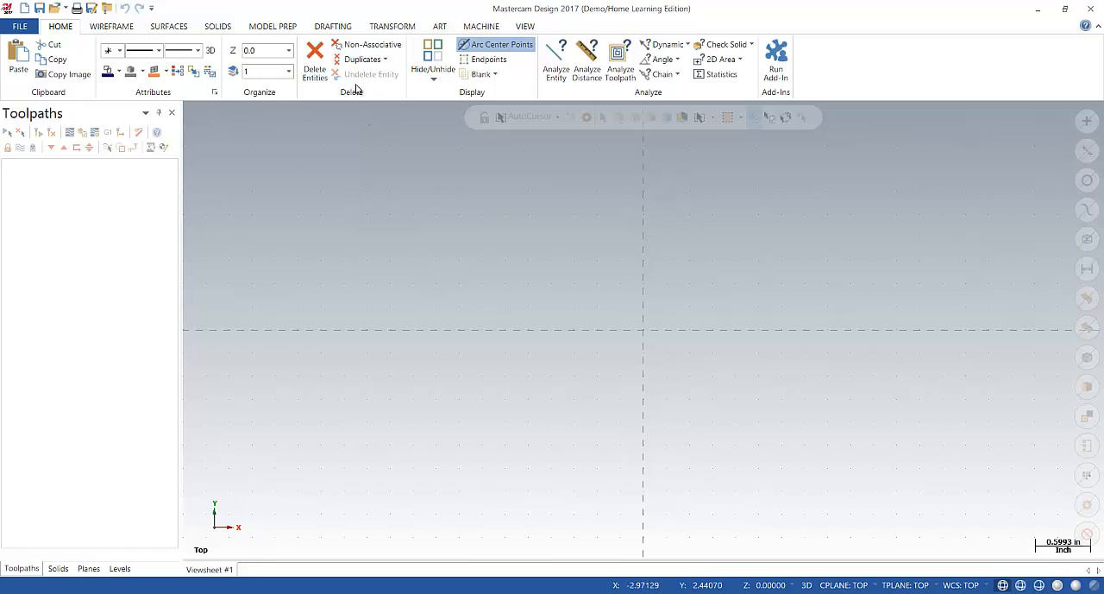
pyautogui.moveTo(663, 59)
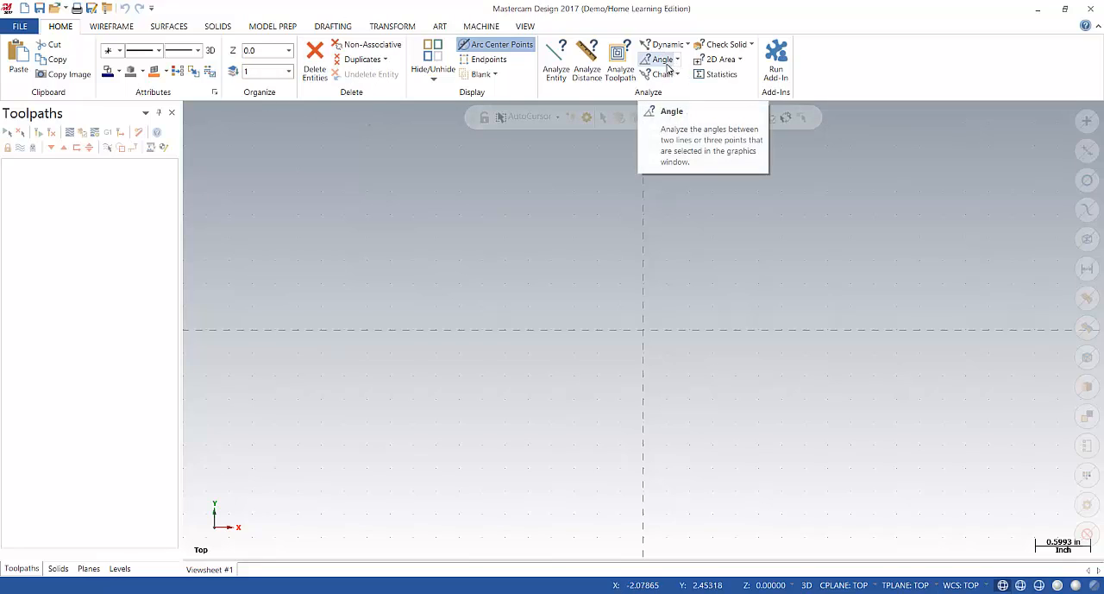
pyautogui.click(111, 25)
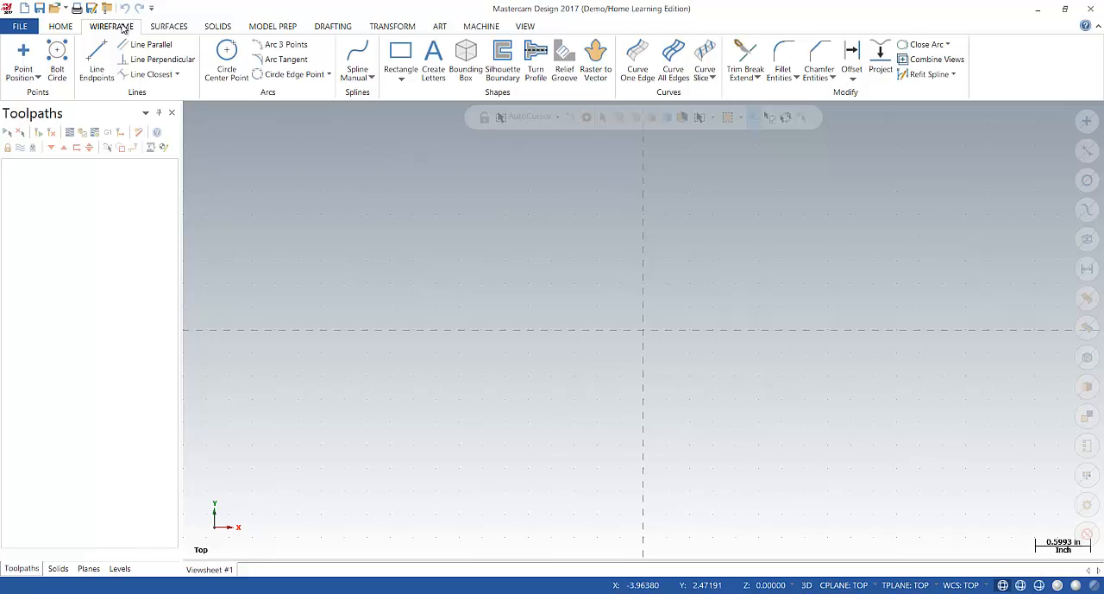
pyautogui.moveTo(169, 26)
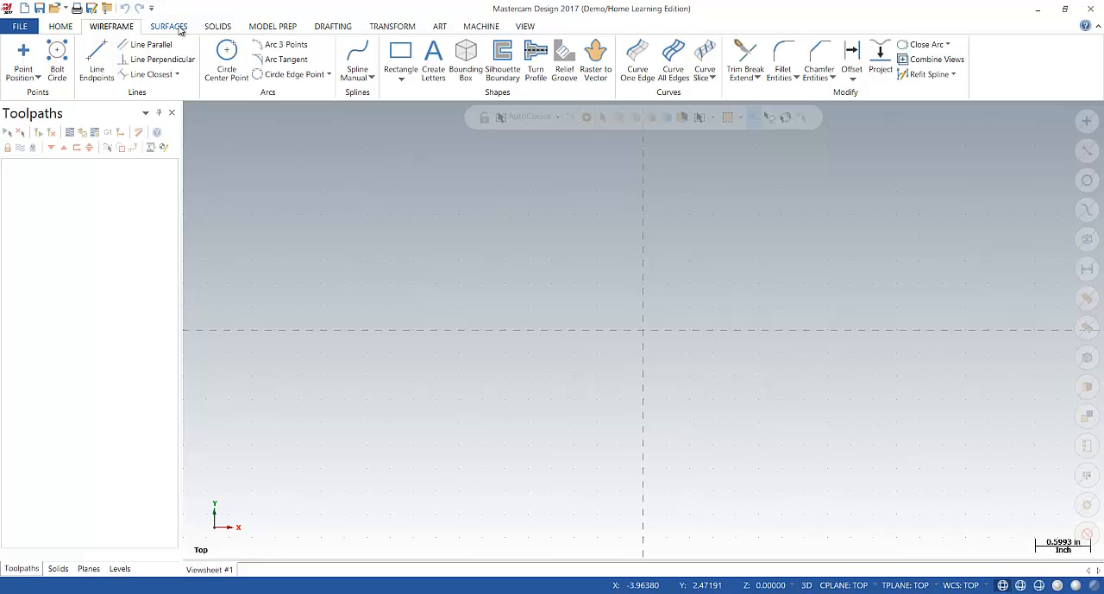
pyautogui.click(169, 26)
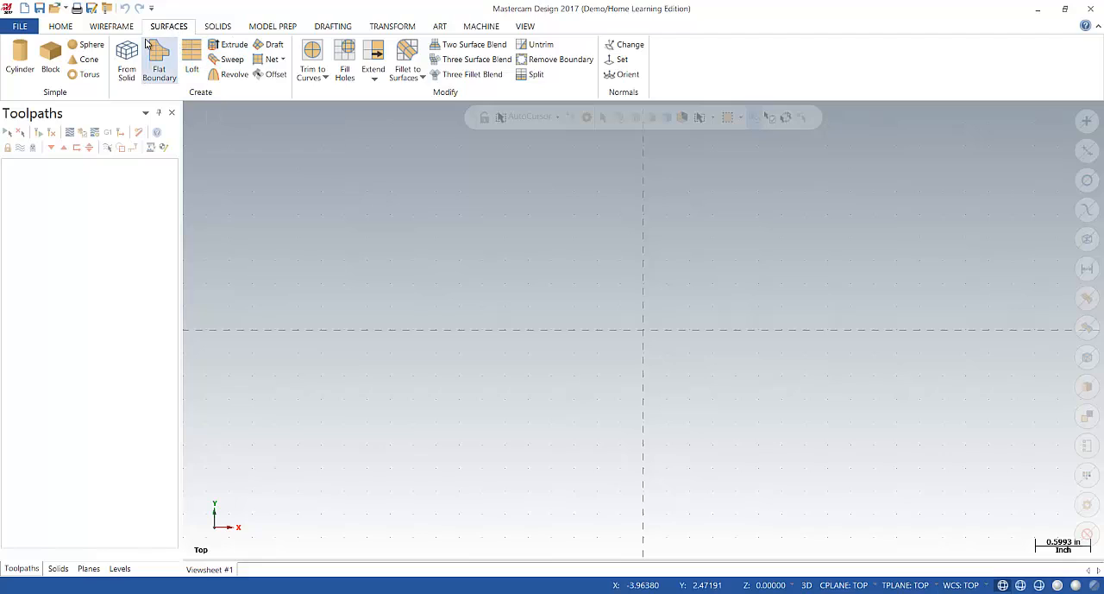
pyautogui.click(218, 26)
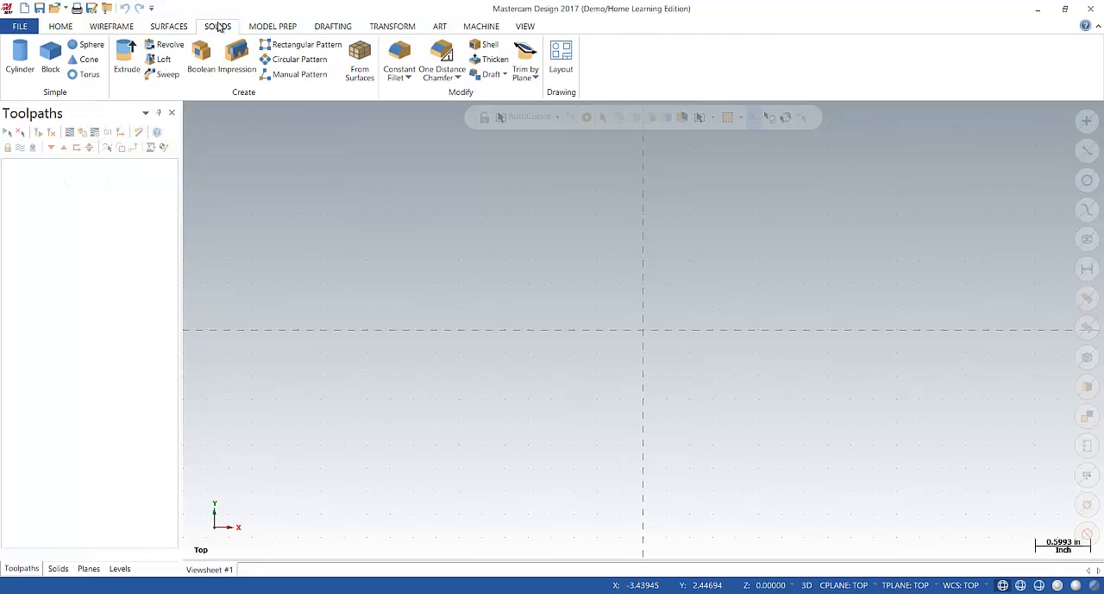
pyautogui.moveTo(50, 56)
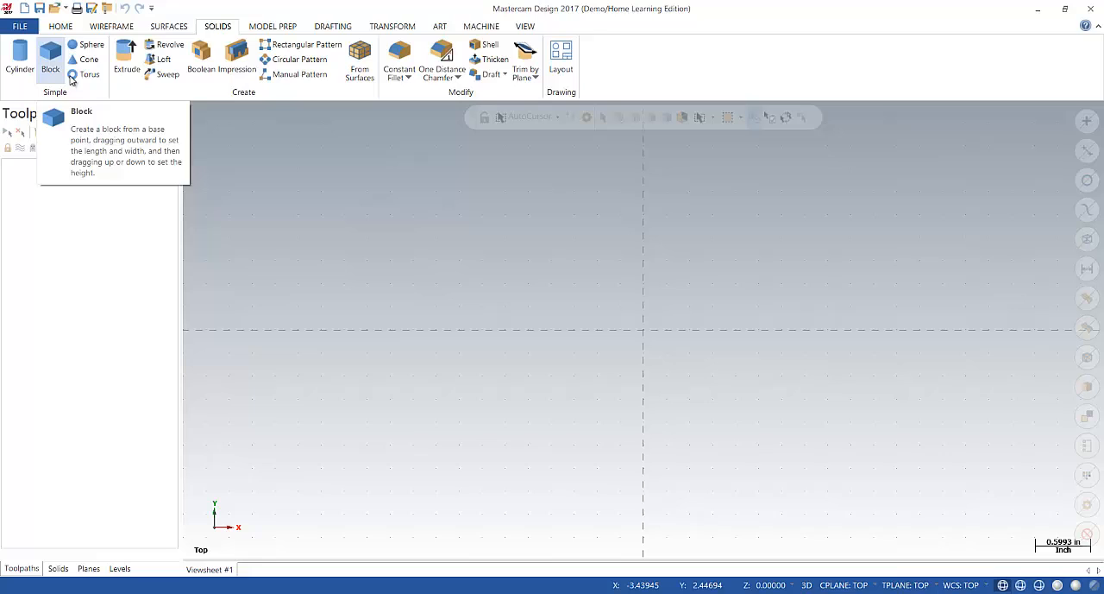
pyautogui.click(273, 26)
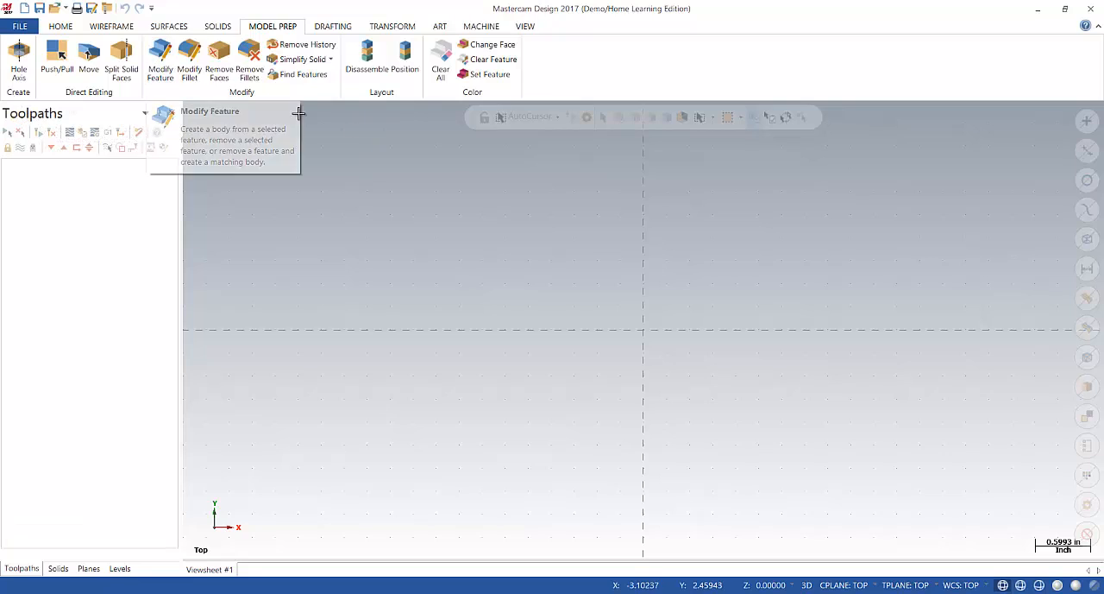
# Browse the Drafting, Transform, Art and Machine ribbon tool sets.
pyautogui.click(333, 25)
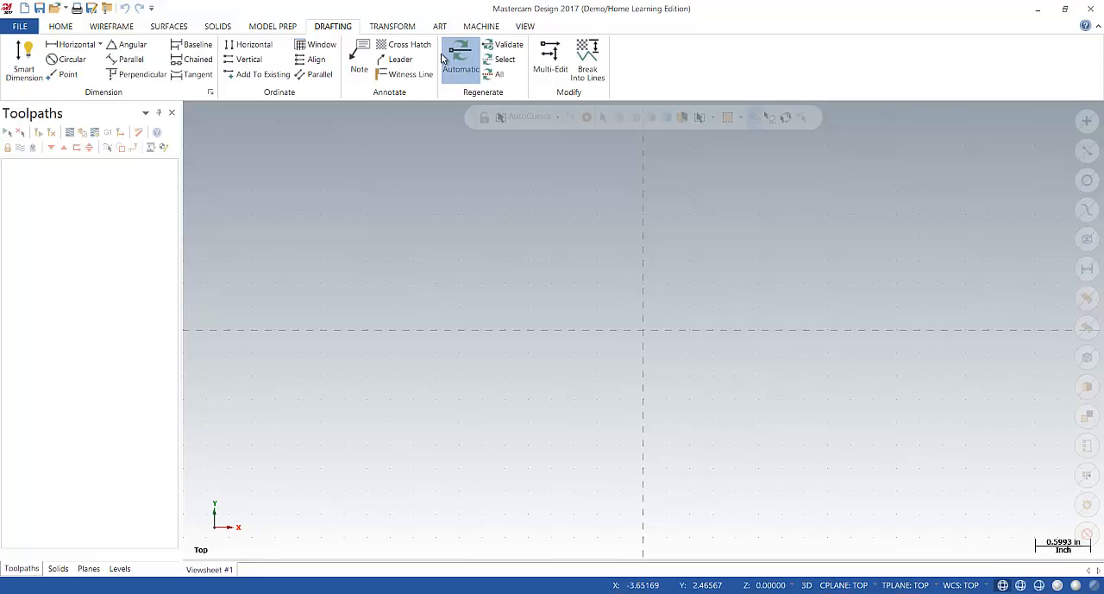
pyautogui.click(392, 25)
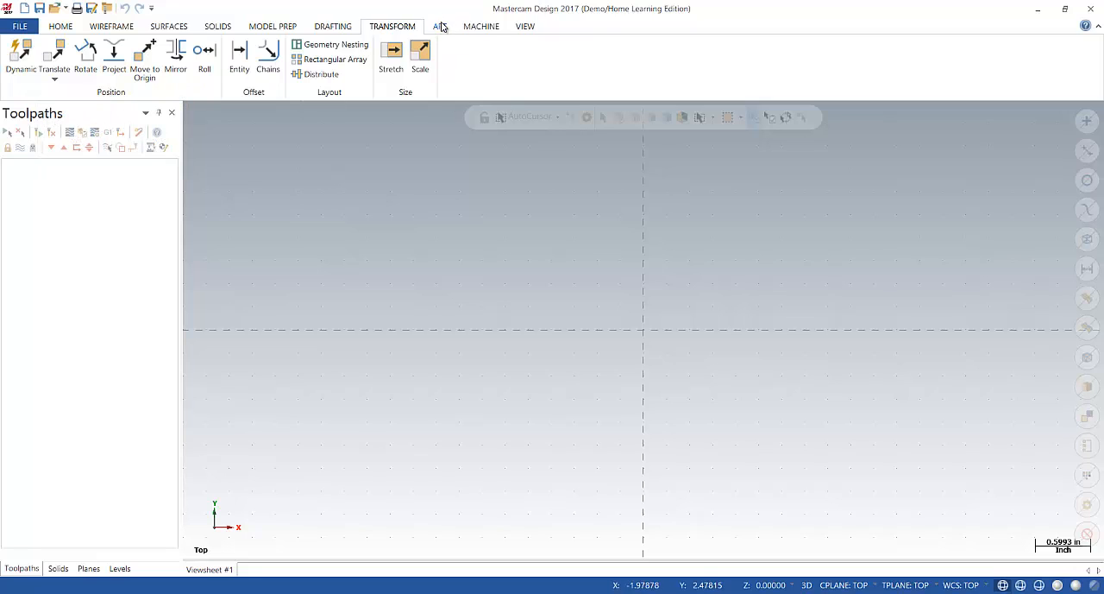
pyautogui.click(439, 26)
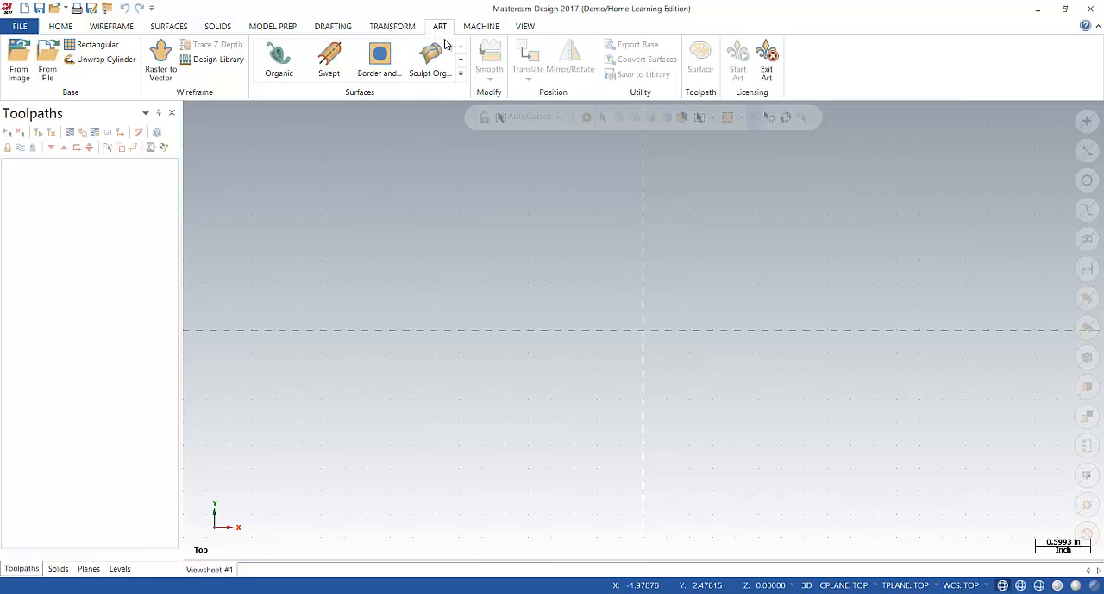
pyautogui.moveTo(48, 61)
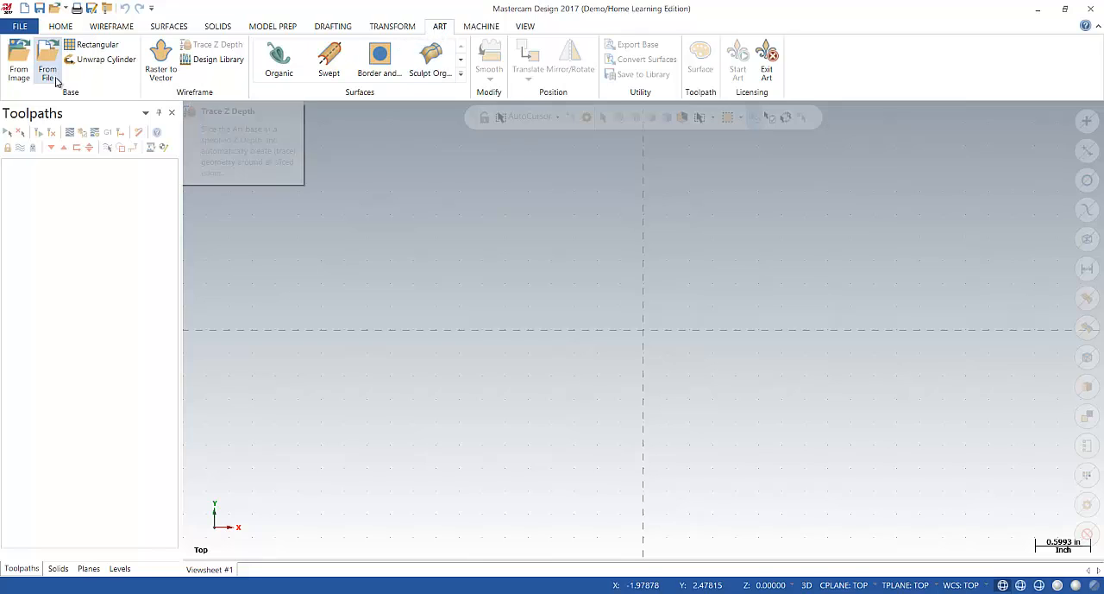
pyautogui.moveTo(285, 119)
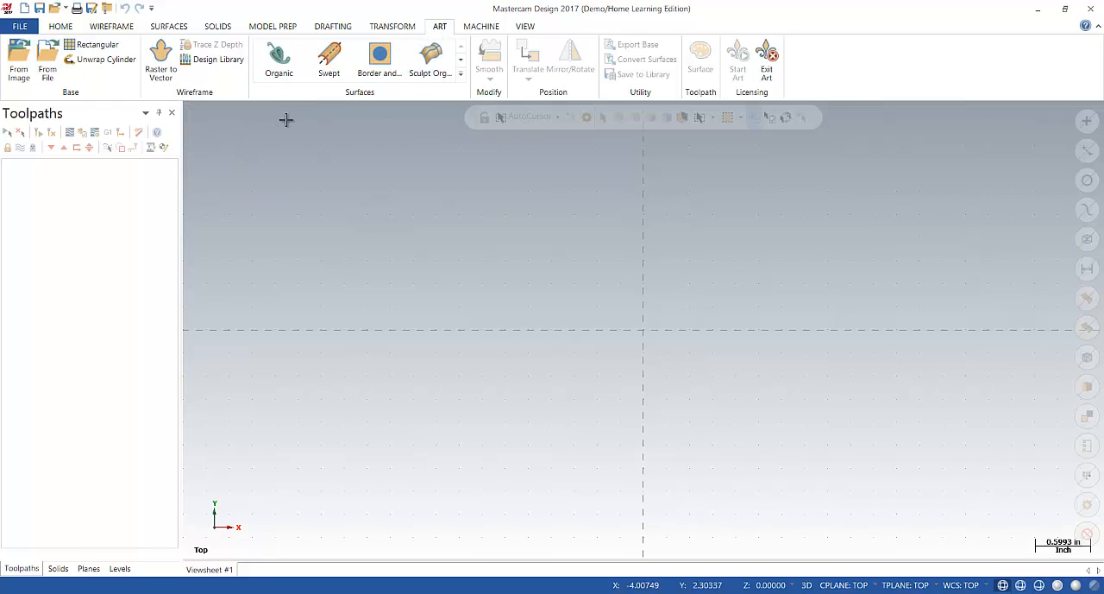
pyautogui.moveTo(420, 114)
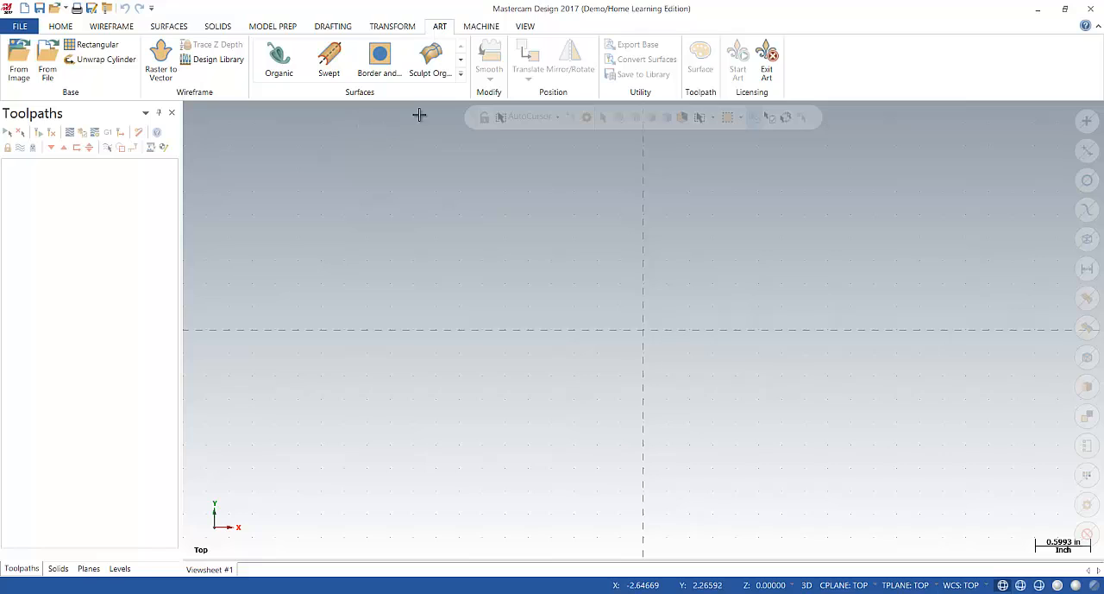
pyautogui.click(480, 25)
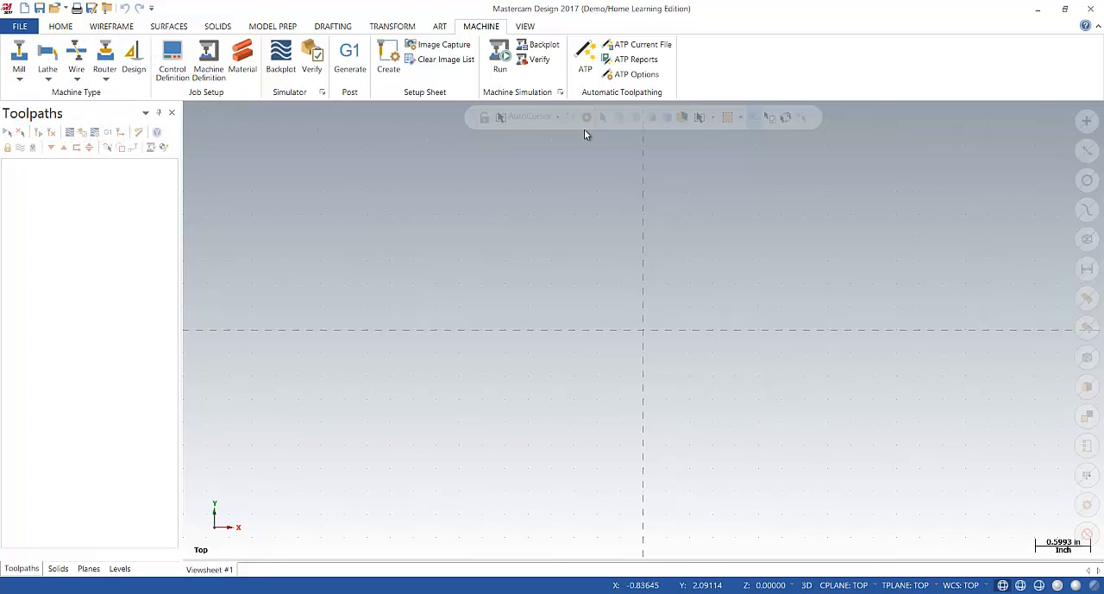
pyautogui.moveTo(269, 116)
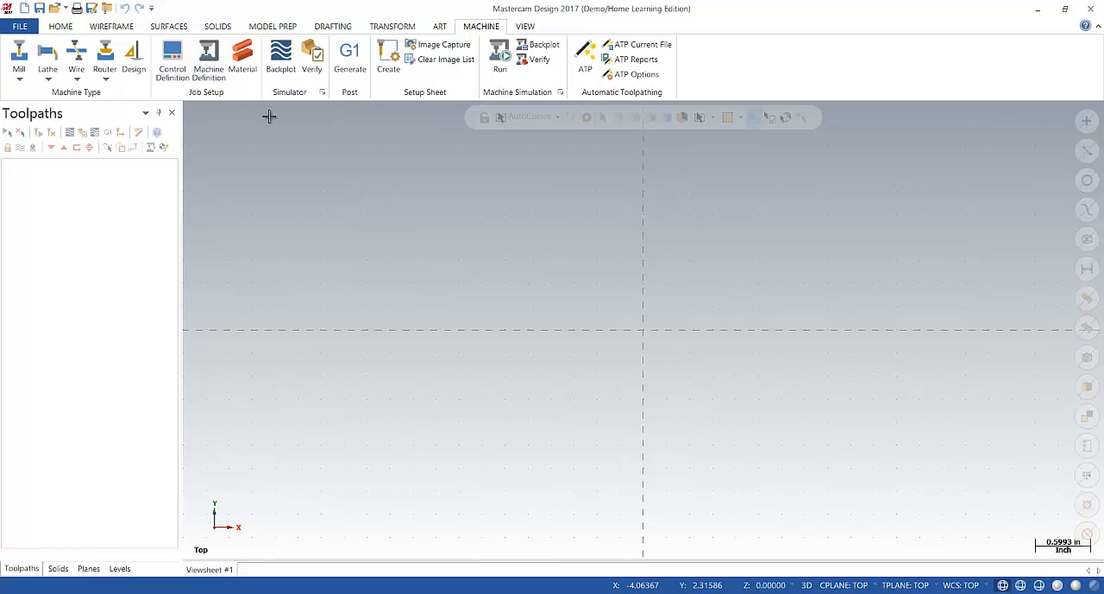
pyautogui.moveTo(457, 98)
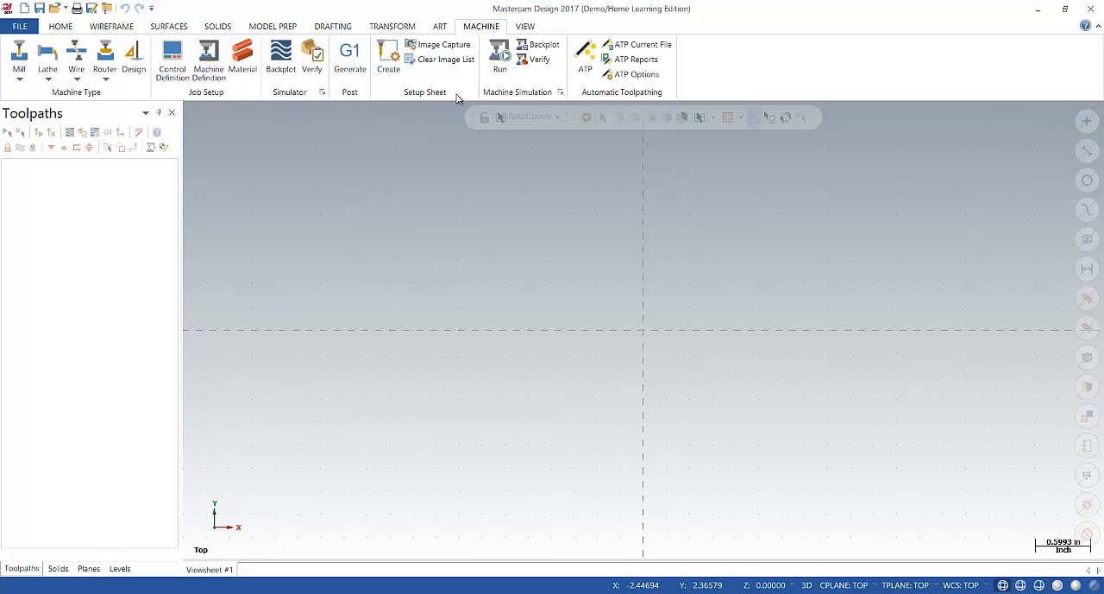
pyautogui.moveTo(159, 113)
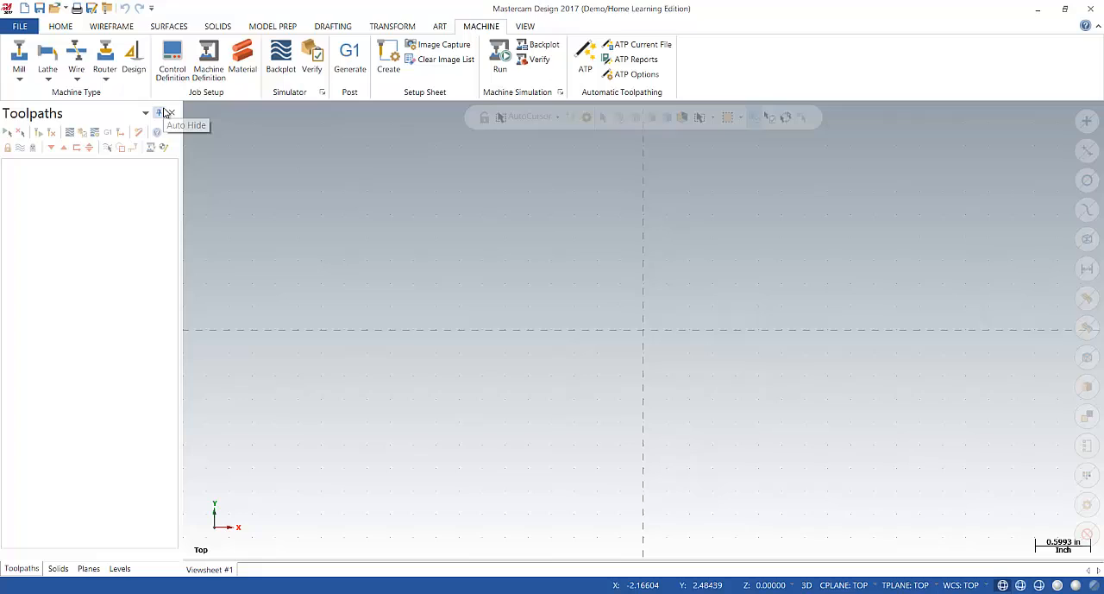
# From the View tab managers, re-enable the Toolpaths, Solids and Planes panels.
pyautogui.click(524, 26)
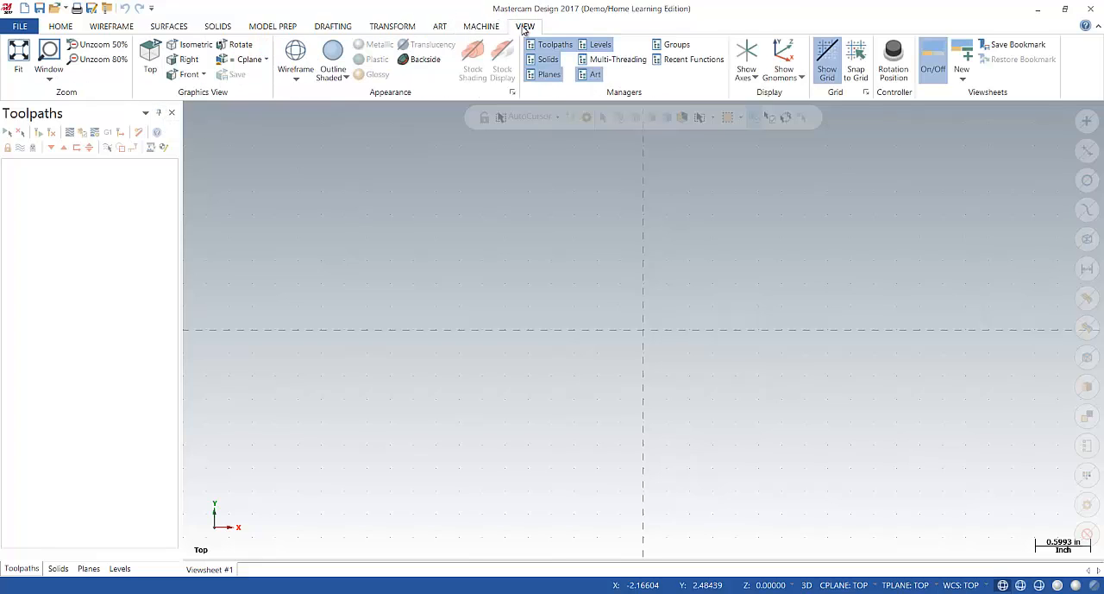
pyautogui.moveTo(647, 226)
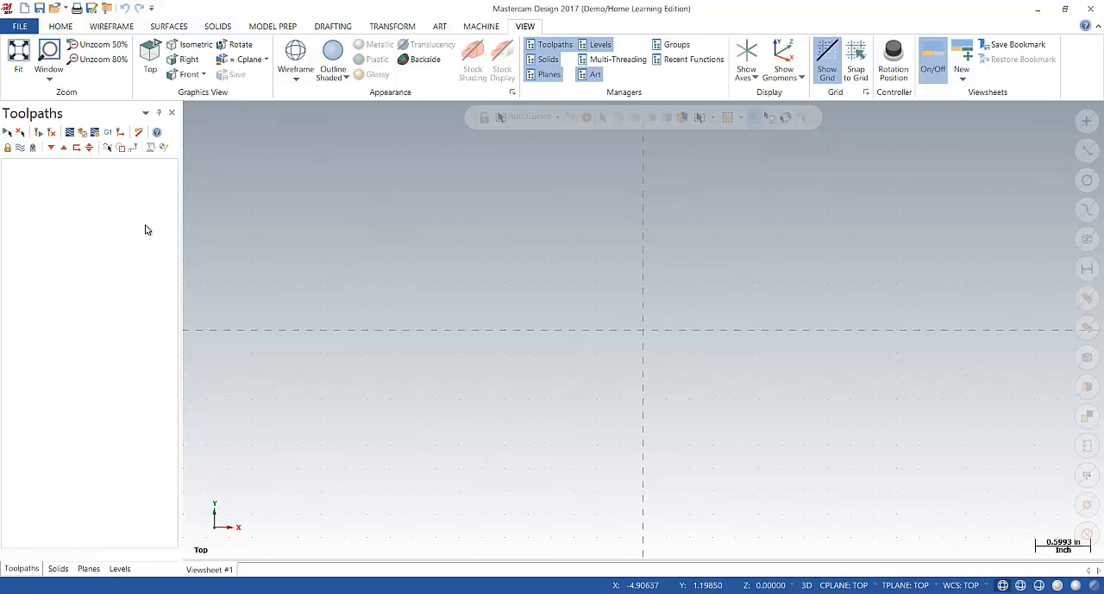
pyautogui.moveTo(61, 224)
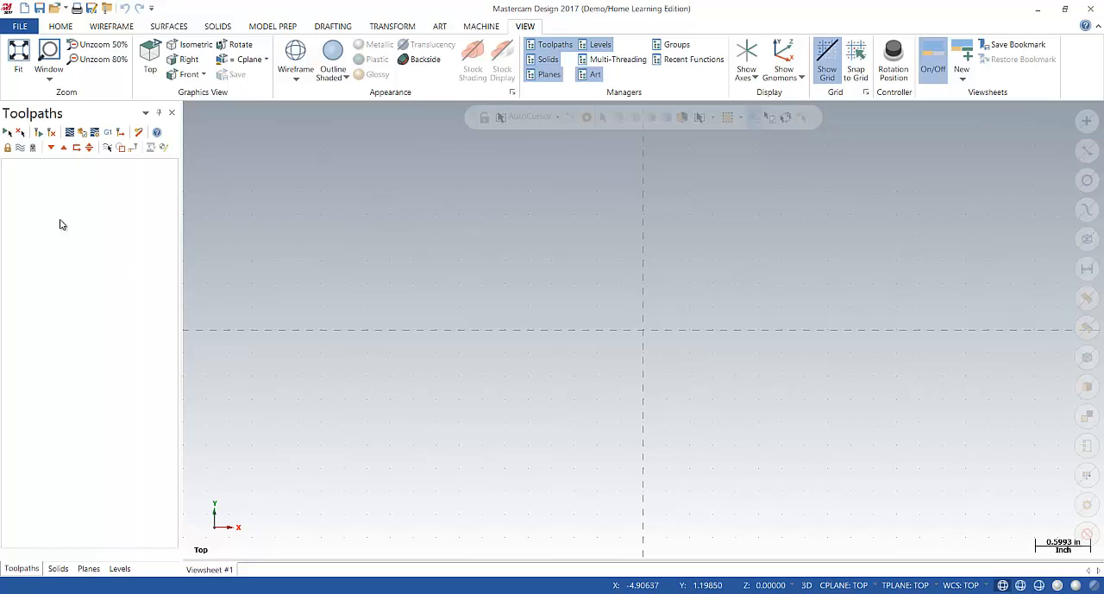
pyautogui.click(58, 568)
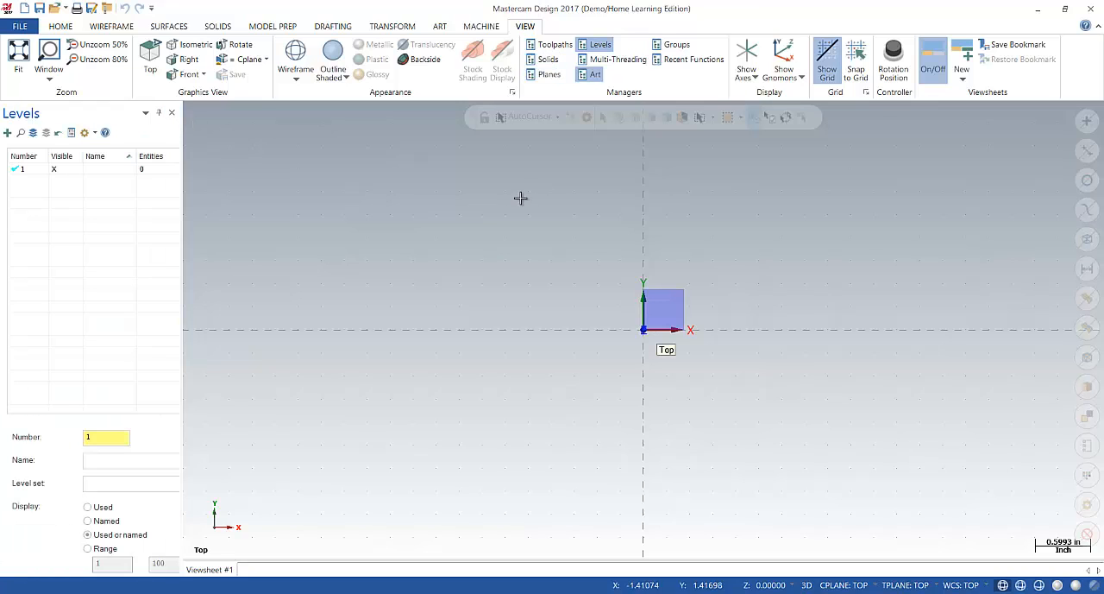
pyautogui.click(554, 44)
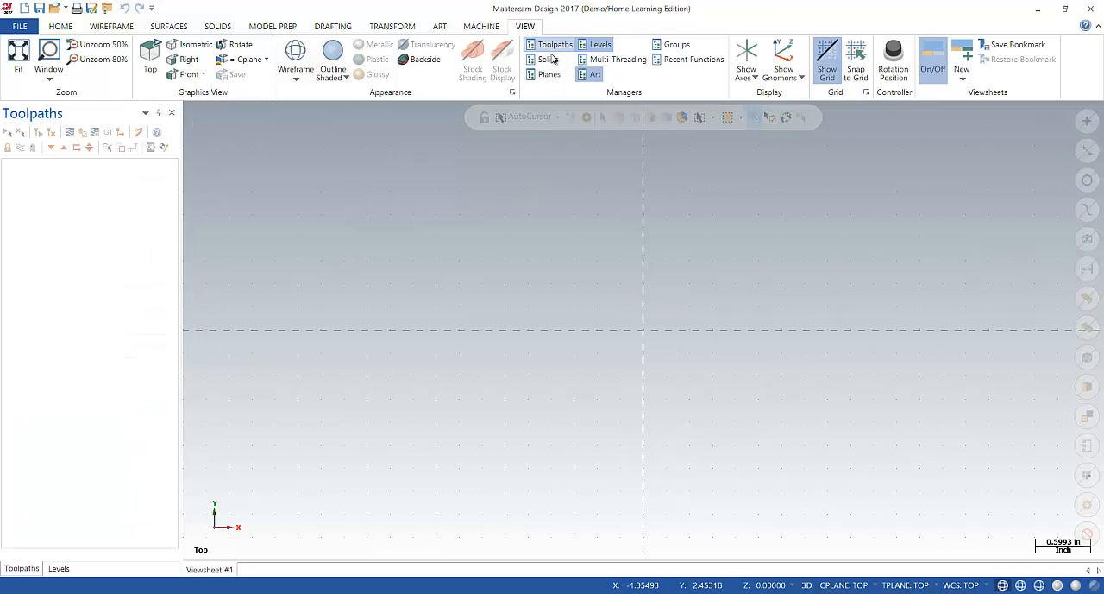
pyautogui.click(547, 59)
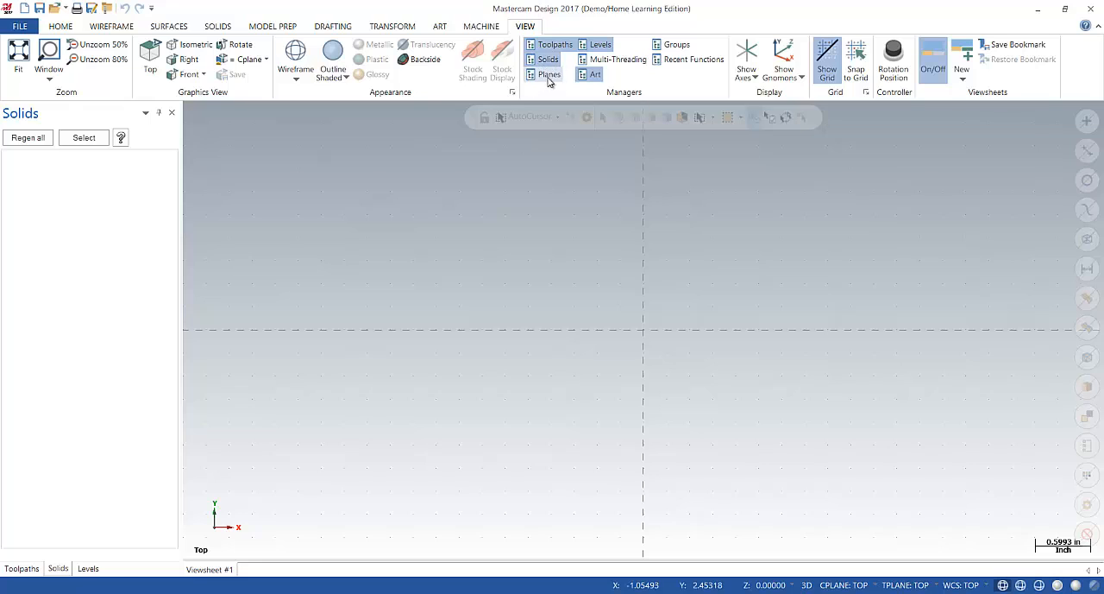
pyautogui.click(548, 74)
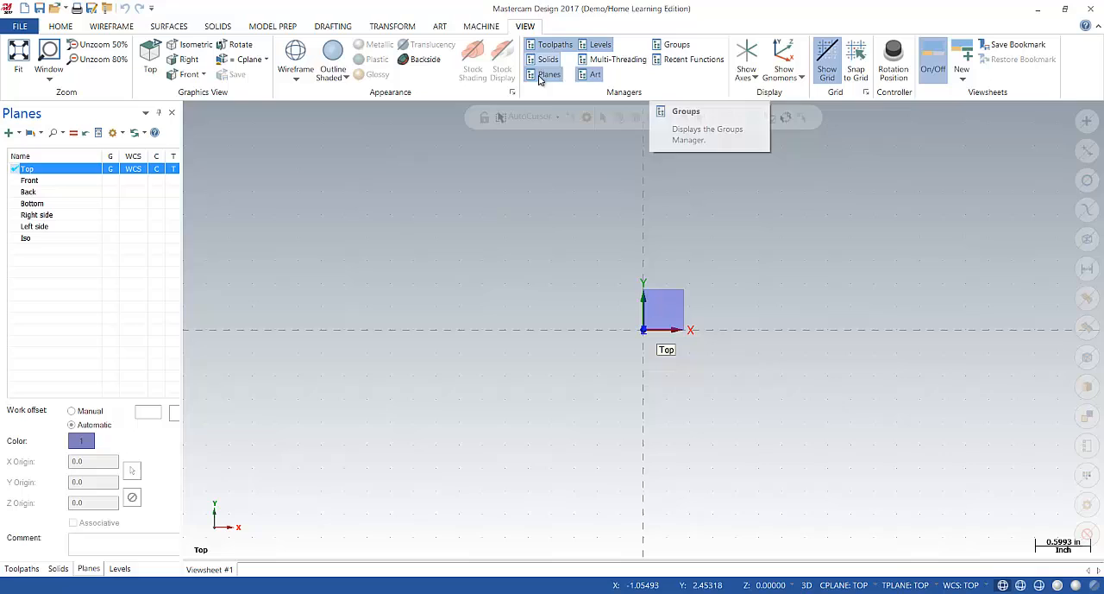
pyautogui.moveTo(593, 74)
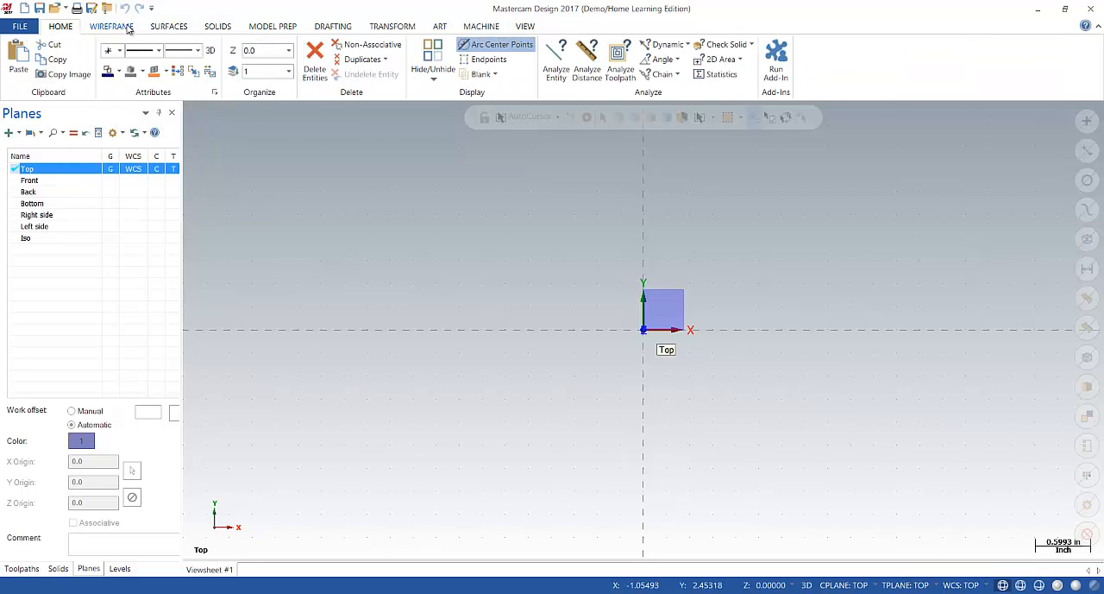
pyautogui.moveTo(707, 94)
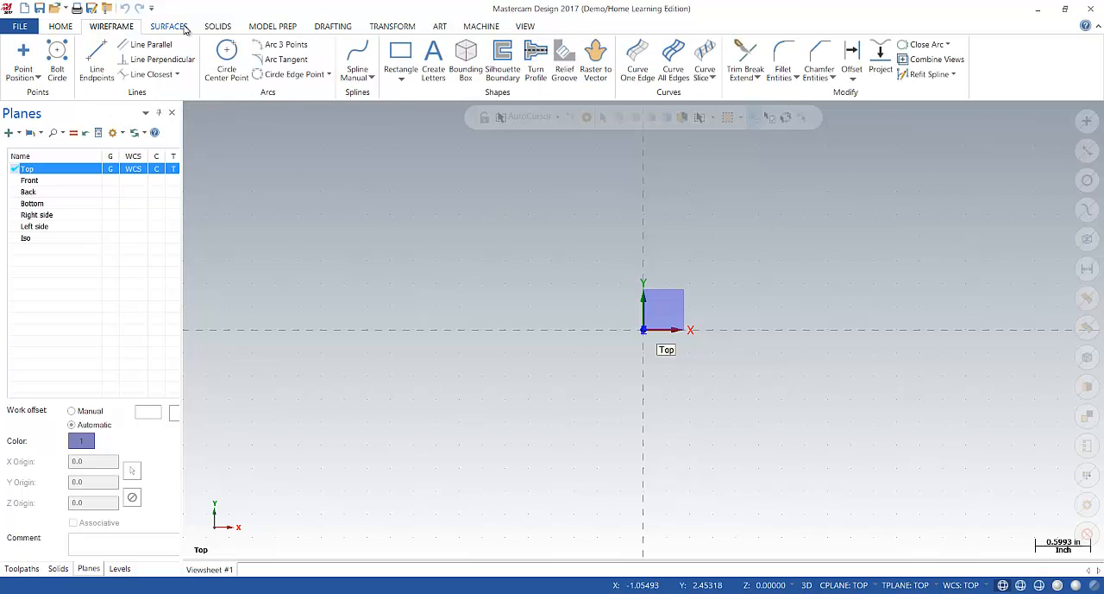
pyautogui.moveTo(146, 74)
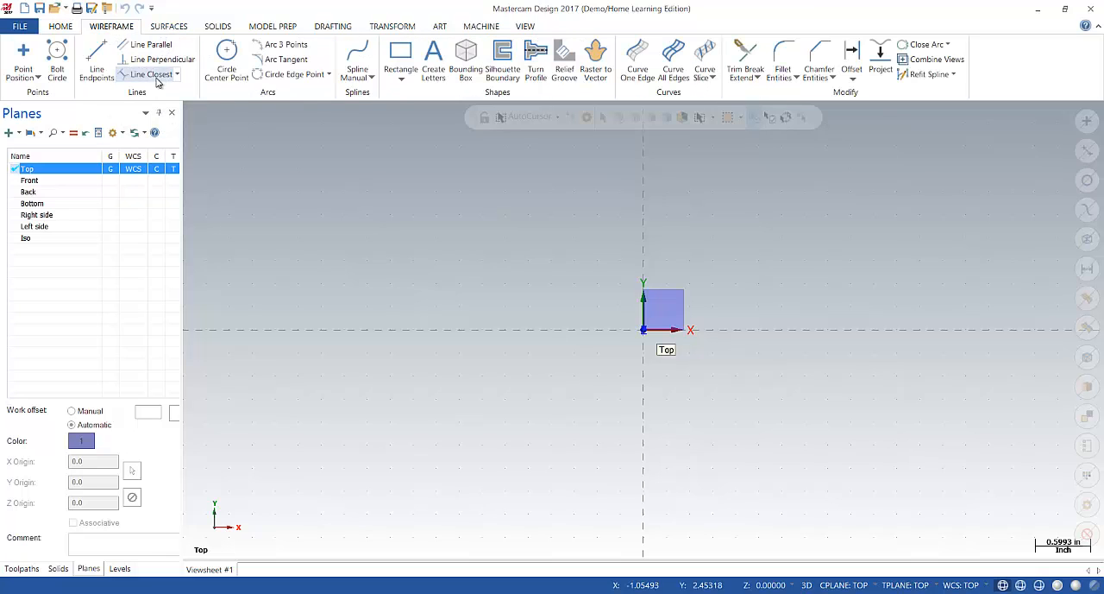
pyautogui.moveTo(637, 60)
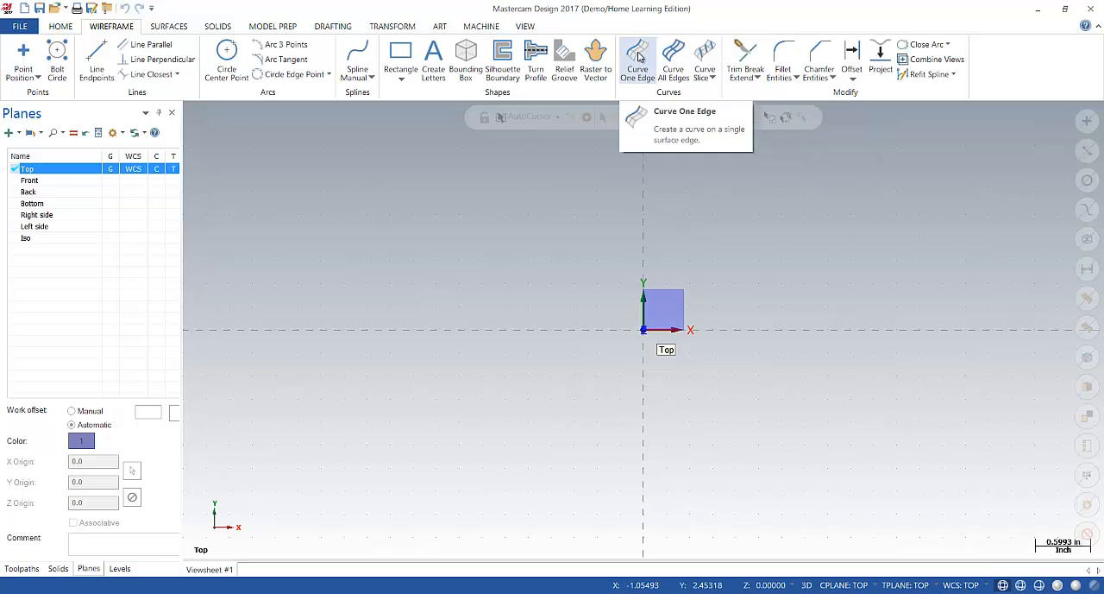
pyautogui.moveTo(619, 54)
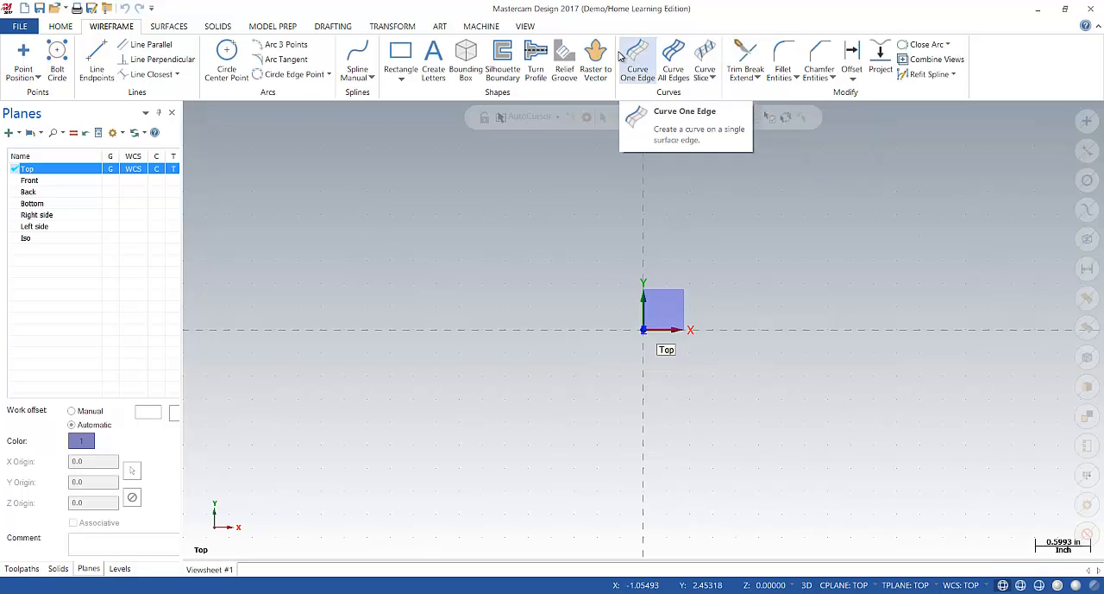
pyautogui.moveTo(433, 60)
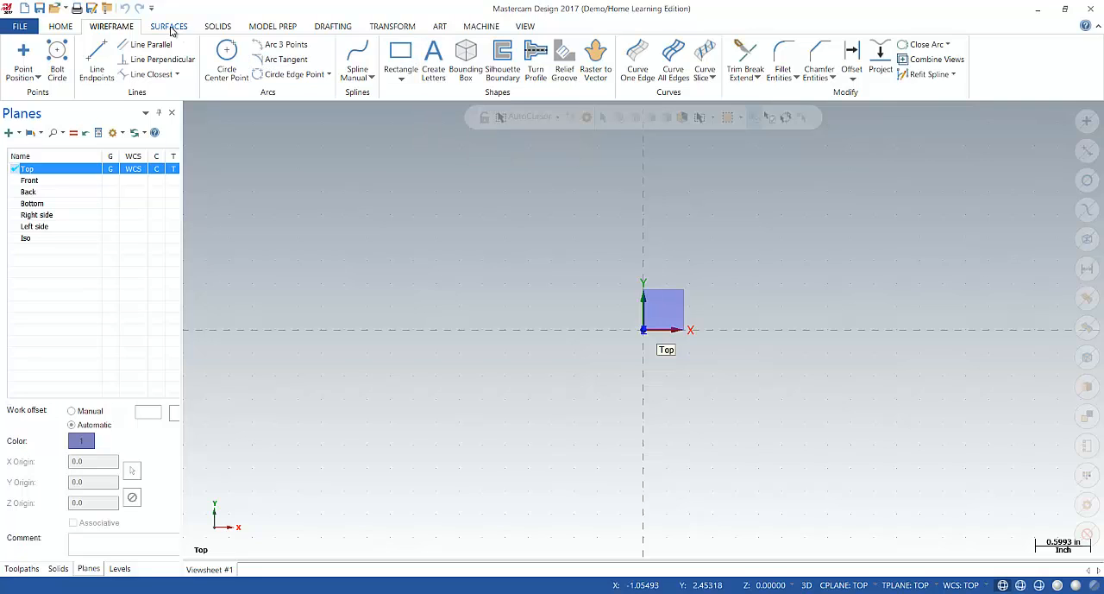
pyautogui.click(217, 26)
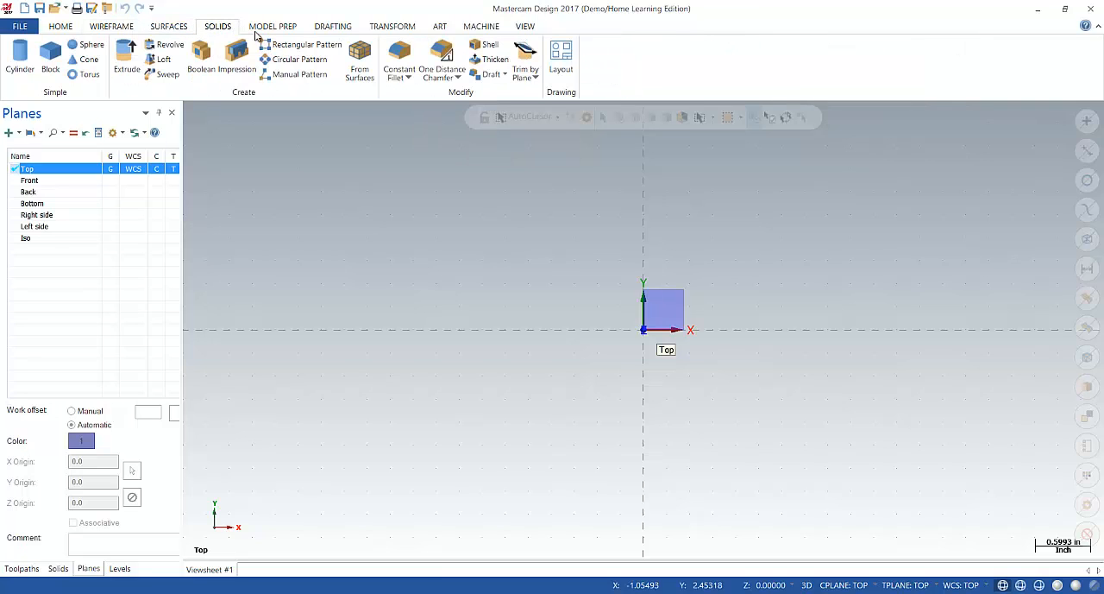
pyautogui.moveTo(399, 61)
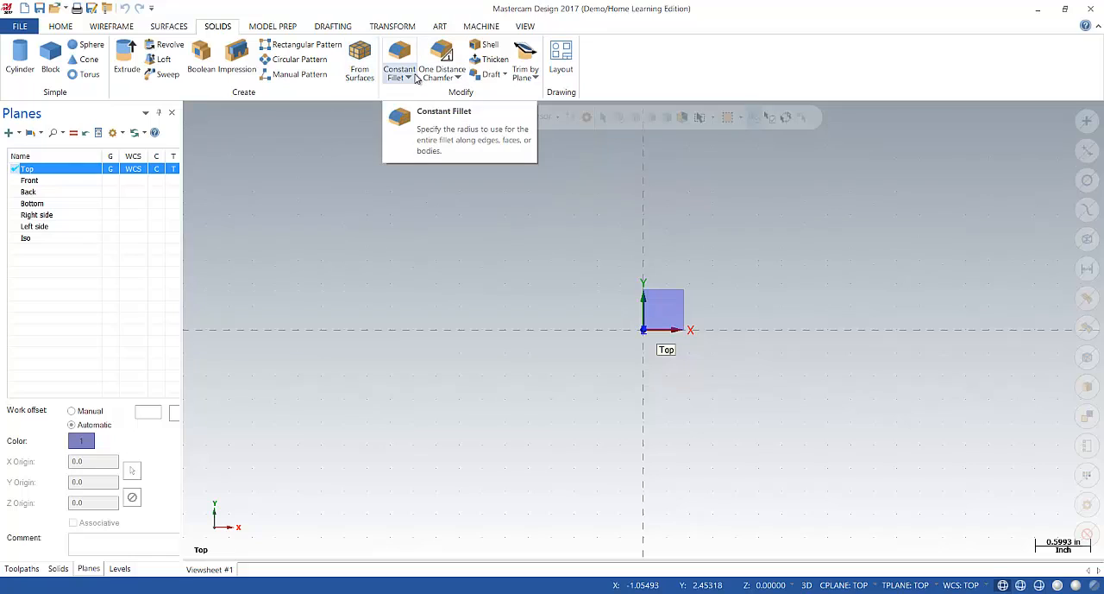
pyautogui.click(111, 26)
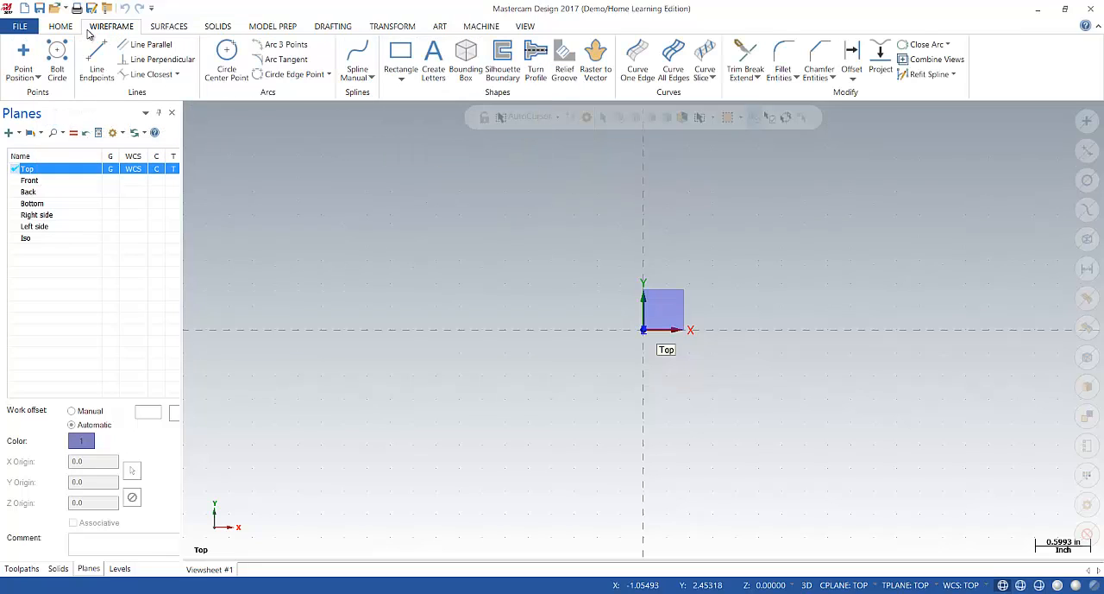
pyautogui.click(399, 73)
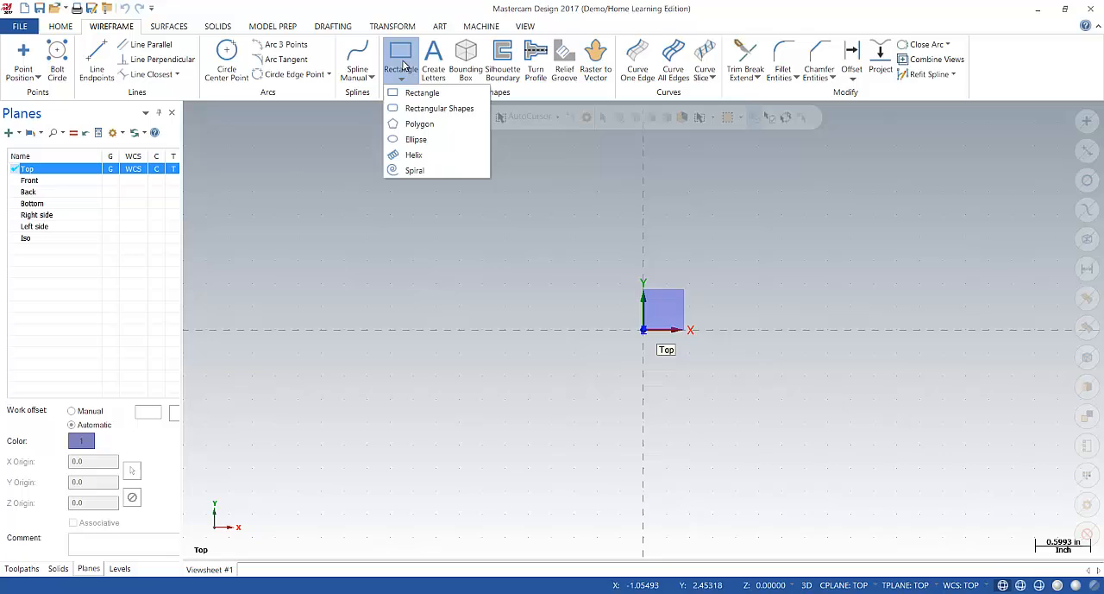
pyautogui.moveTo(414, 154)
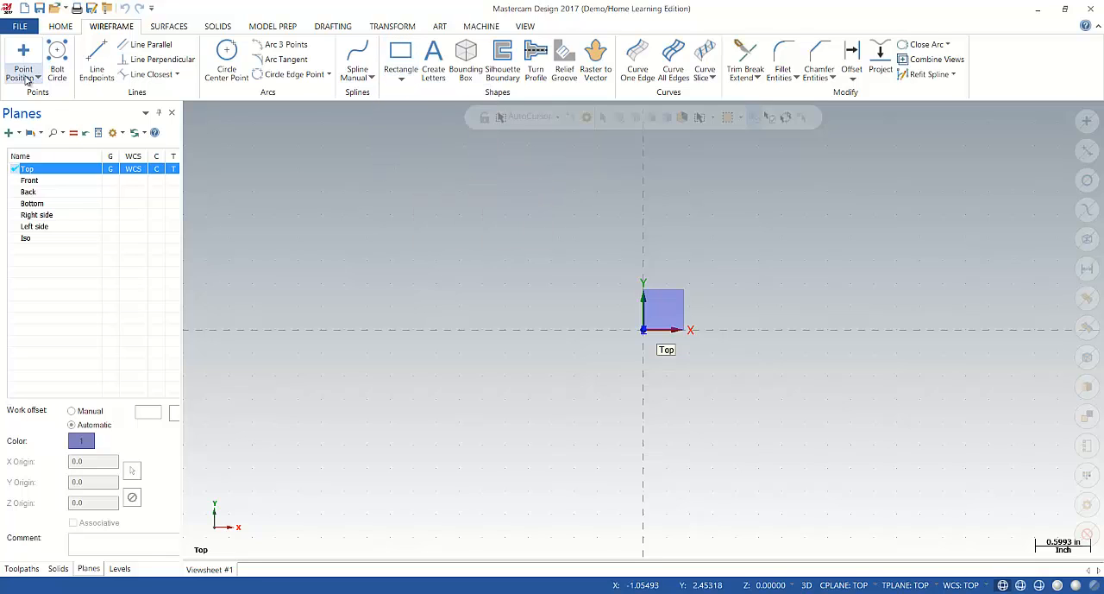
pyautogui.click(23, 78)
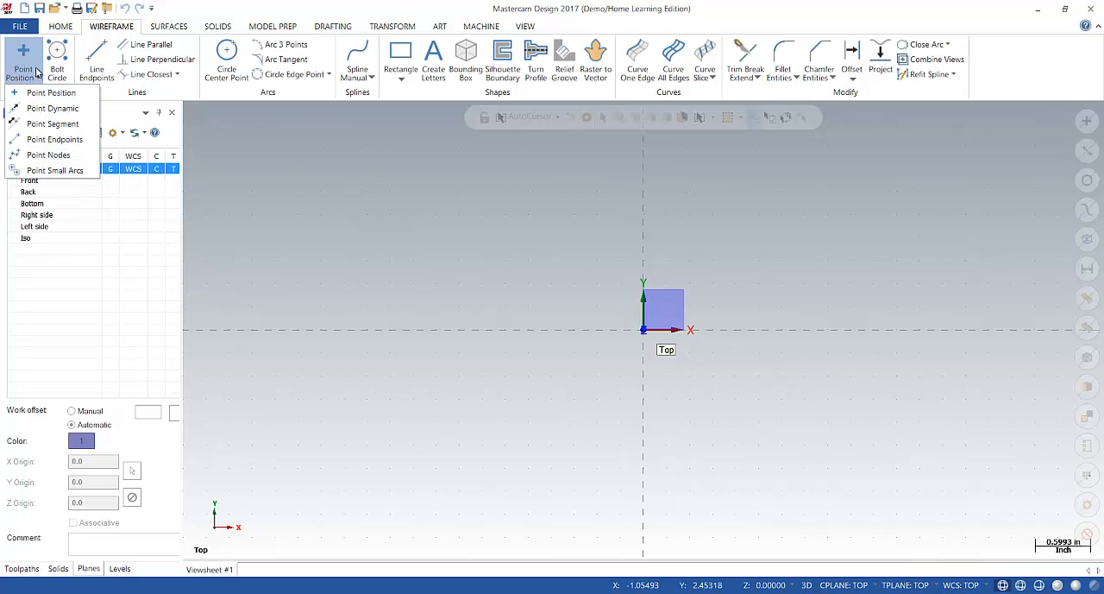
pyautogui.moveTo(356, 61)
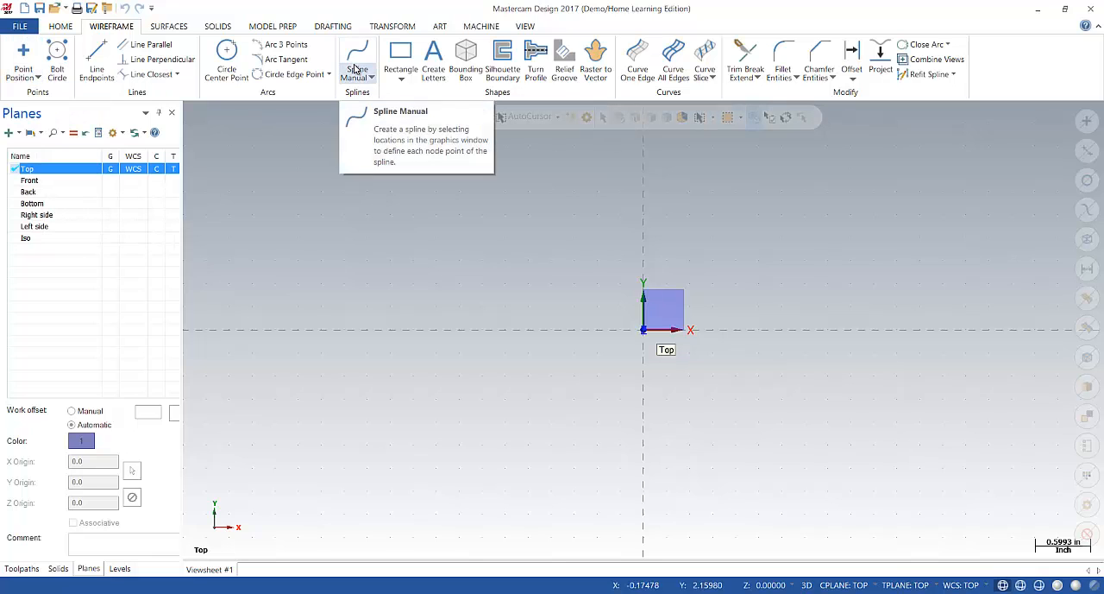
pyautogui.click(61, 25)
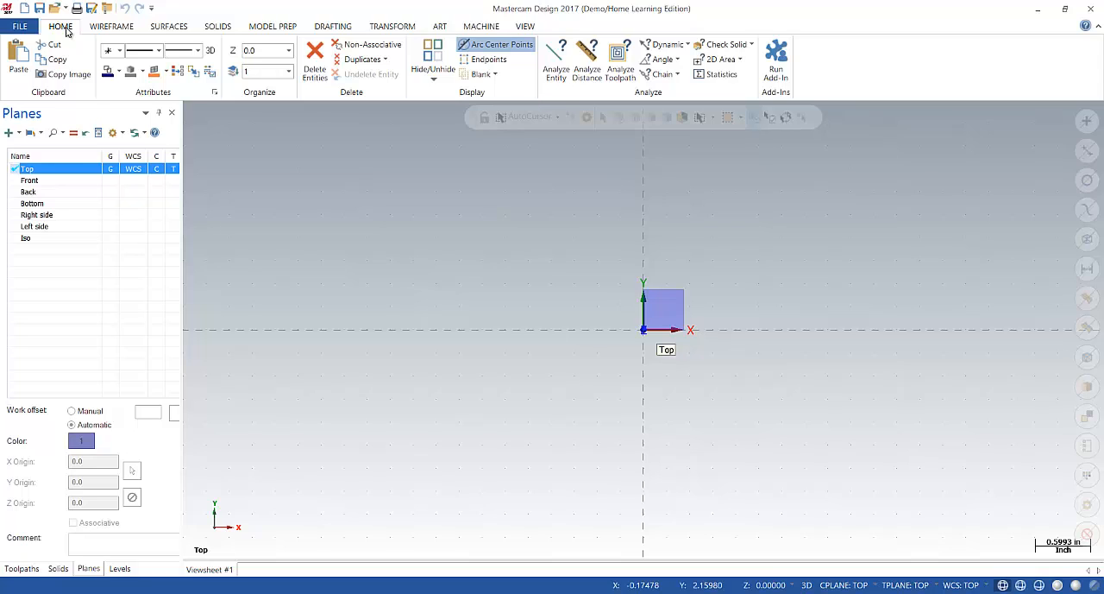
pyautogui.moveTo(109, 363)
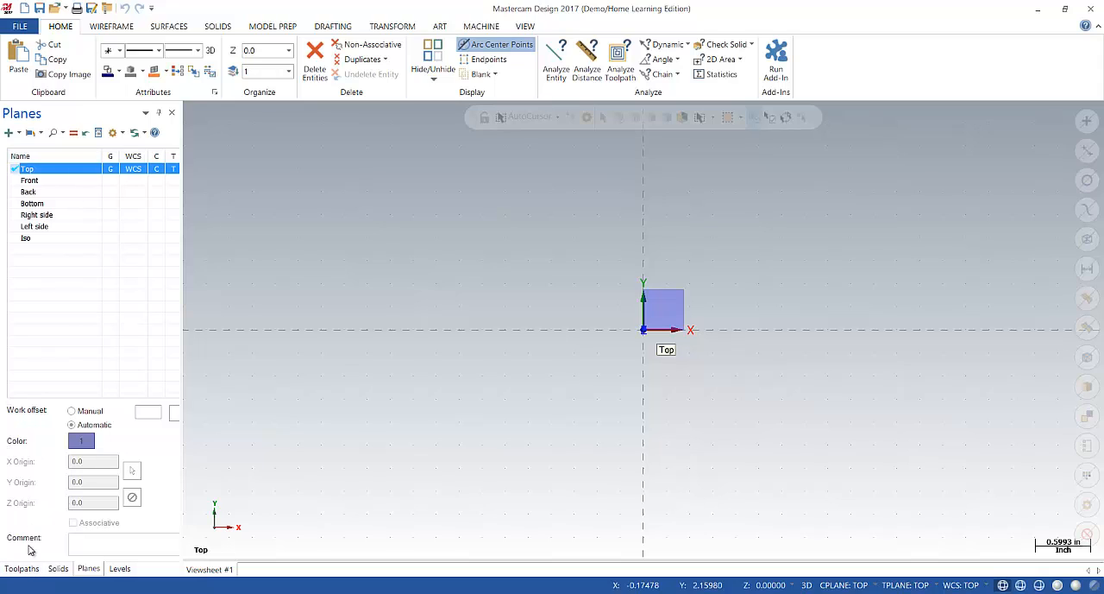
# Cycle the manager pane through the Toolpaths, Solids and Planes tabs.
pyautogui.click(20, 568)
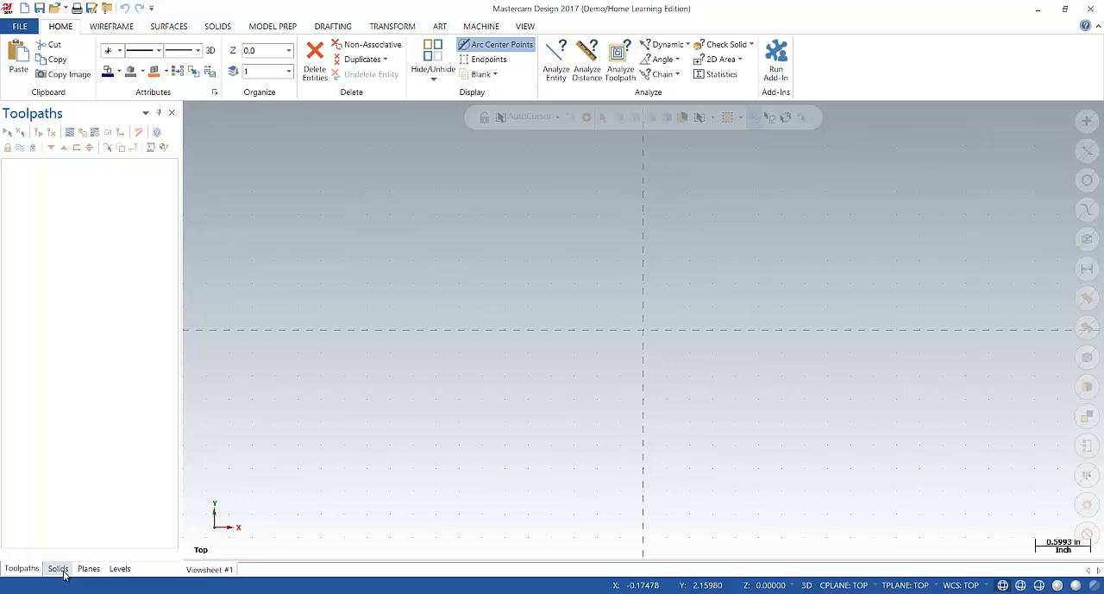
pyautogui.click(58, 568)
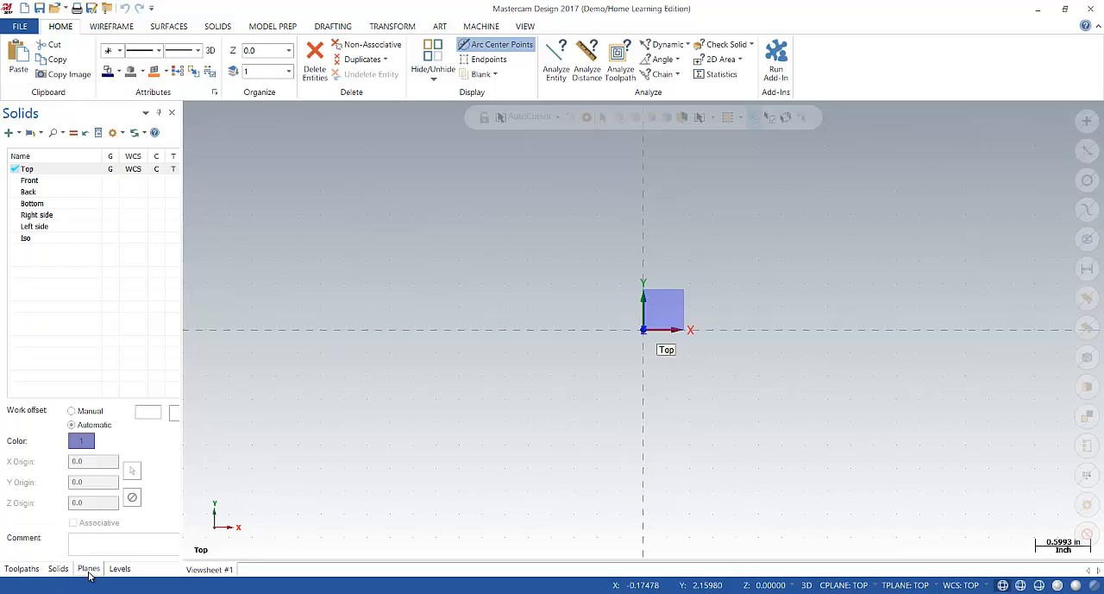
pyautogui.click(119, 567)
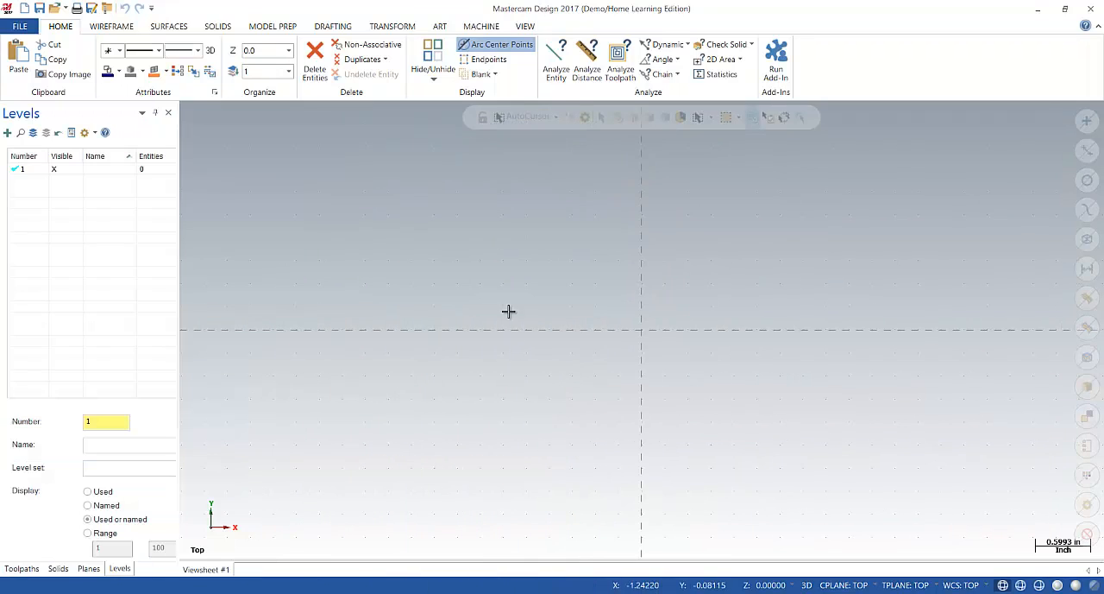
pyautogui.moveTo(91, 114)
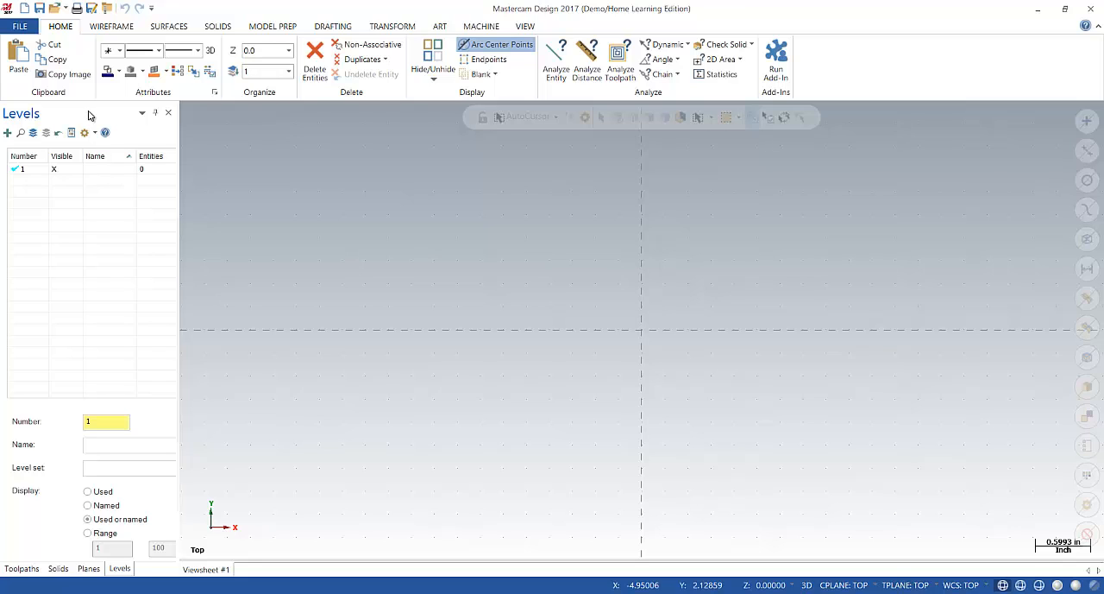
pyautogui.moveTo(86, 113); pyautogui.dragTo(244, 160)
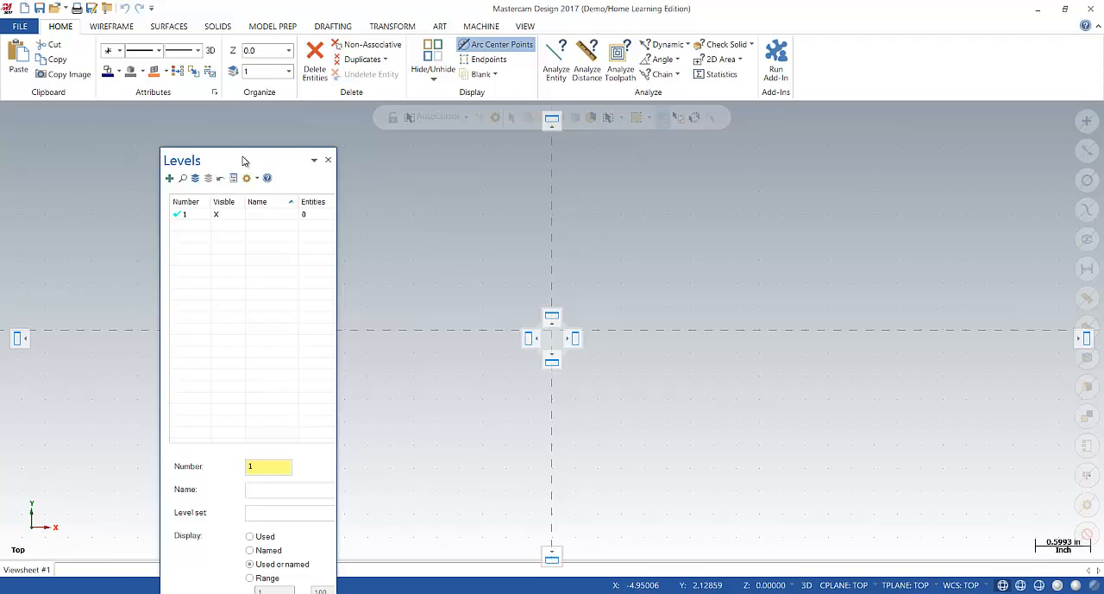
pyautogui.click(328, 161)
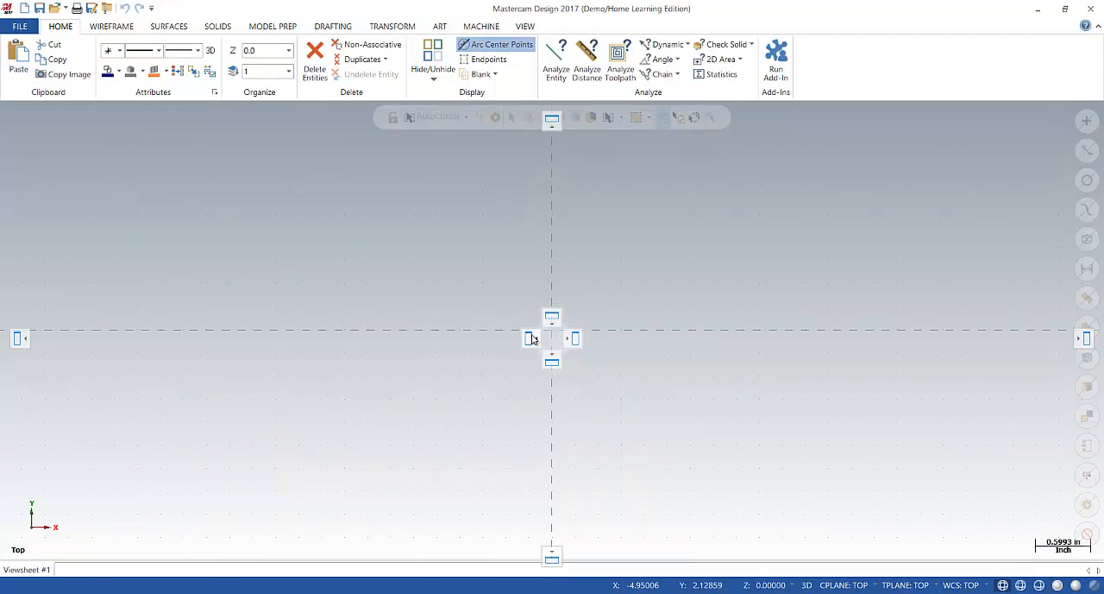
pyautogui.click(119, 568)
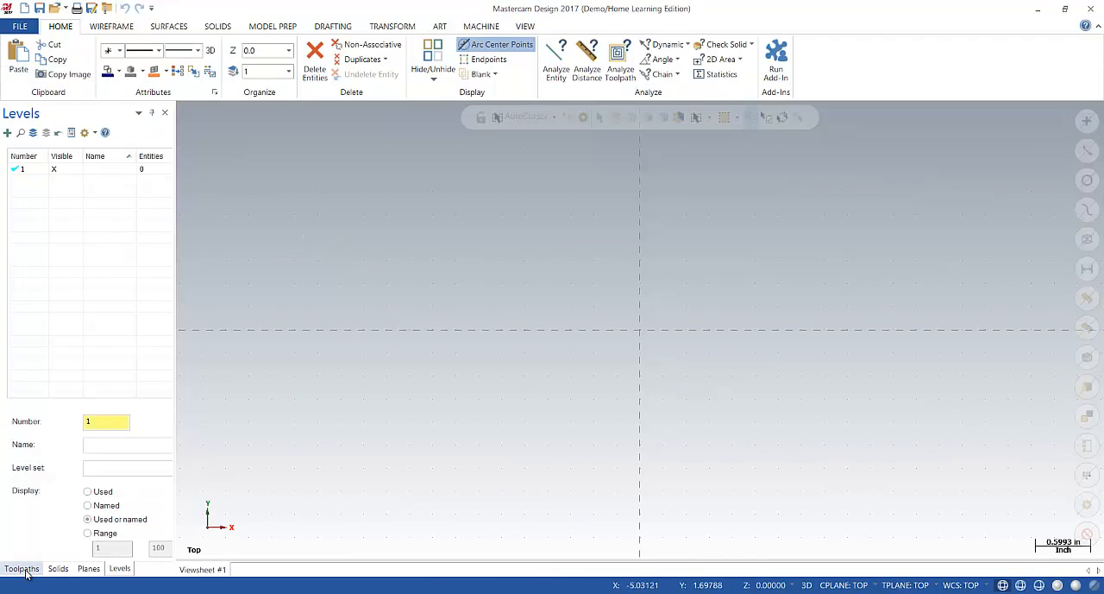
pyautogui.click(22, 568)
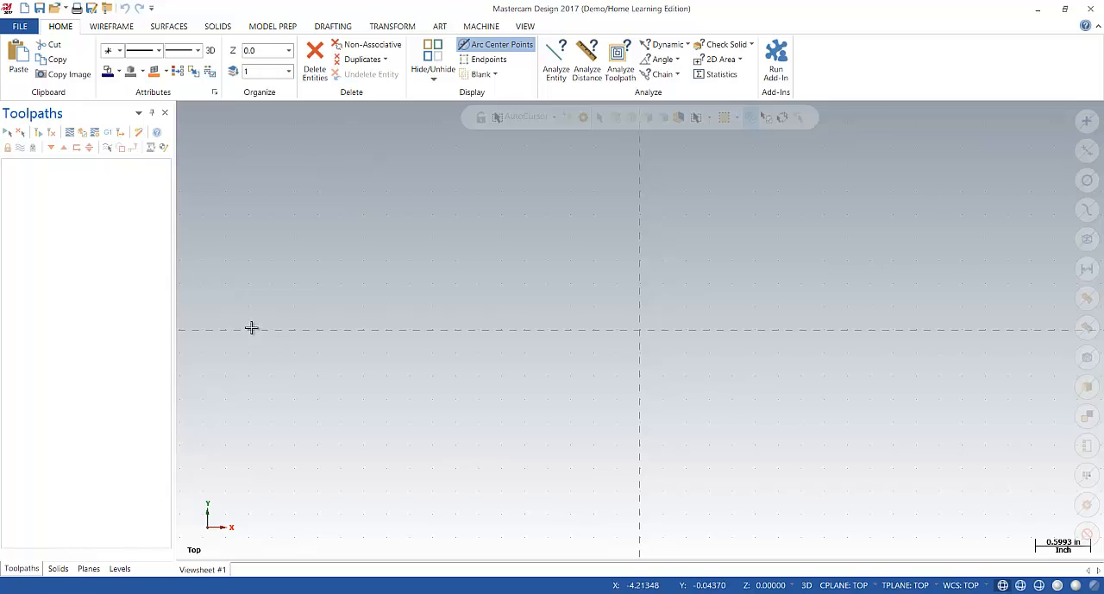
pyautogui.moveTo(200, 165)
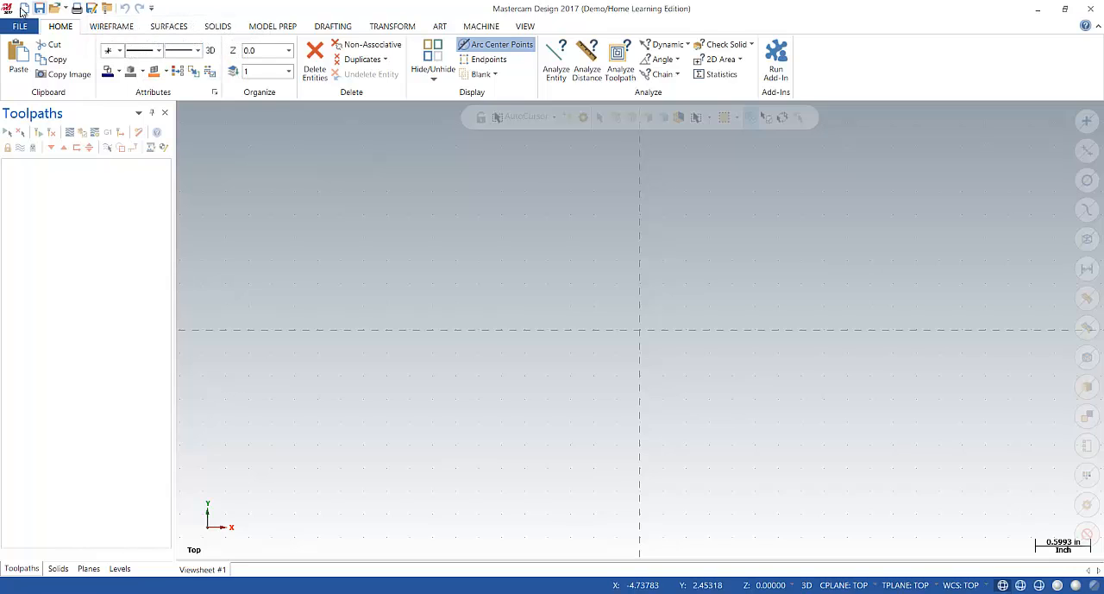
pyautogui.moveTo(151, 8)
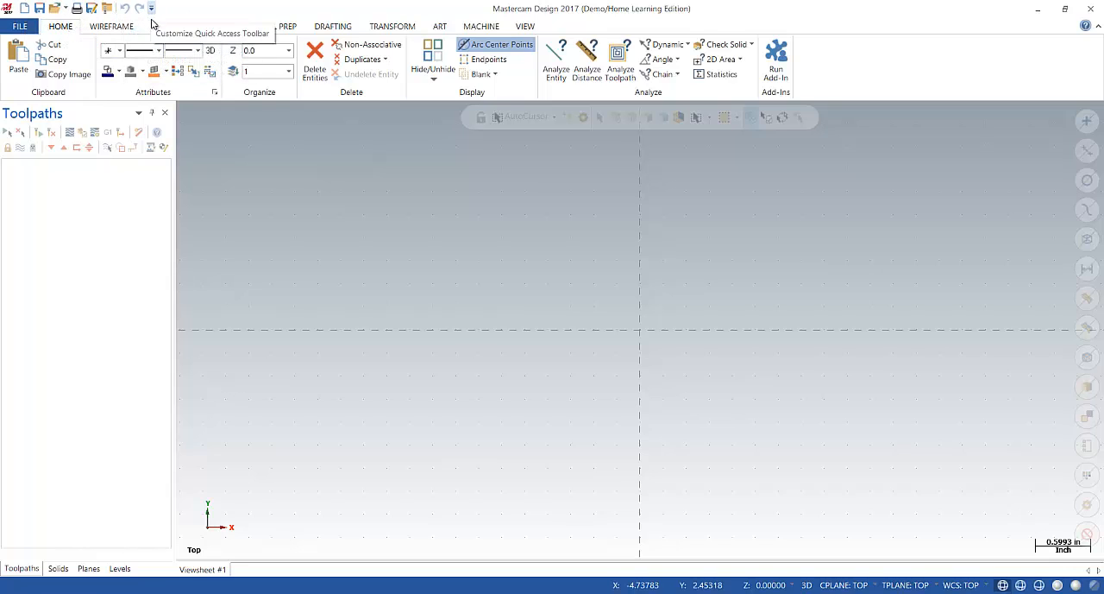
pyautogui.click(151, 8)
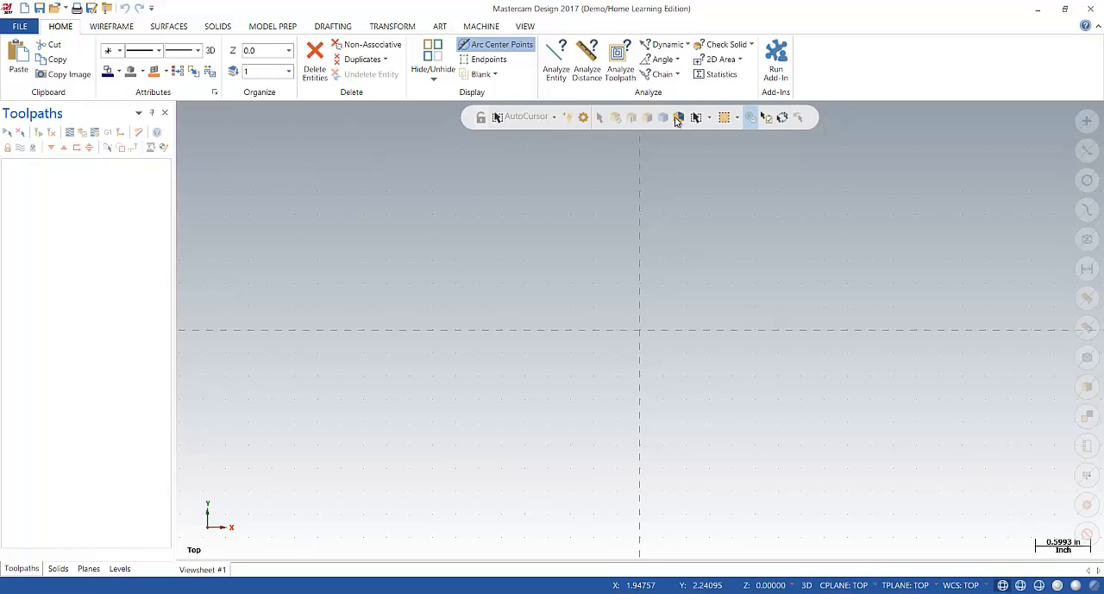
pyautogui.moveTo(935, 108)
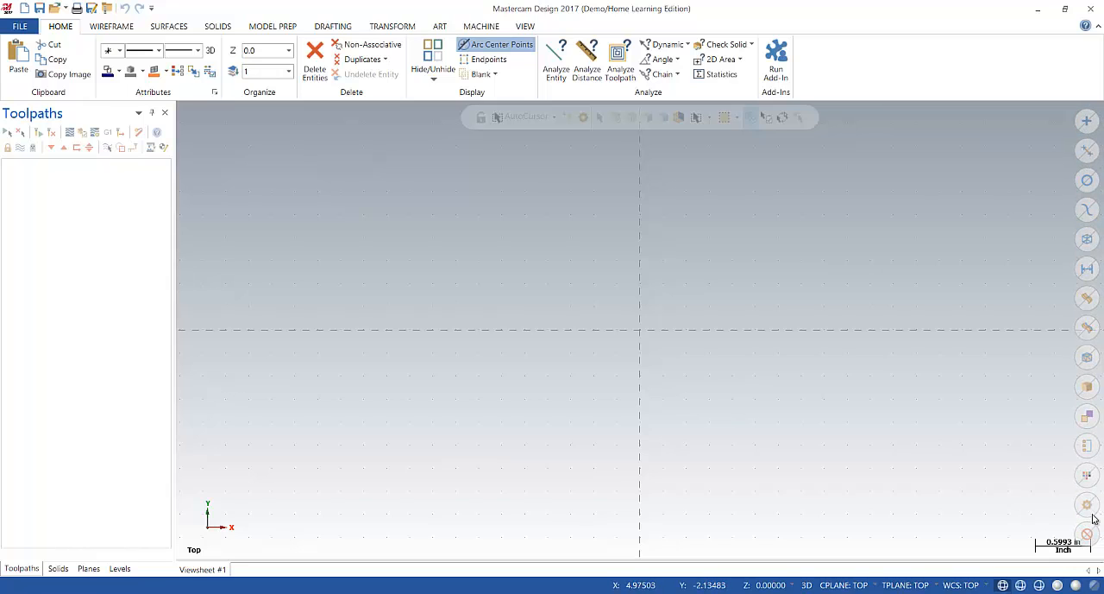
pyautogui.moveTo(1085, 136)
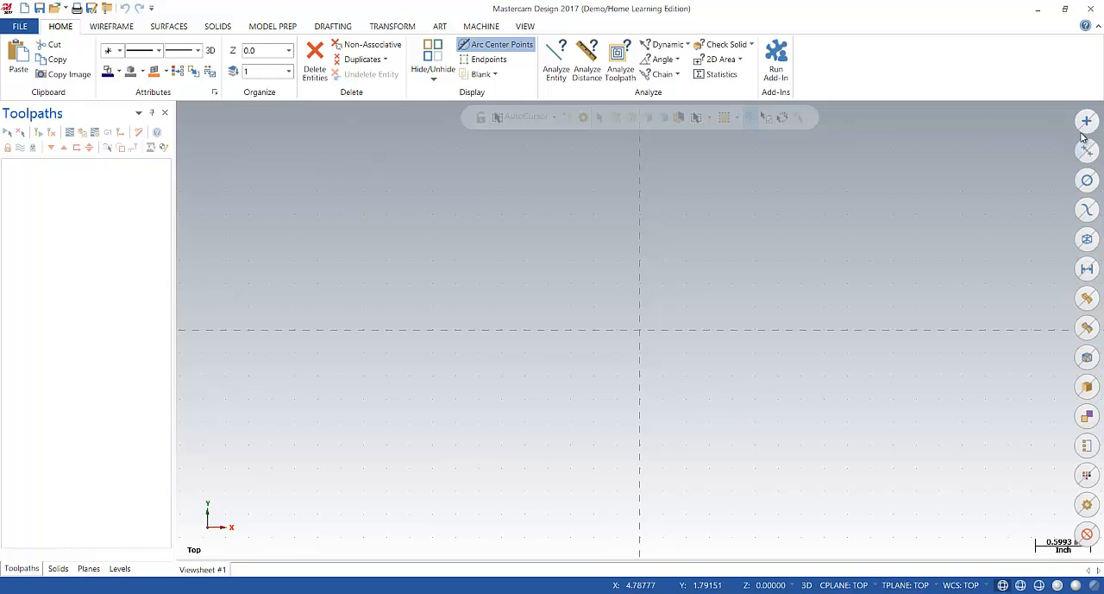
pyautogui.moveTo(1096, 405)
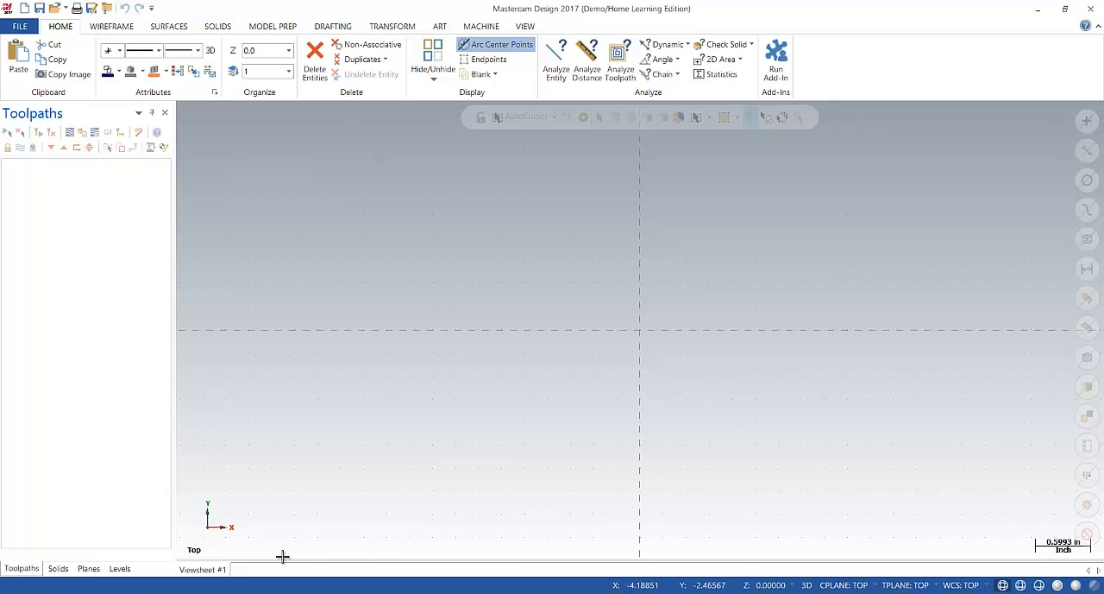
pyautogui.moveTo(221, 543)
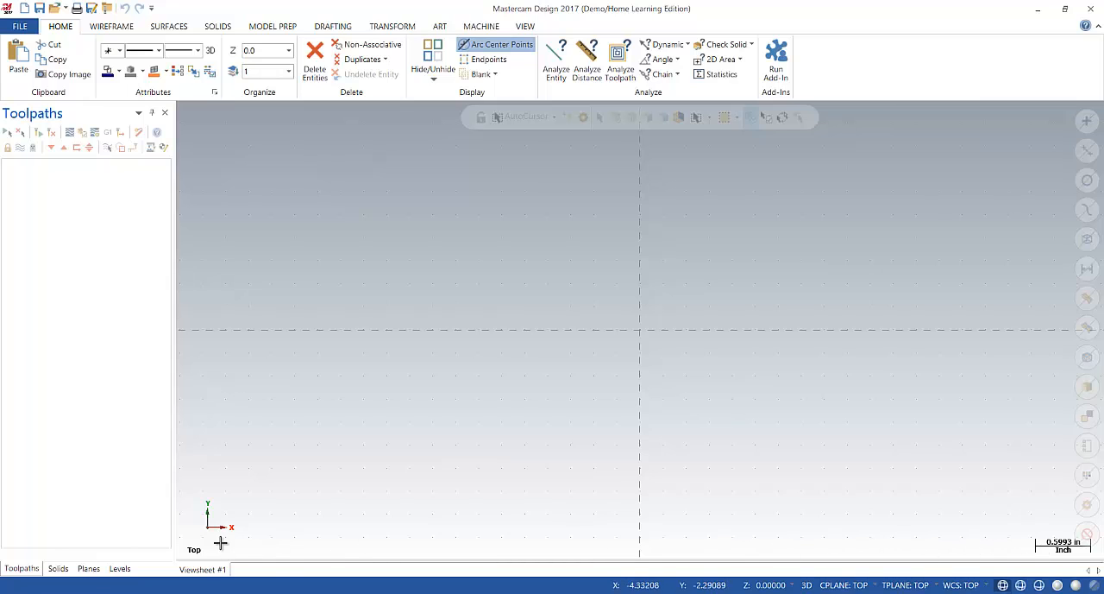
pyautogui.moveTo(276, 574)
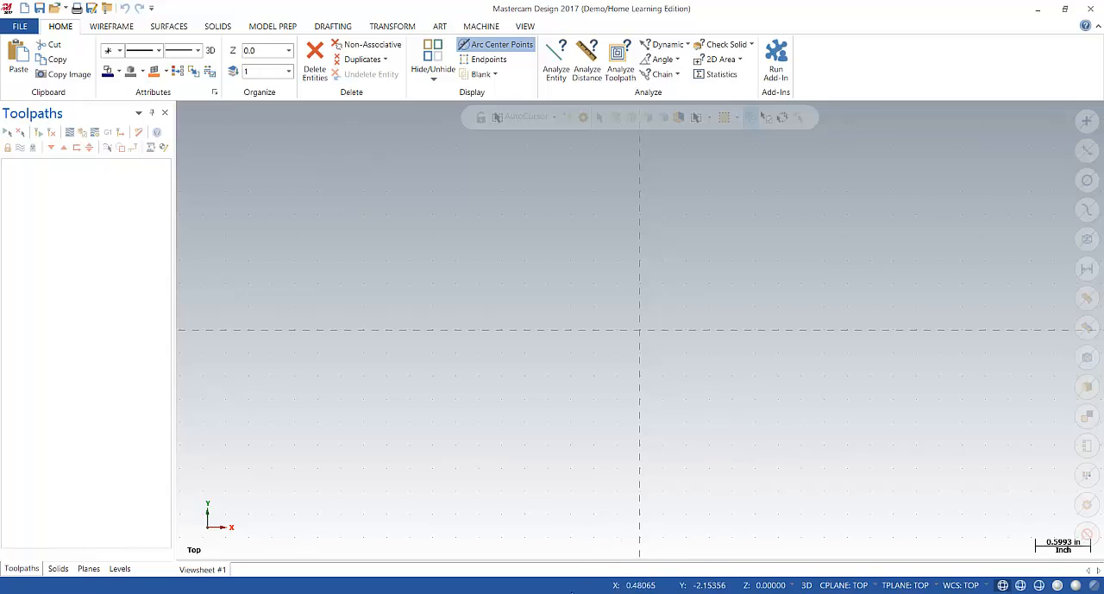
pyautogui.moveTo(966, 581)
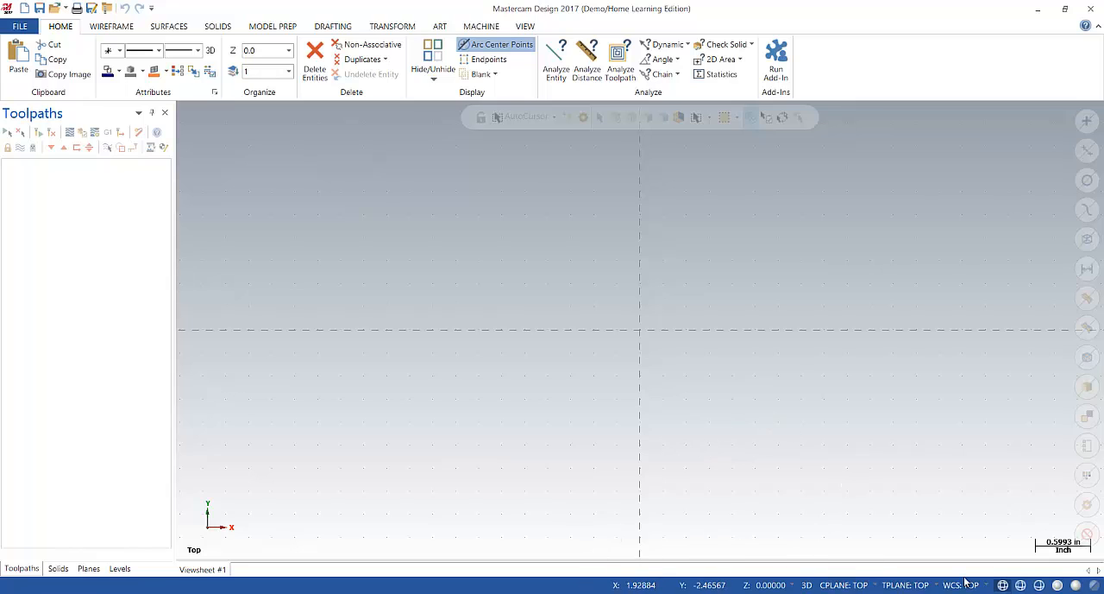
pyautogui.moveTo(857, 548)
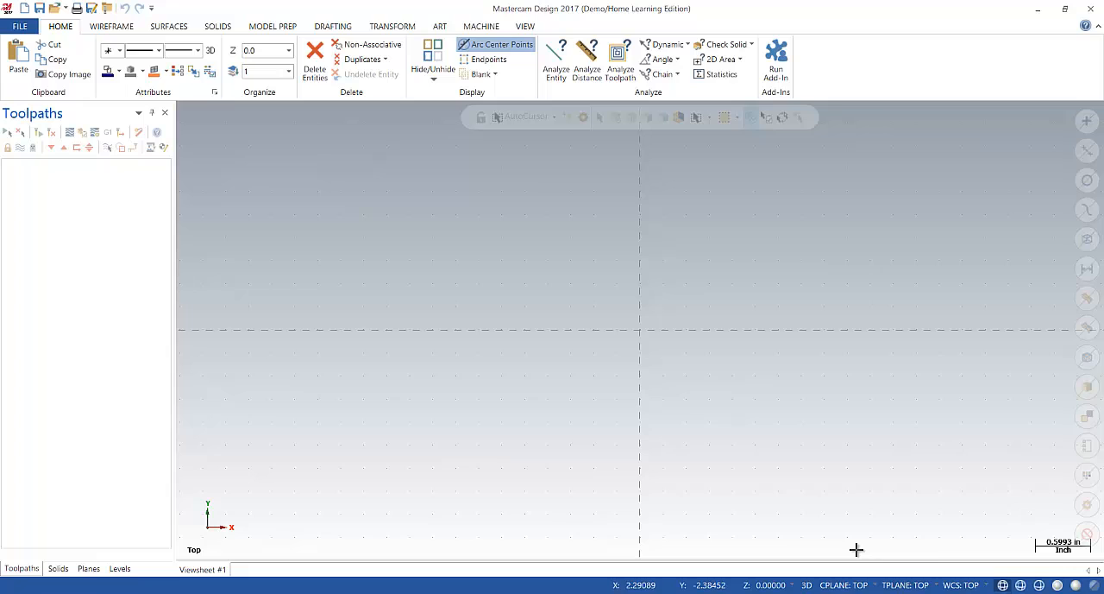
pyautogui.moveTo(818, 471)
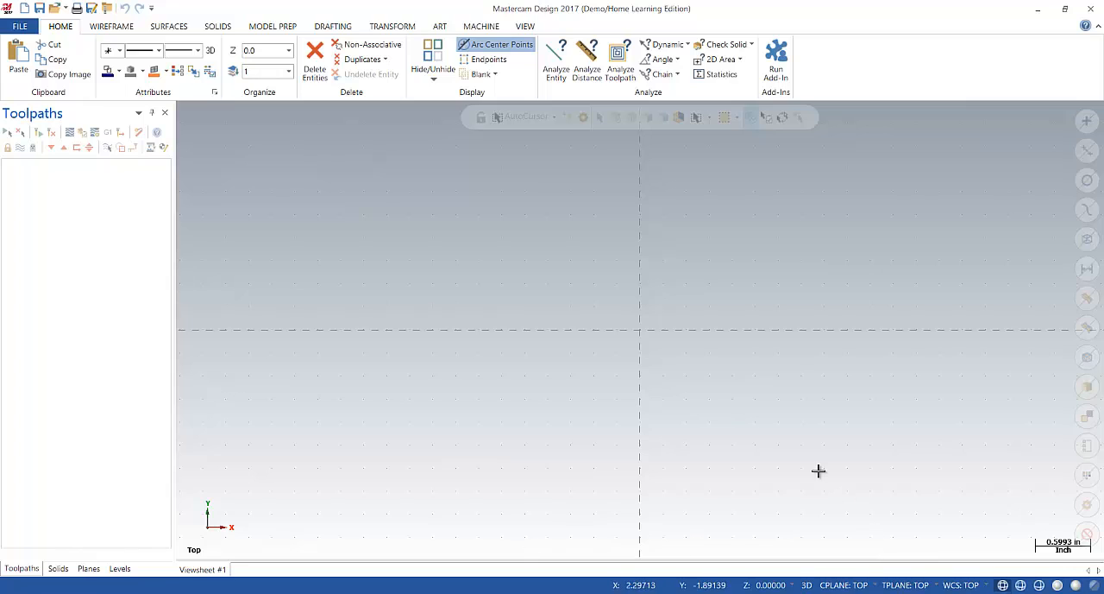
pyautogui.moveTo(334, 275)
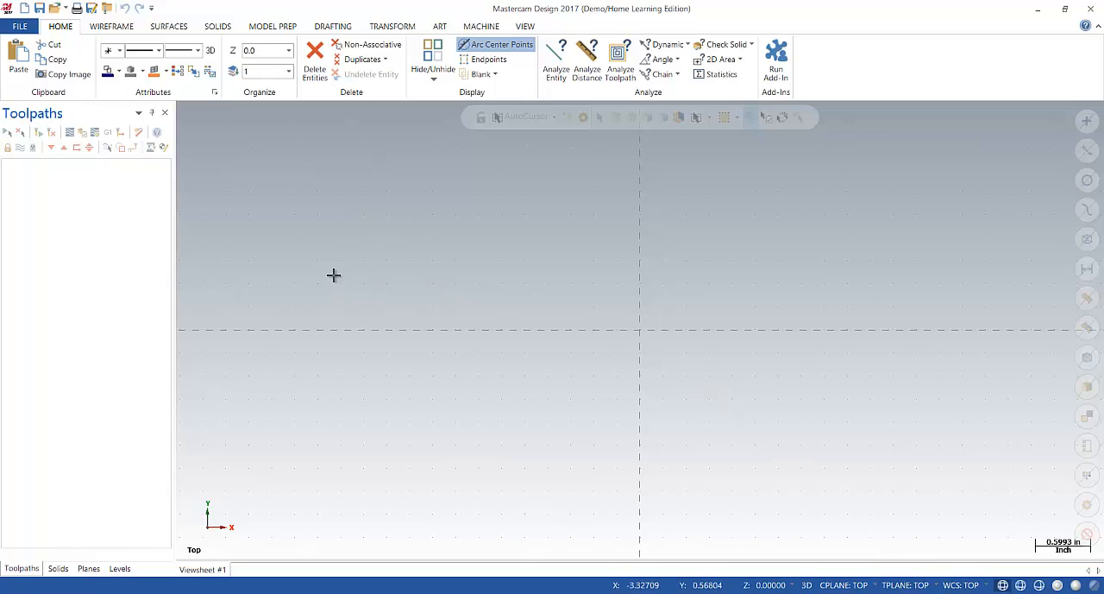
# Bring up the graphics-window context menu with view and analysis options.
pyautogui.rightClick(333, 275)
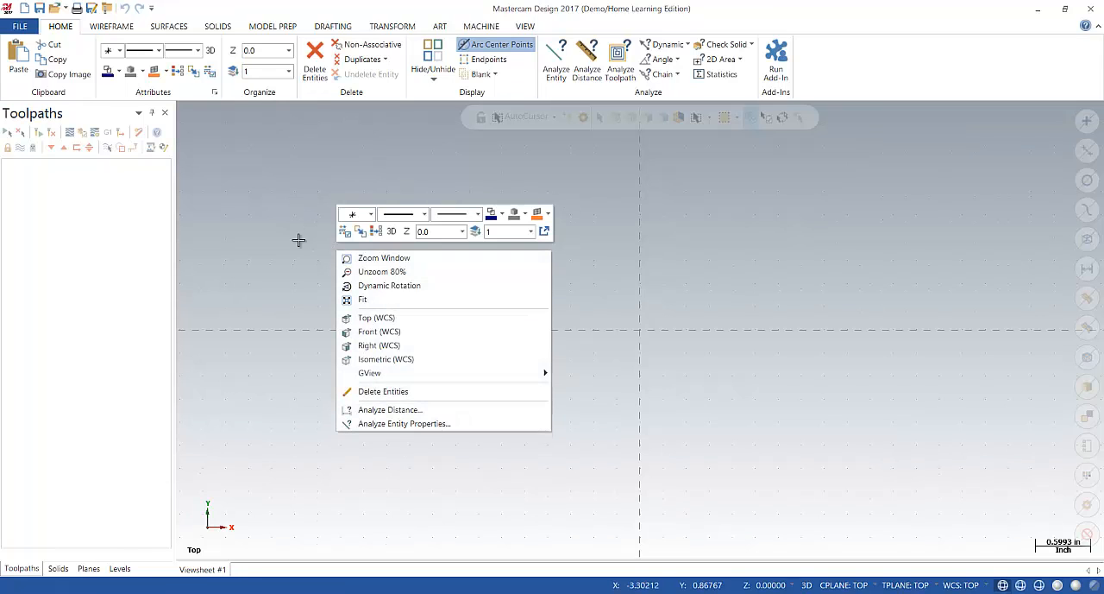
pyautogui.moveTo(389, 409)
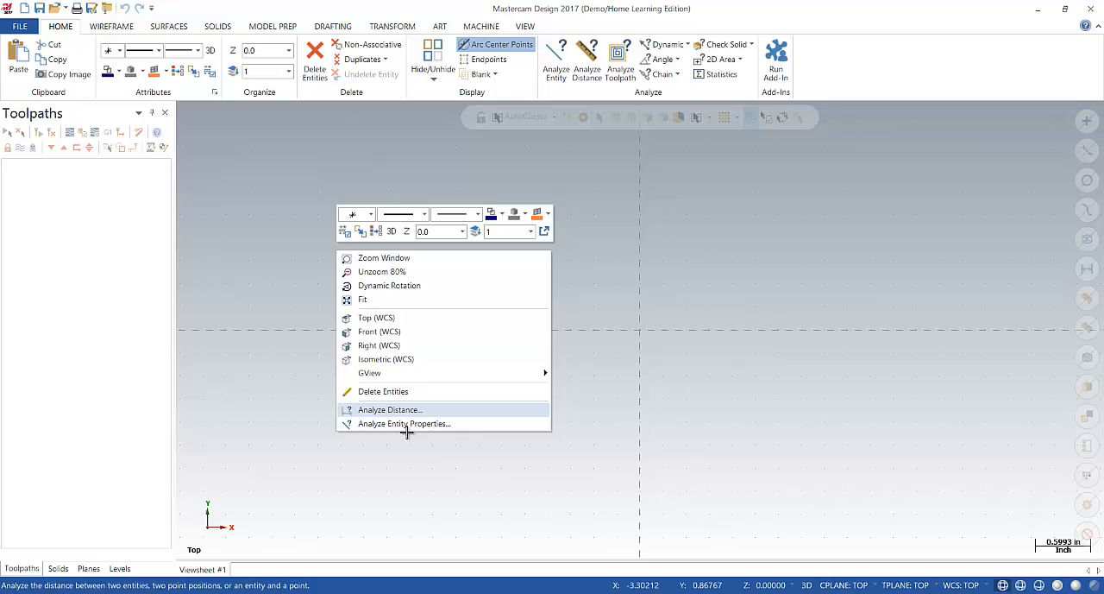
pyautogui.moveTo(384, 391)
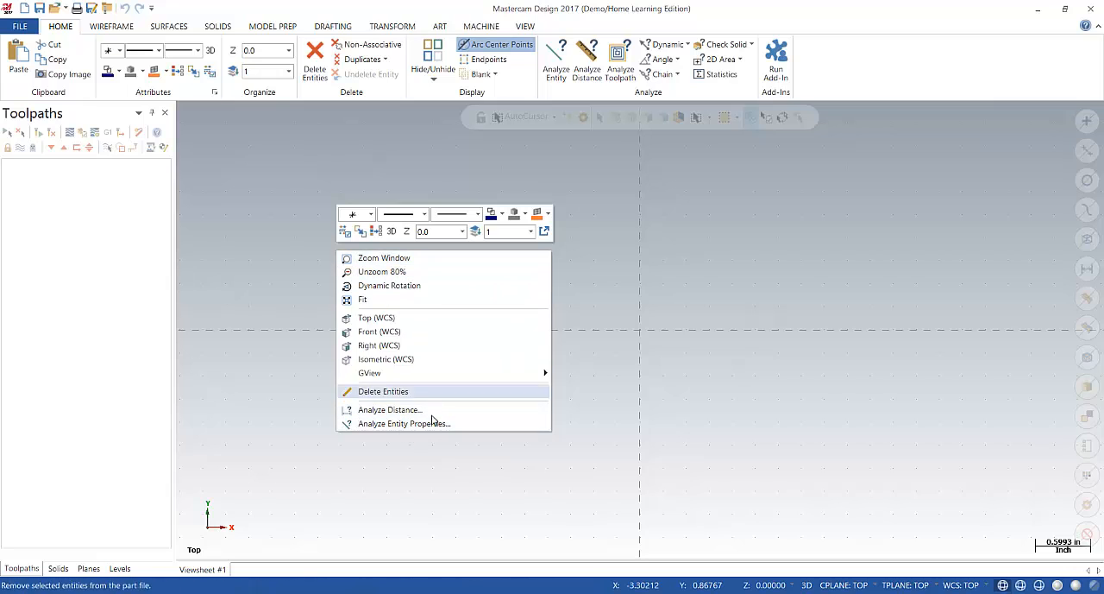
pyautogui.moveTo(386, 218)
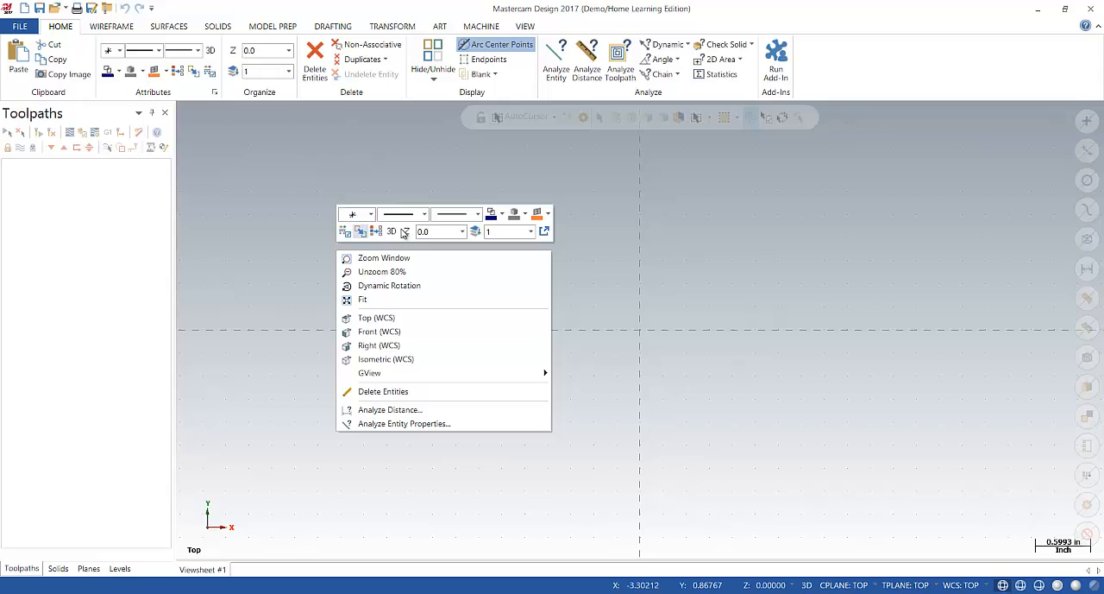
pyautogui.moveTo(476, 231)
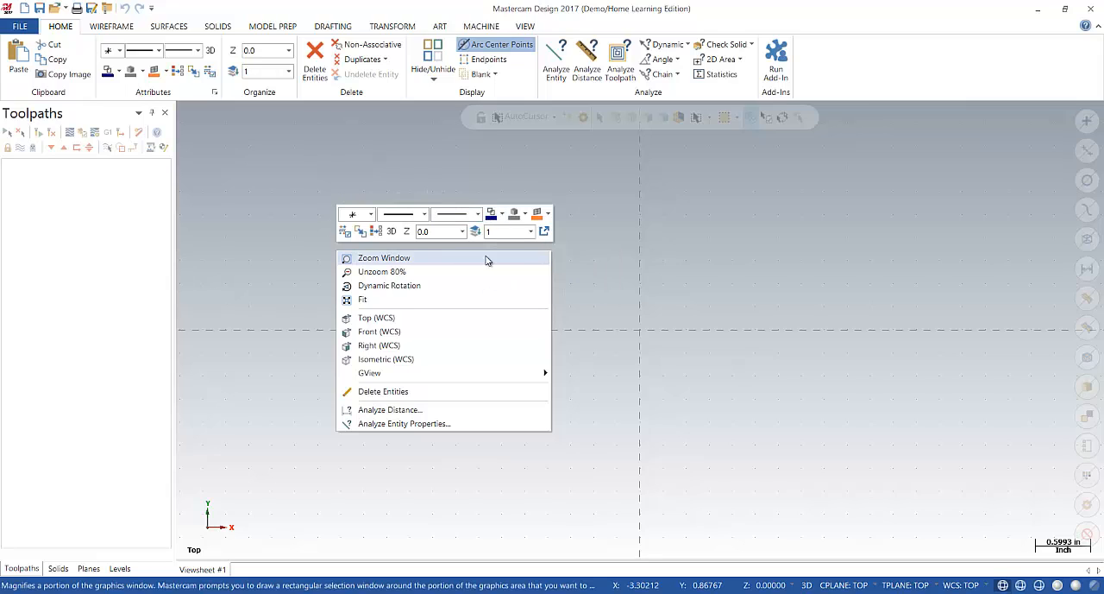
pyautogui.moveTo(297, 196)
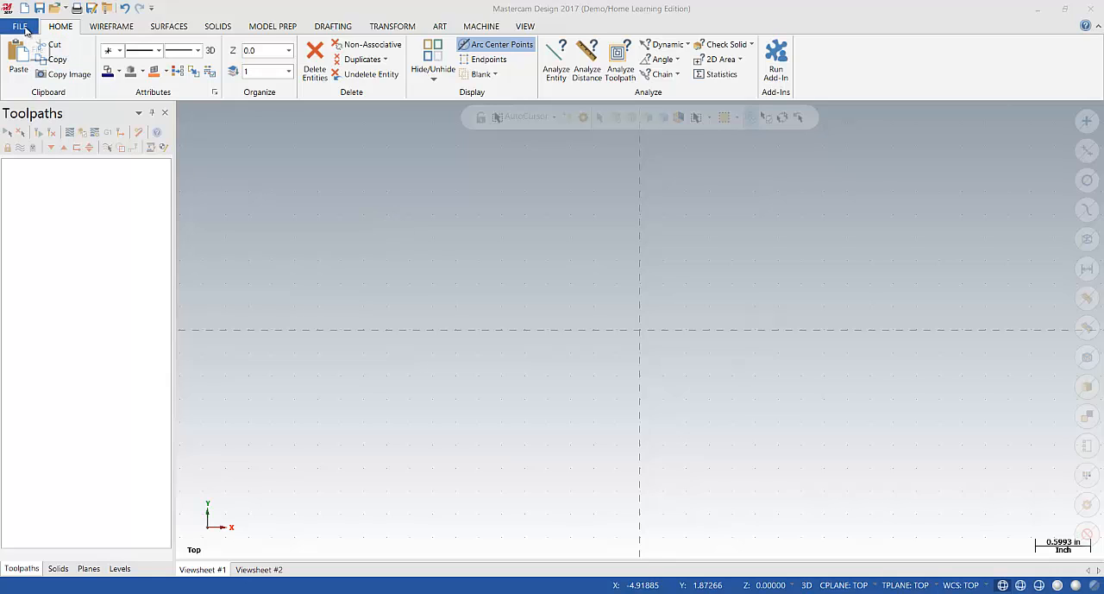
# Open the System Configuration dialog from the File menu.
pyautogui.click(20, 26)
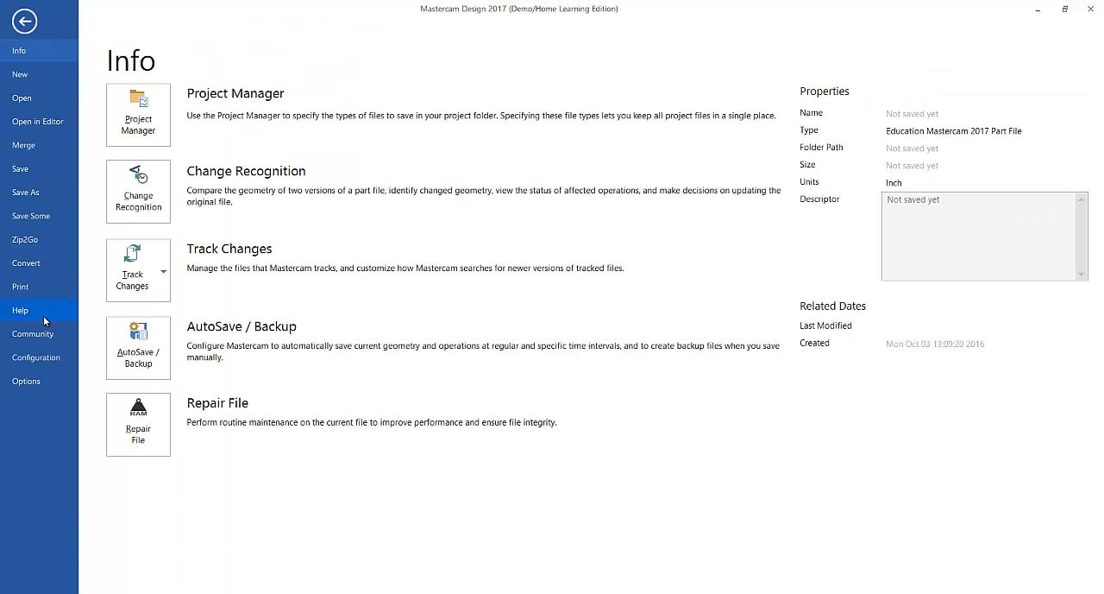
pyautogui.click(23, 20)
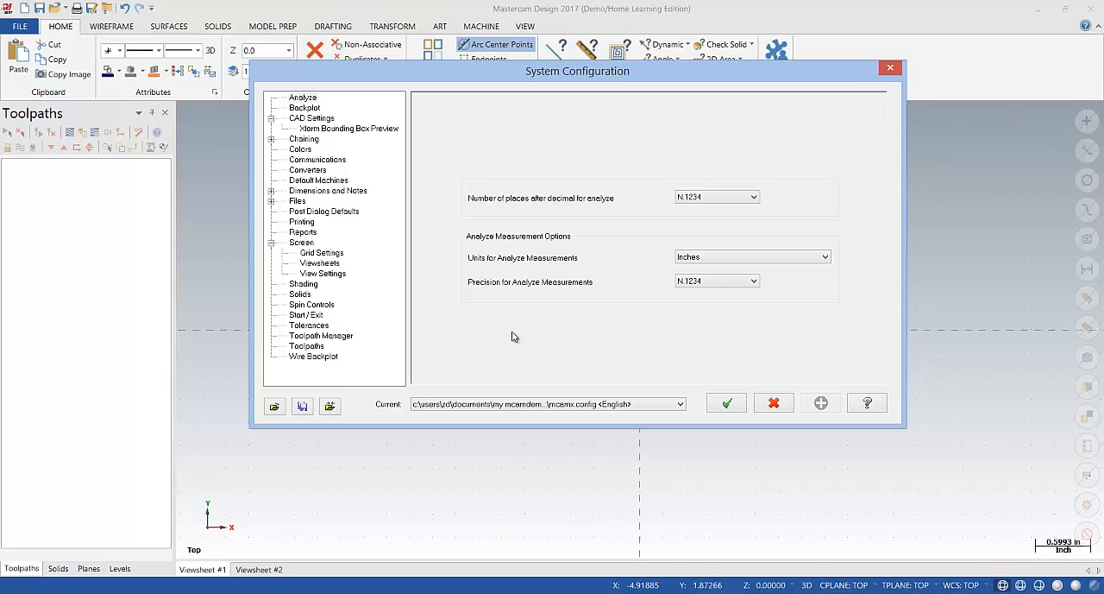
pyautogui.moveTo(503, 330)
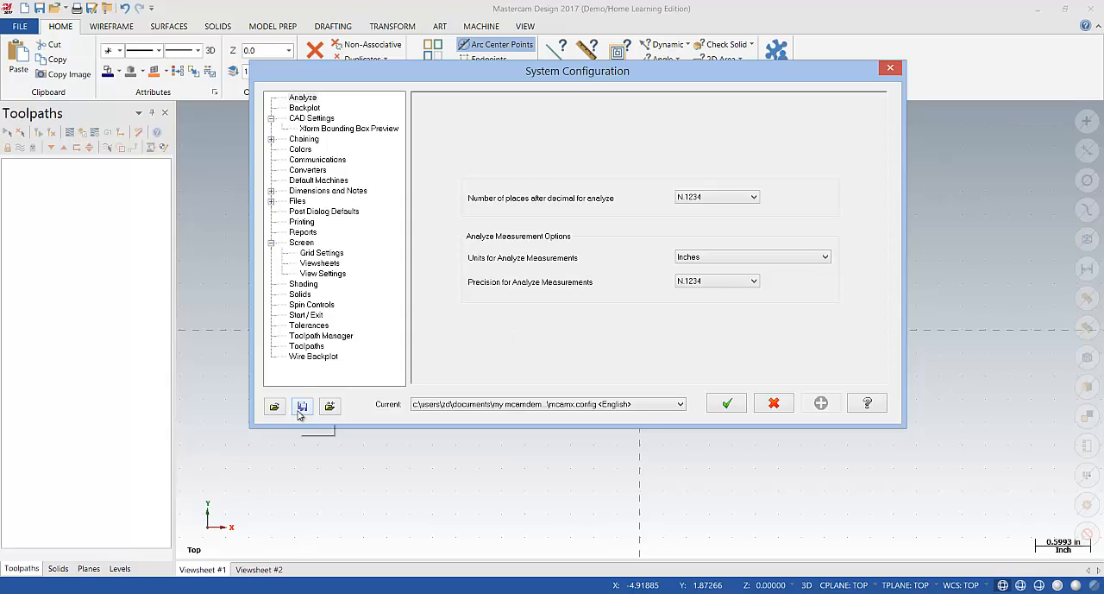
# Save the current configuration over the existing EXAMPLE config file.
pyautogui.click(302, 405)
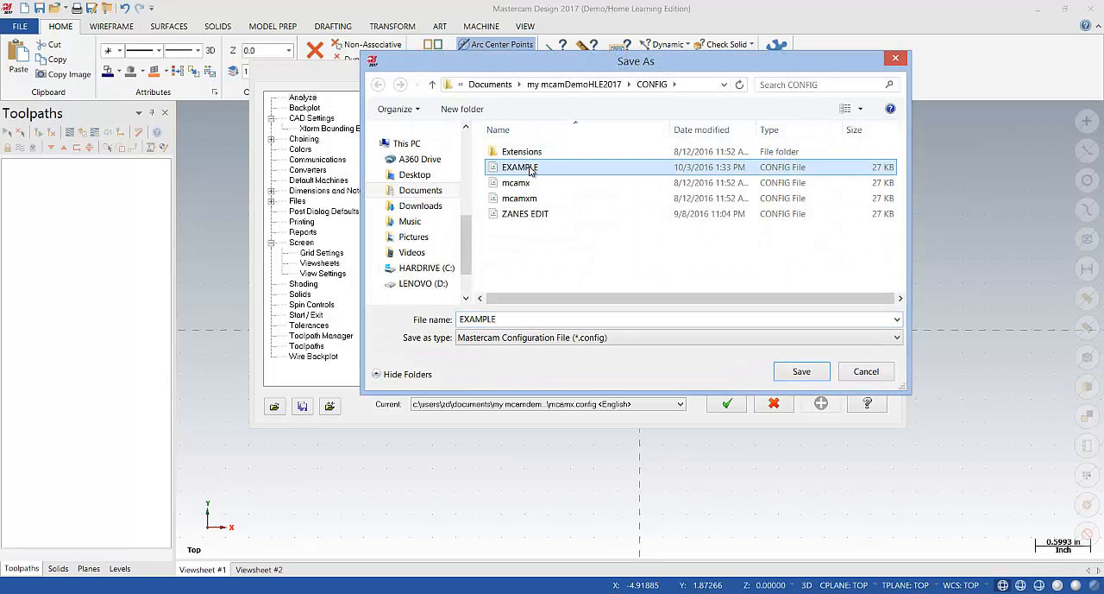
pyautogui.click(800, 370)
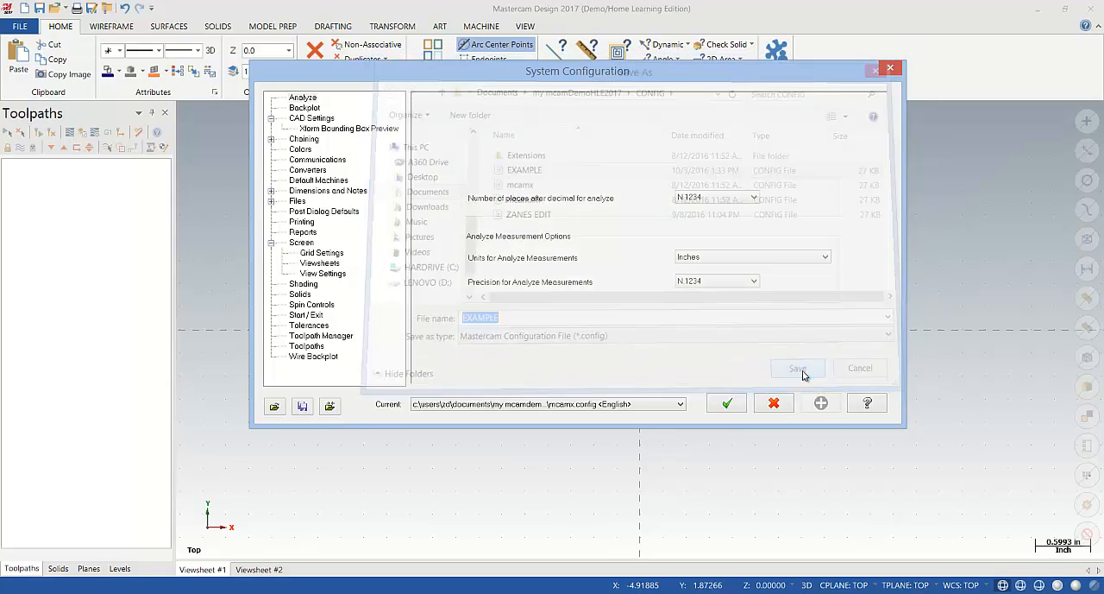
pyautogui.click(796, 368)
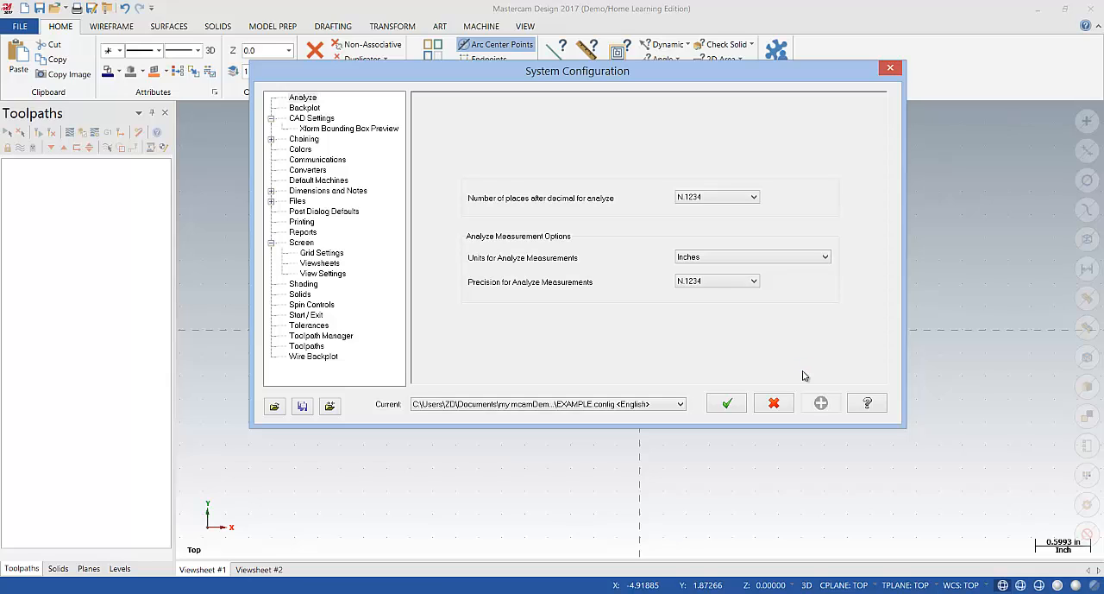
pyautogui.moveTo(632, 109)
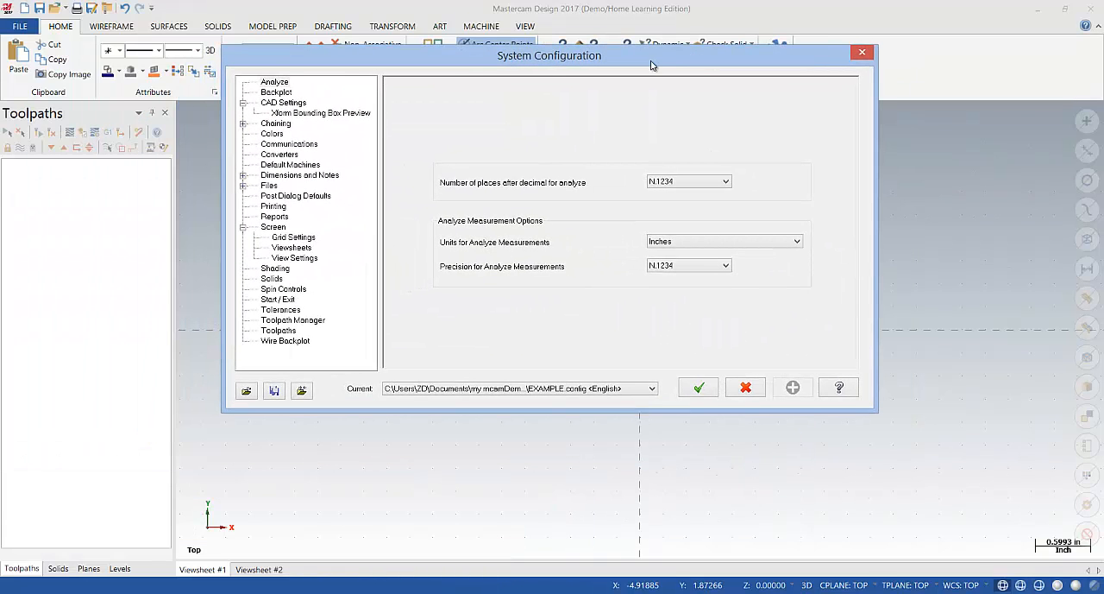
pyautogui.moveTo(274, 140)
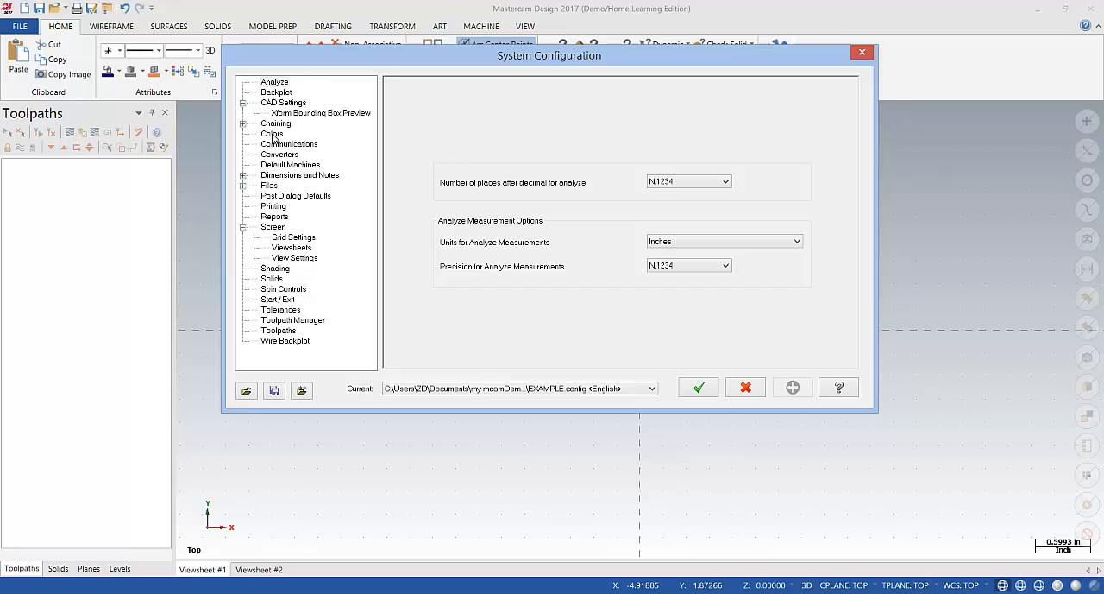
# Turn off the gradient background in the Colors settings.
pyautogui.click(273, 133)
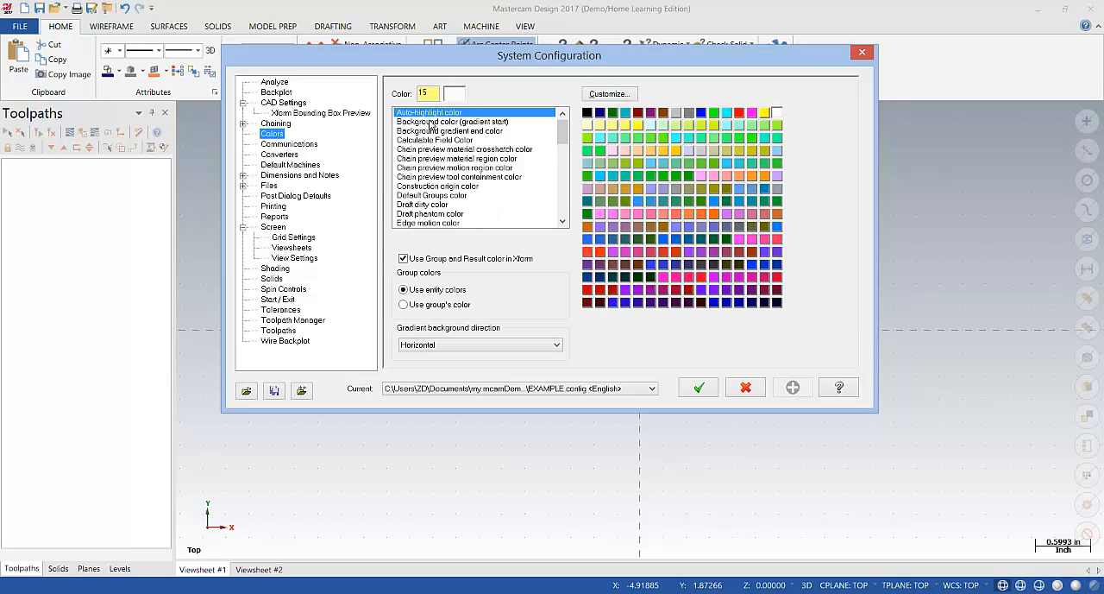
pyautogui.click(449, 121)
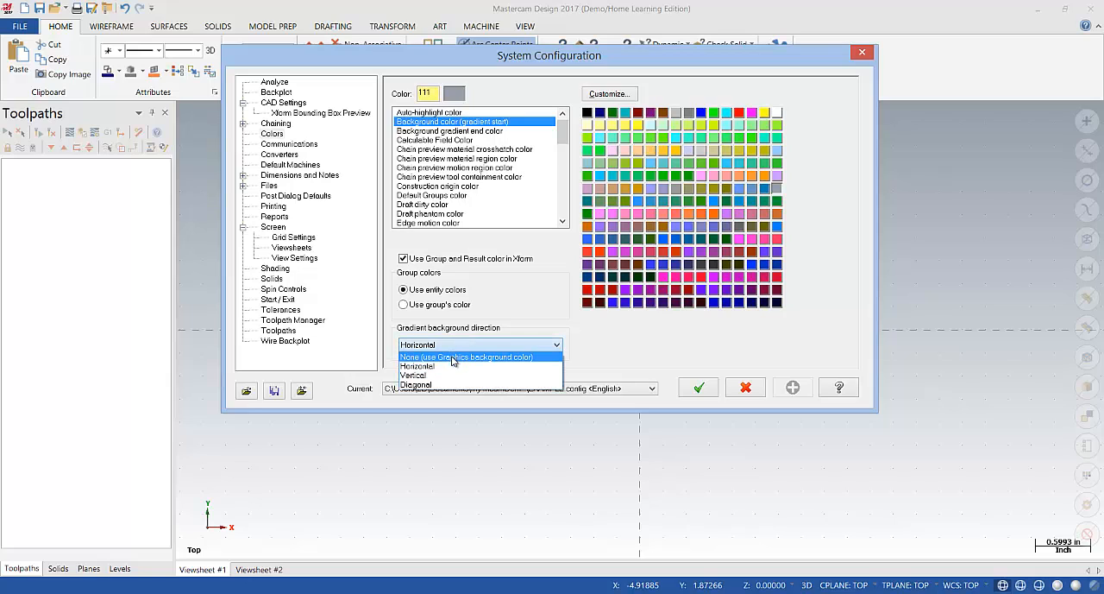
pyautogui.click(468, 356)
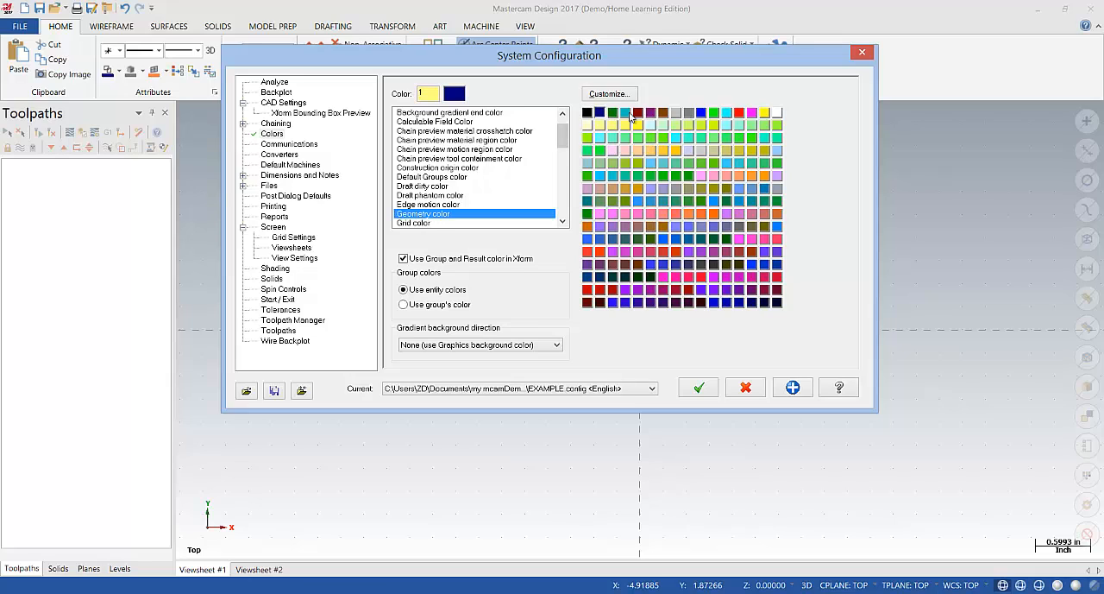
# Set geometry colour to green and grid colour to white, then apply and save.
pyautogui.click(711, 113)
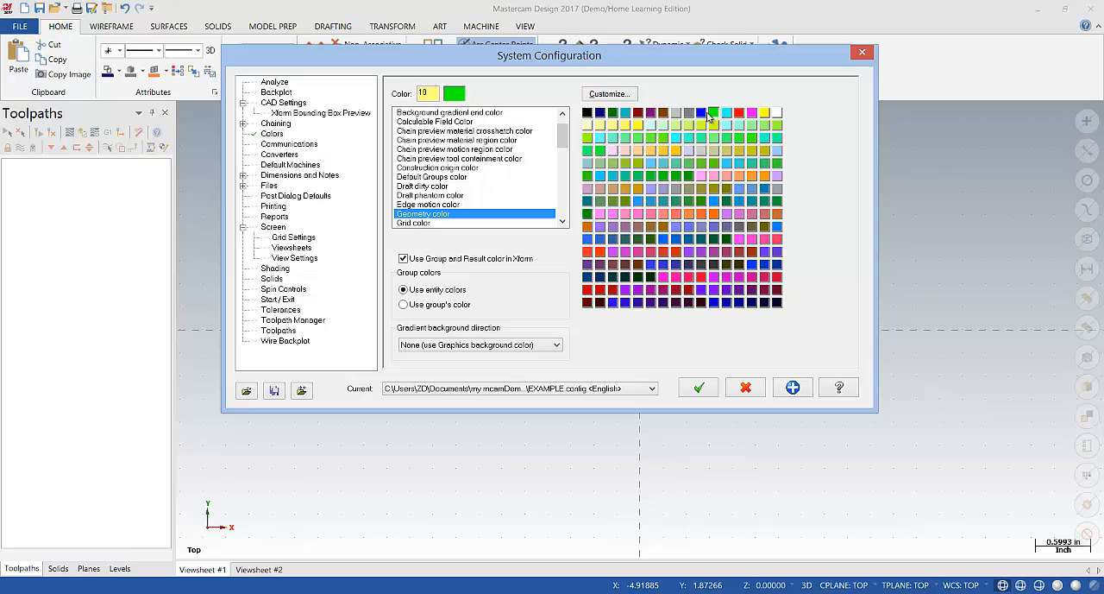
pyautogui.scroll(-3)
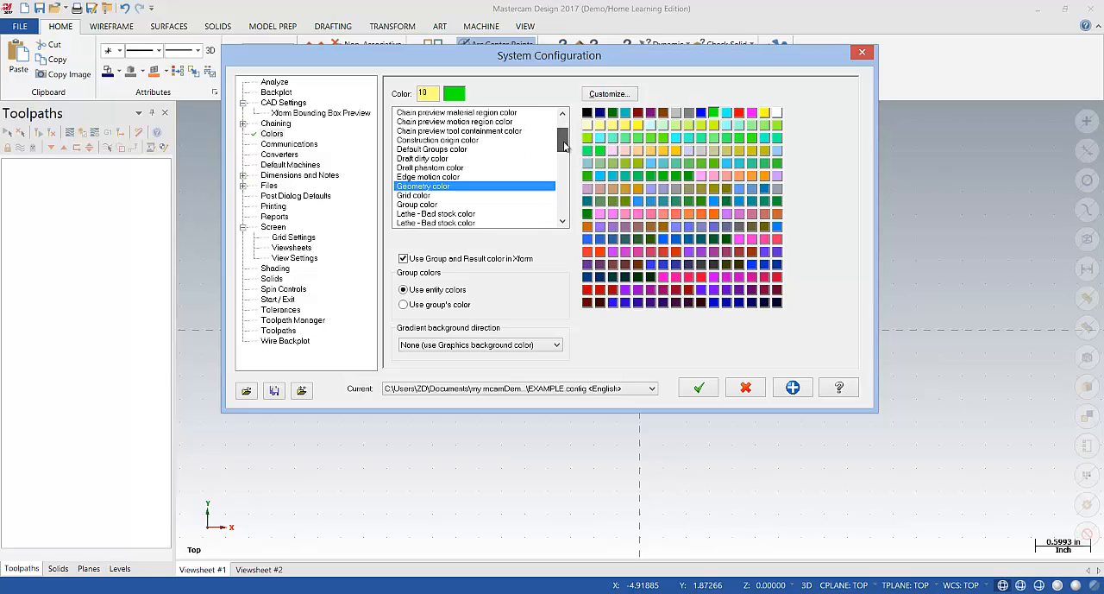
pyautogui.click(422, 195)
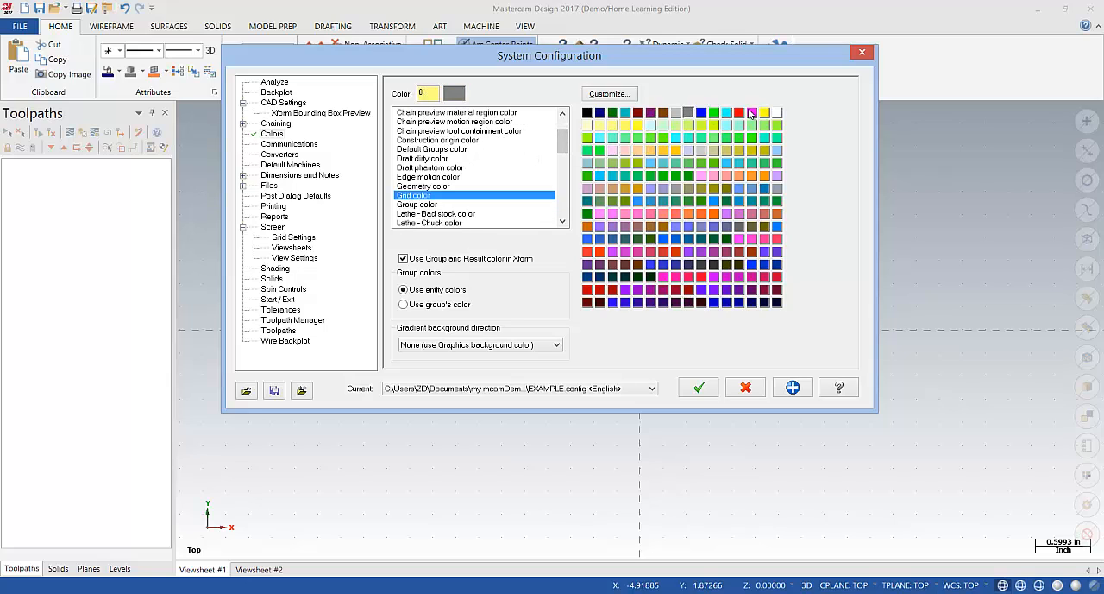
pyautogui.click(776, 113)
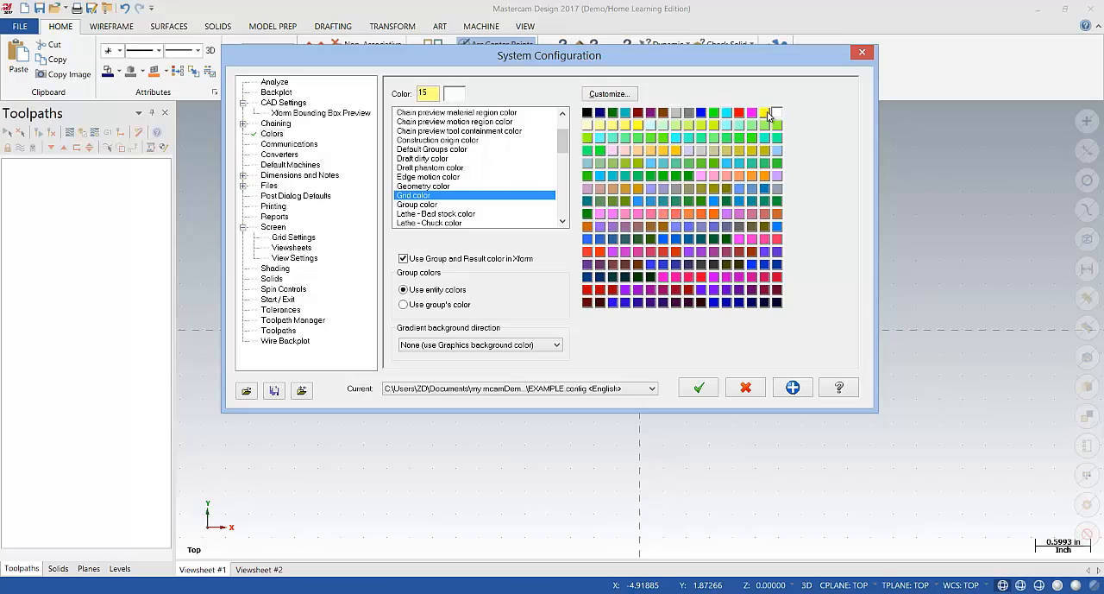
pyautogui.moveTo(792, 386)
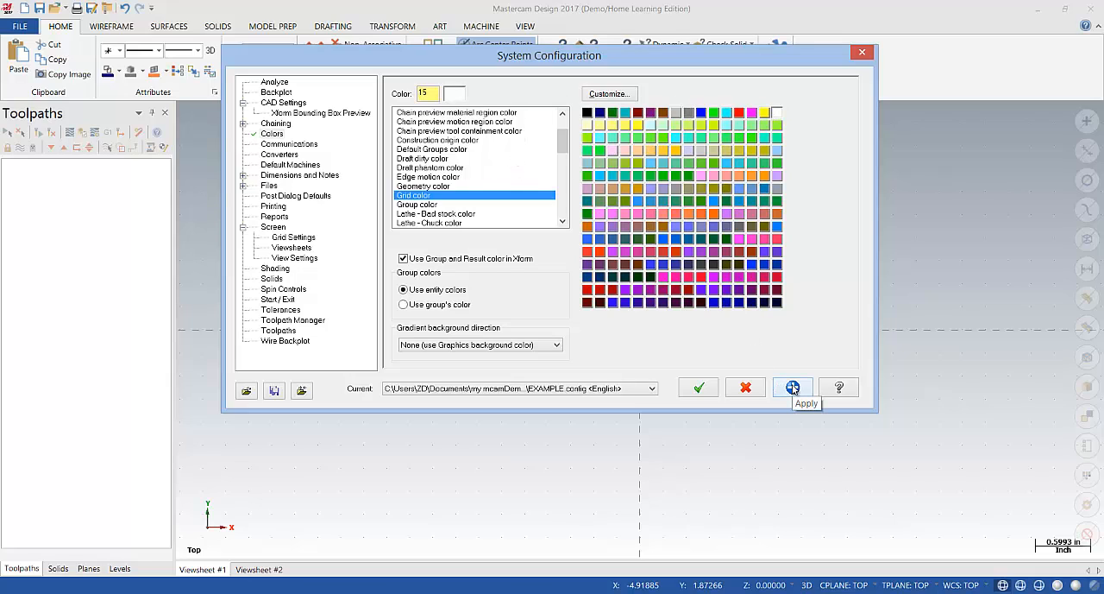
pyautogui.click(792, 386)
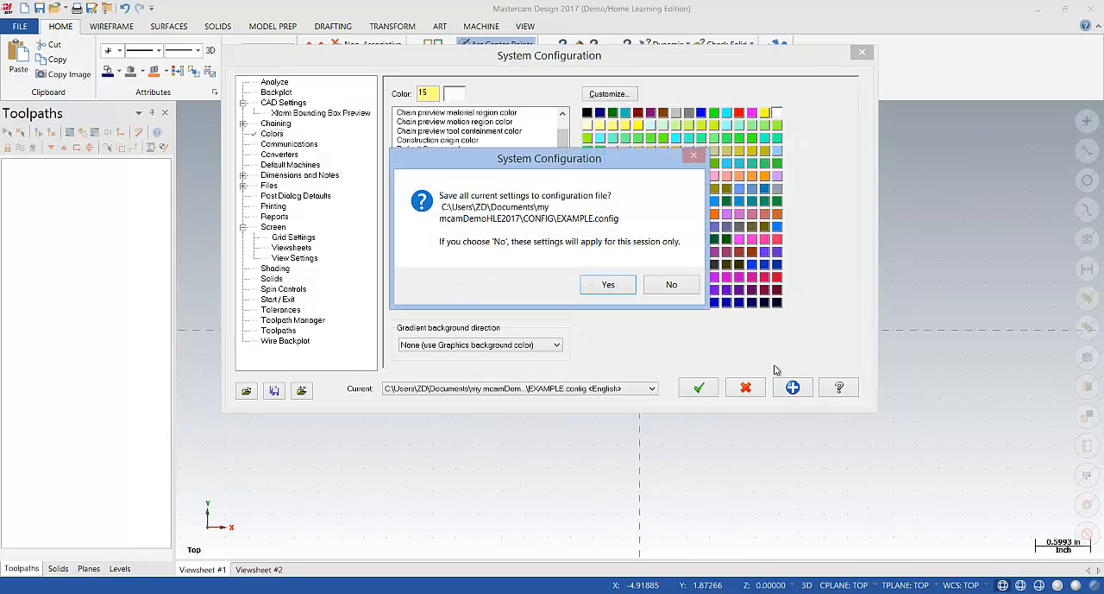
pyautogui.click(671, 284)
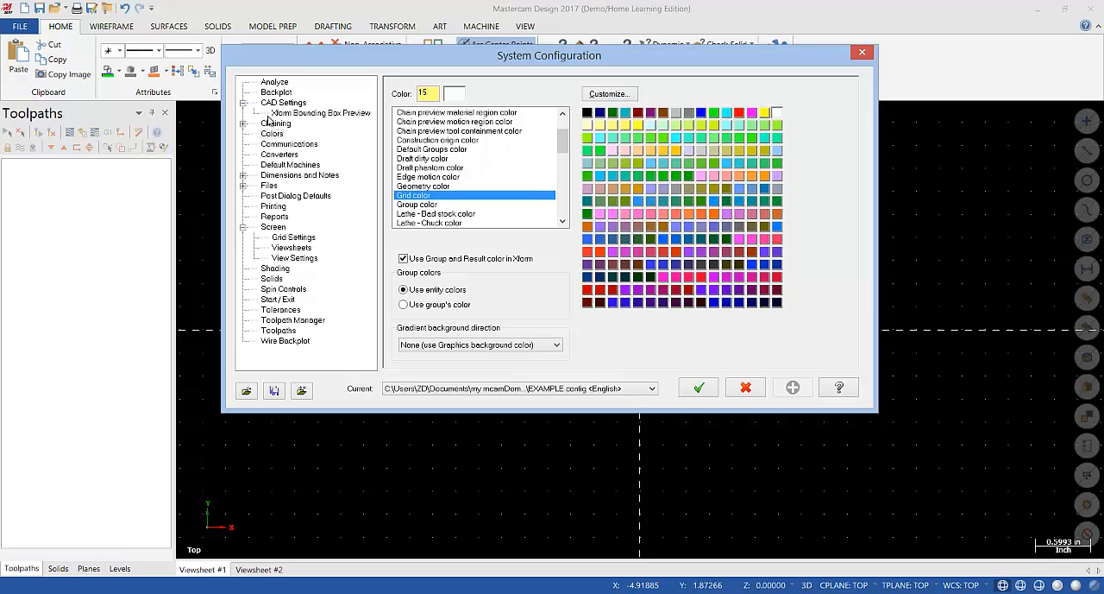
# In Screen > Grid Settings, set 0.5 by 0.5 spacing and 1.0 snap size.
pyautogui.click(244, 227)
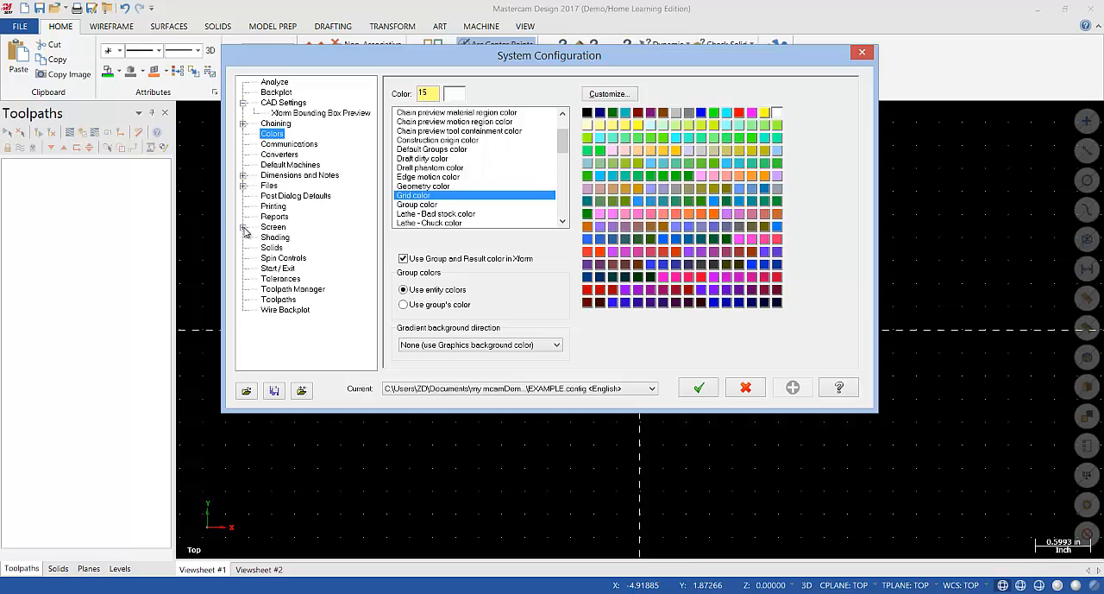
pyautogui.click(245, 227)
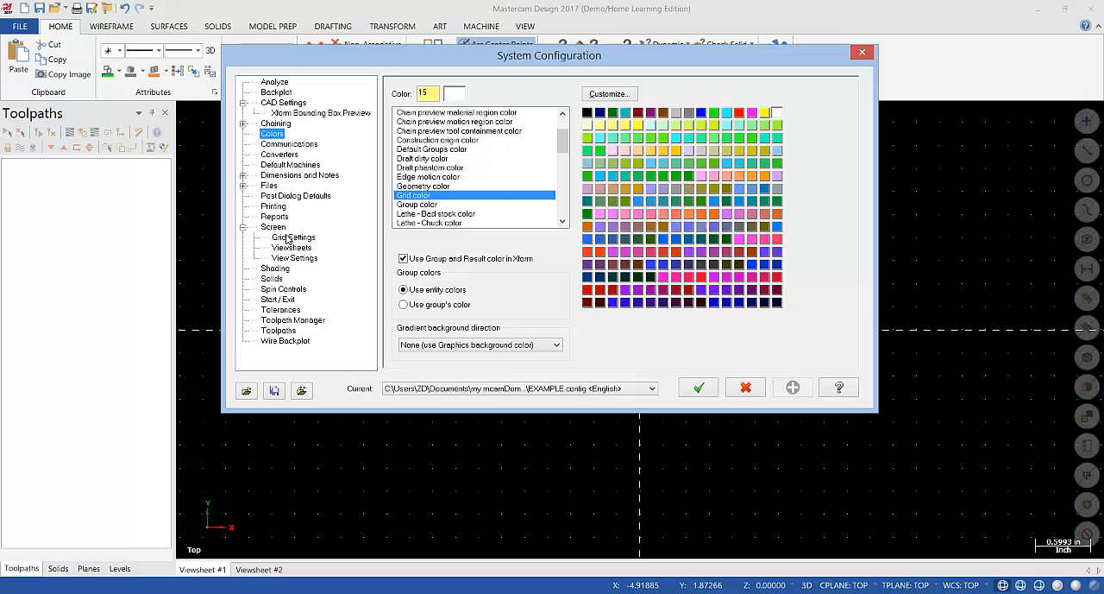
pyautogui.click(292, 236)
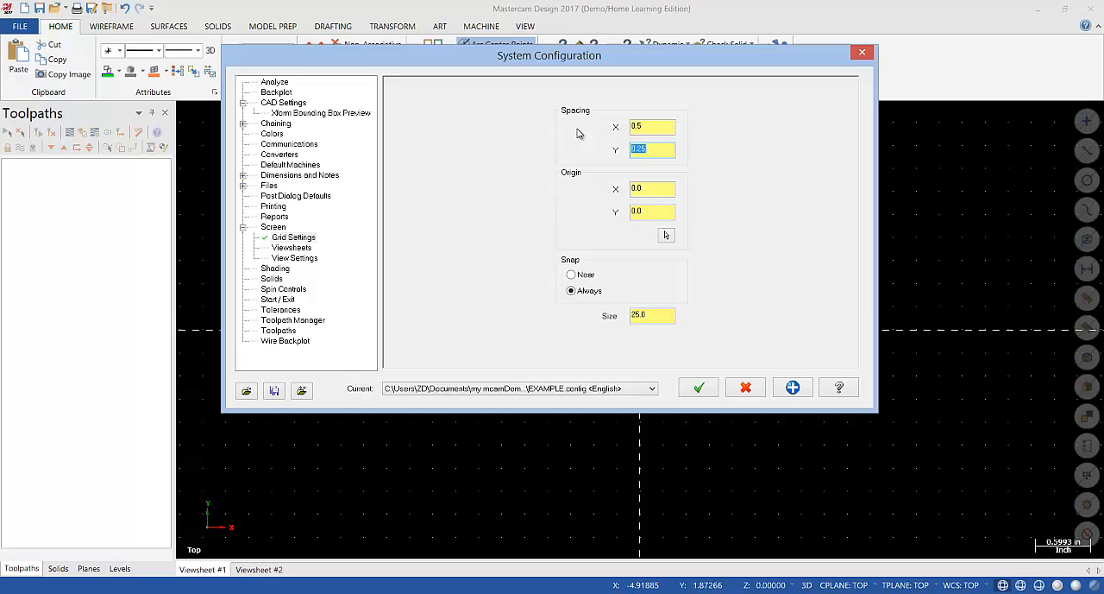
pyautogui.write('5')
pyautogui.click(652, 315)
pyautogui.write('1')
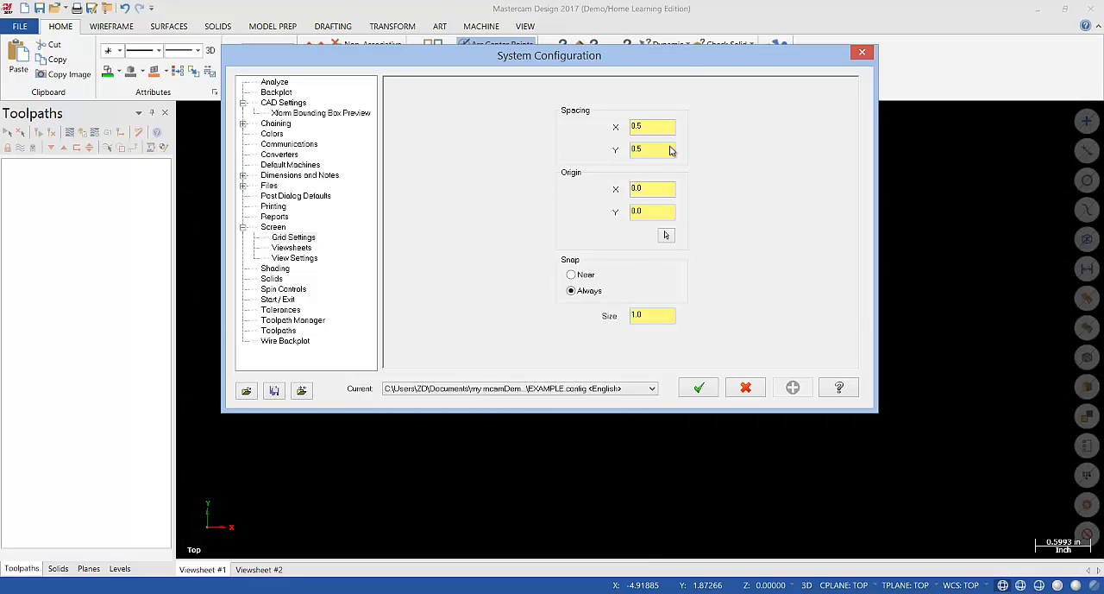
pyautogui.moveTo(548, 55); pyautogui.dragTo(563, 76)
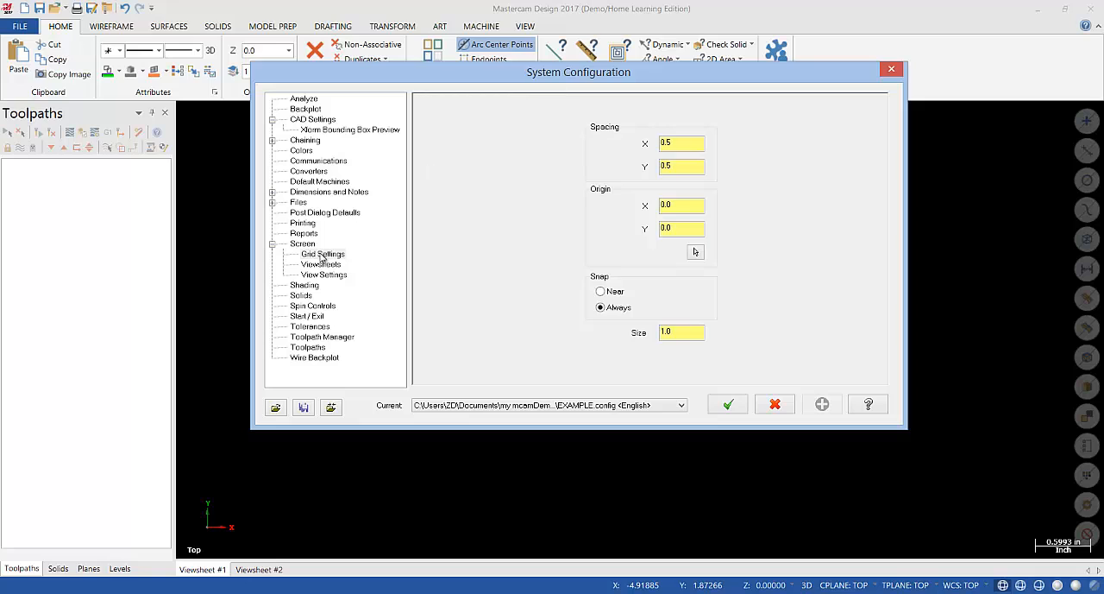
pyautogui.moveTo(326, 280)
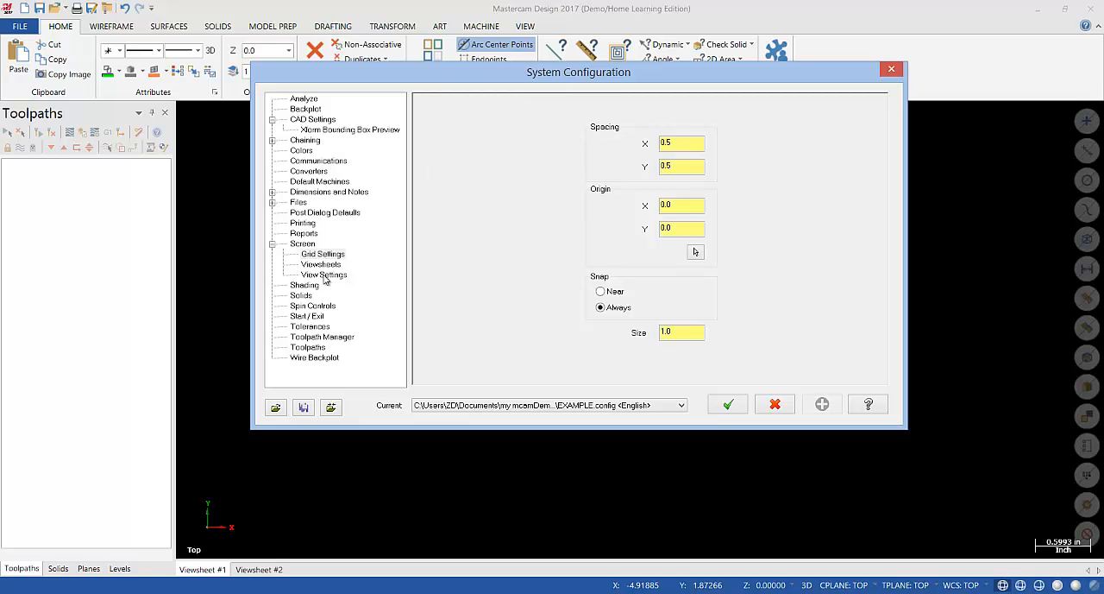
# Set the middle mouse button to Pan in View Settings, apply, and save to the configuration.
pyautogui.click(323, 274)
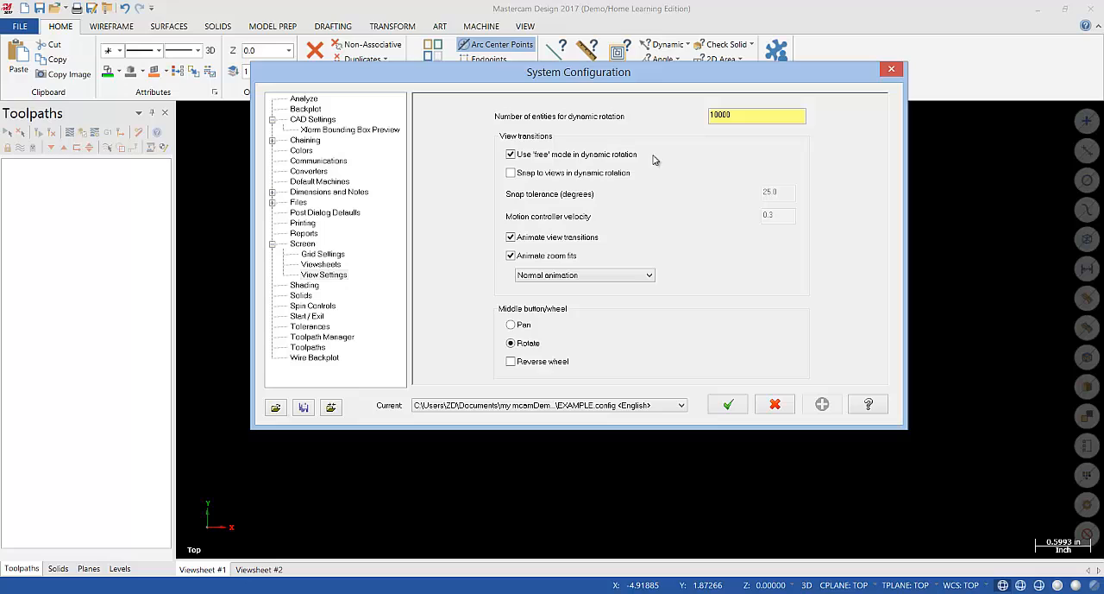
pyautogui.moveTo(674, 227)
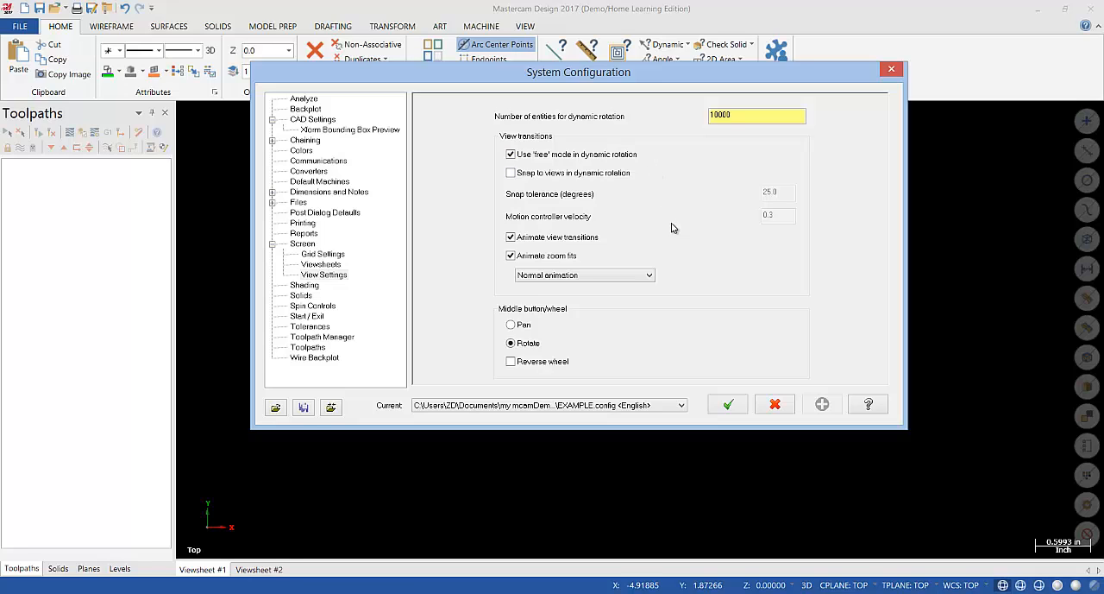
pyautogui.moveTo(624, 300)
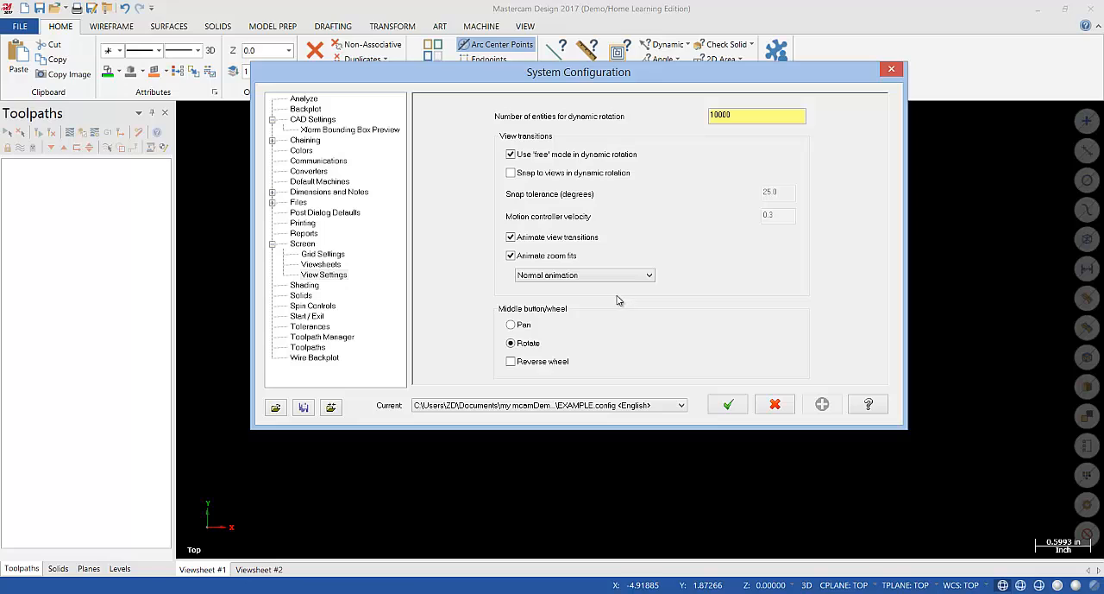
pyautogui.moveTo(606, 324)
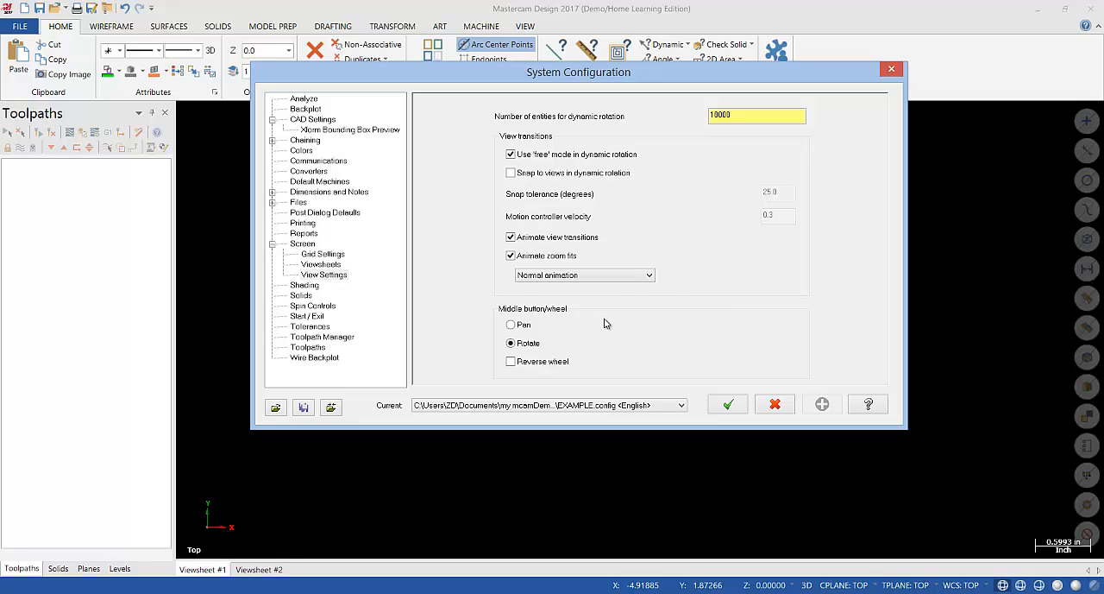
pyautogui.click(511, 324)
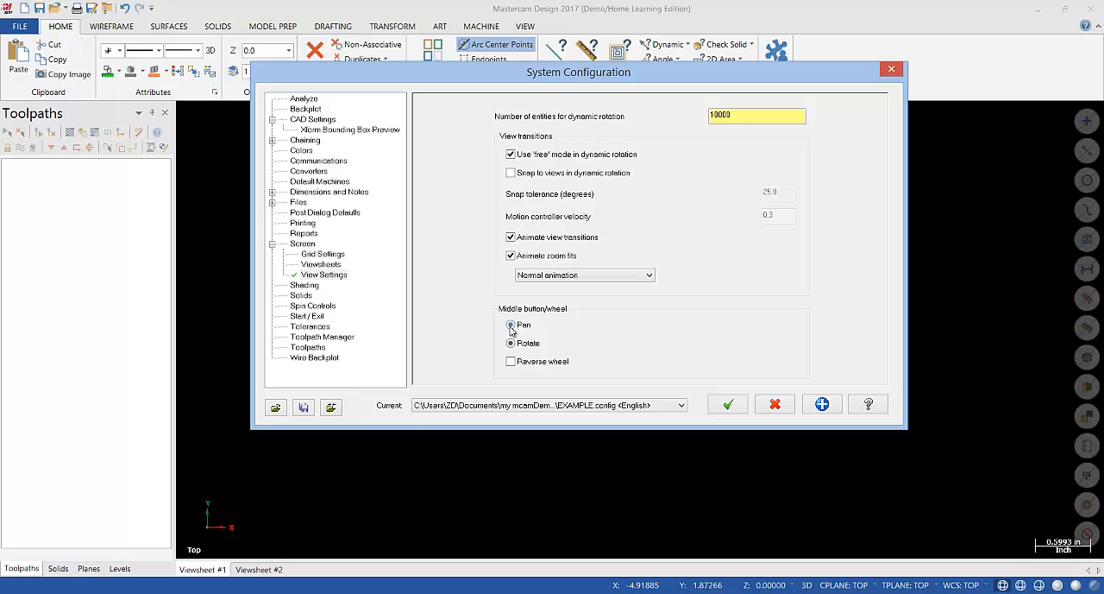
pyautogui.click(821, 403)
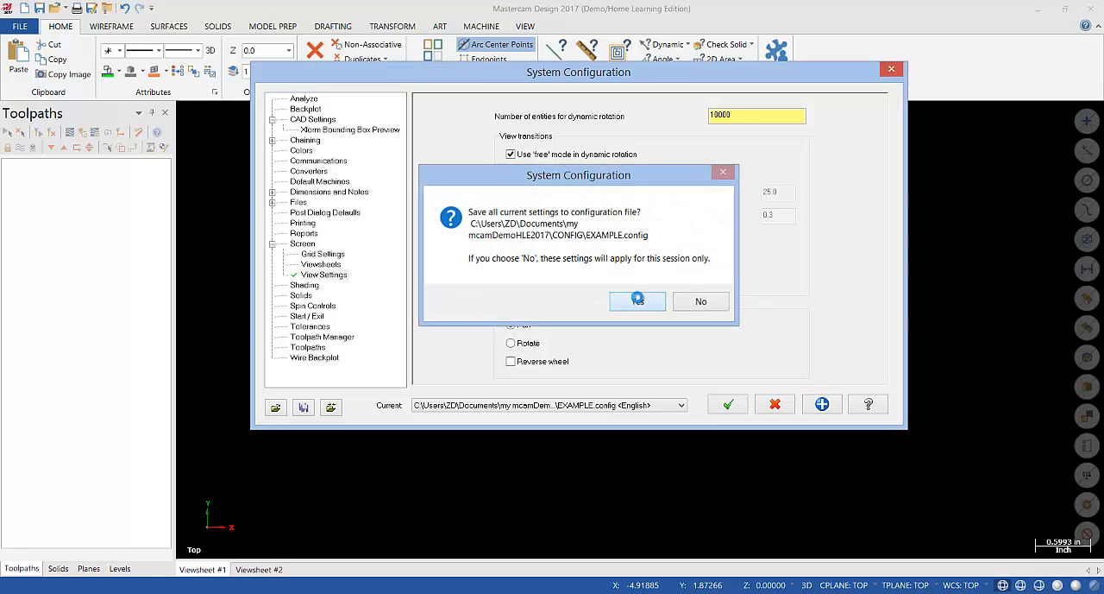
pyautogui.click(638, 301)
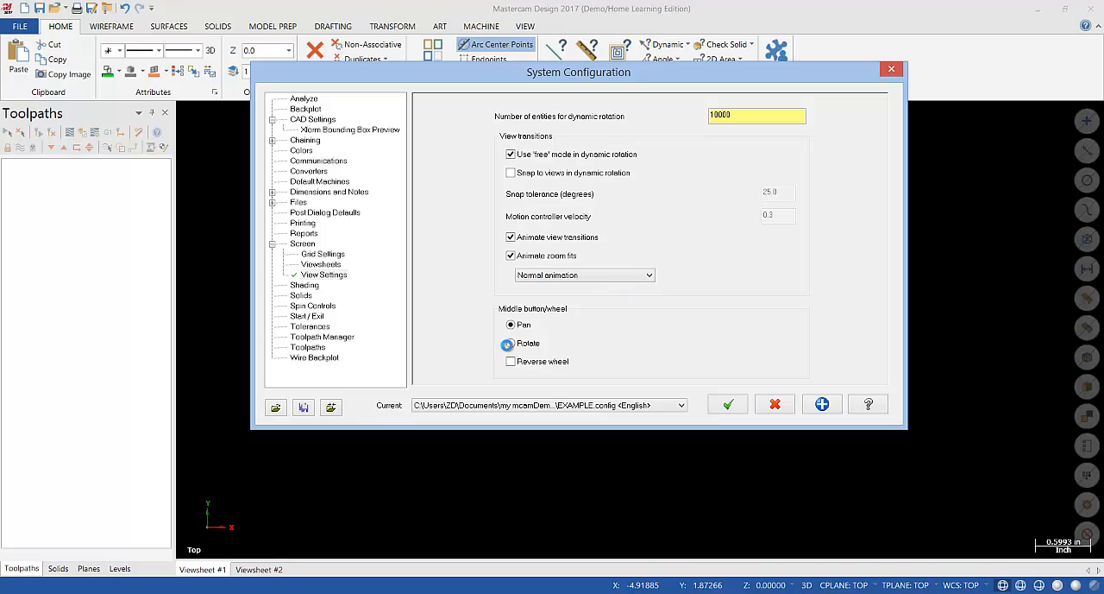
pyautogui.click(510, 324)
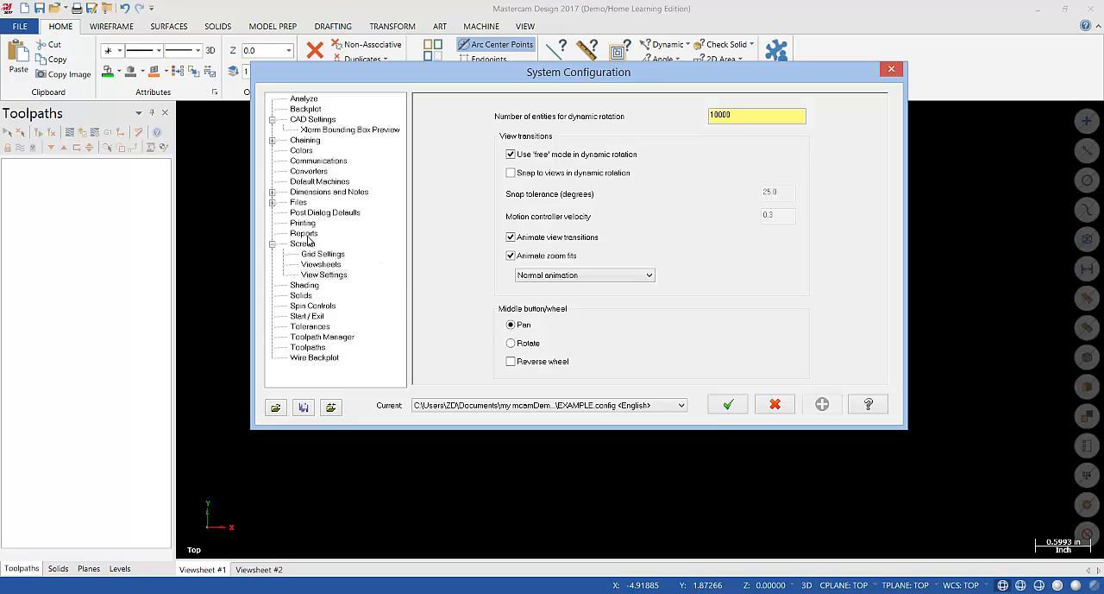
# Apply the Start / Exit configuration settings and close System Configuration.
pyautogui.click(308, 315)
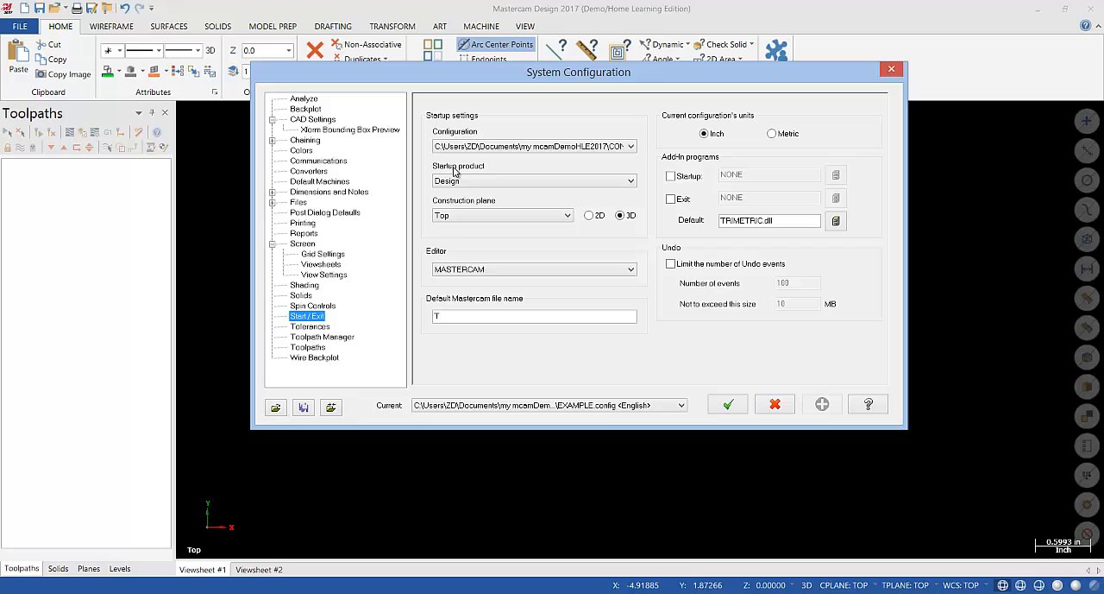
pyautogui.moveTo(589, 215)
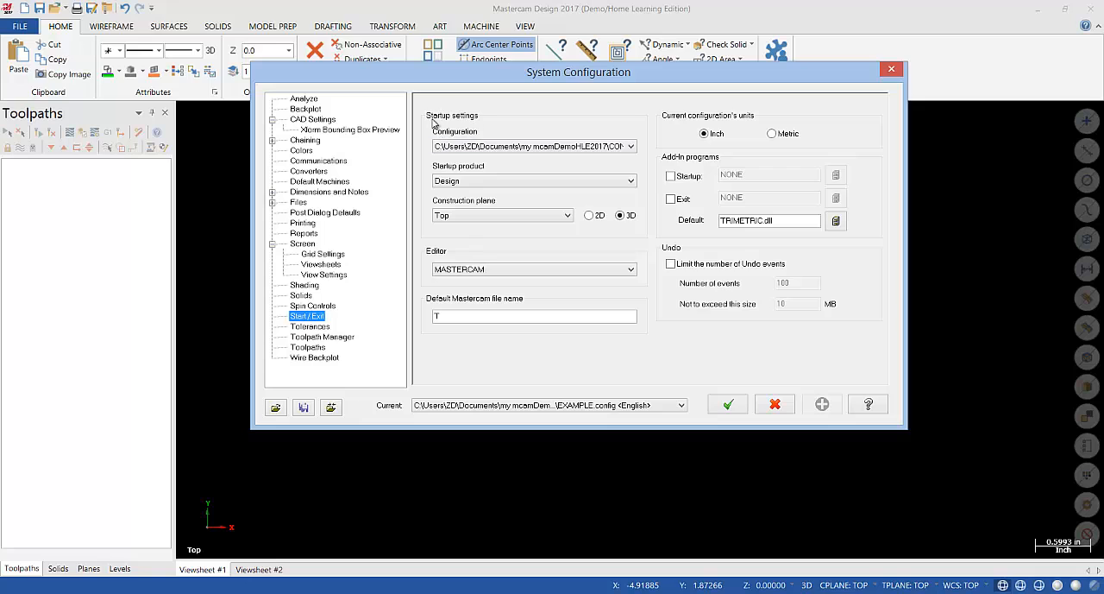
pyautogui.click(630, 146)
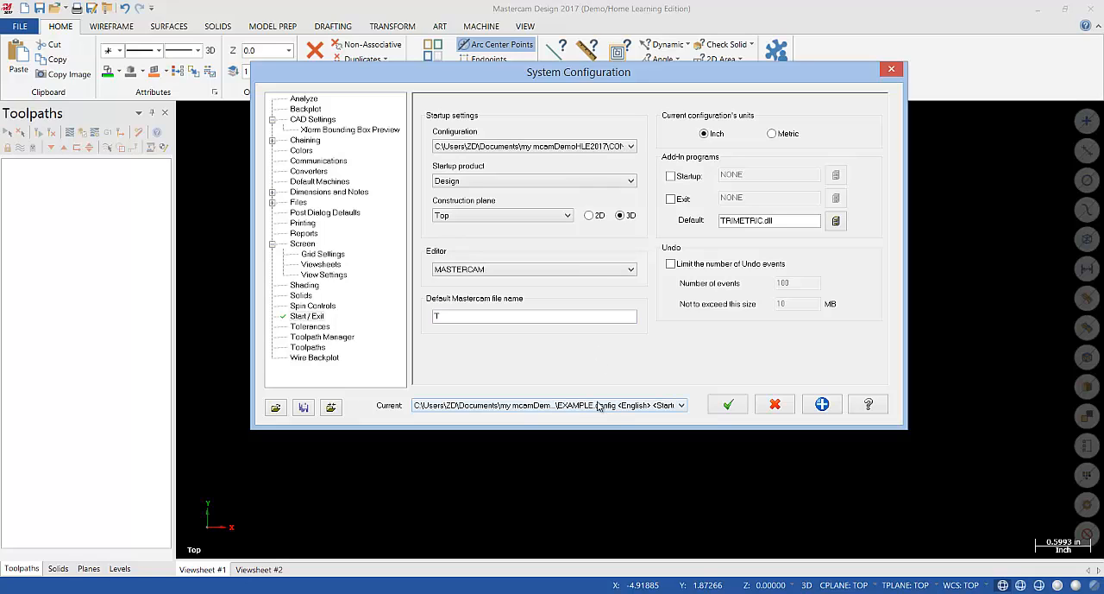
pyautogui.moveTo(575, 375)
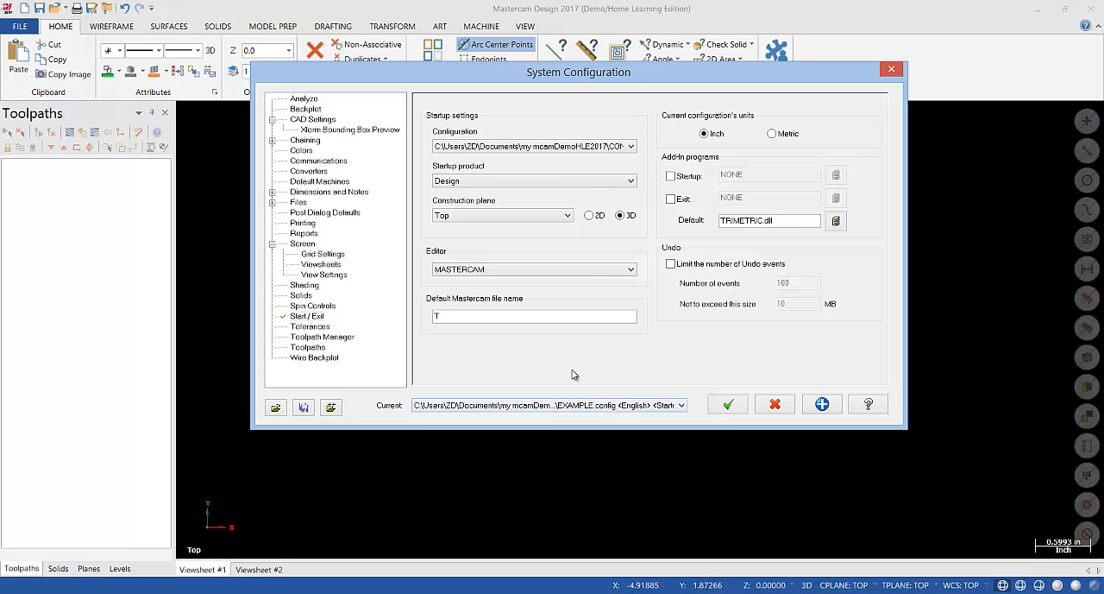
pyautogui.moveTo(821, 404)
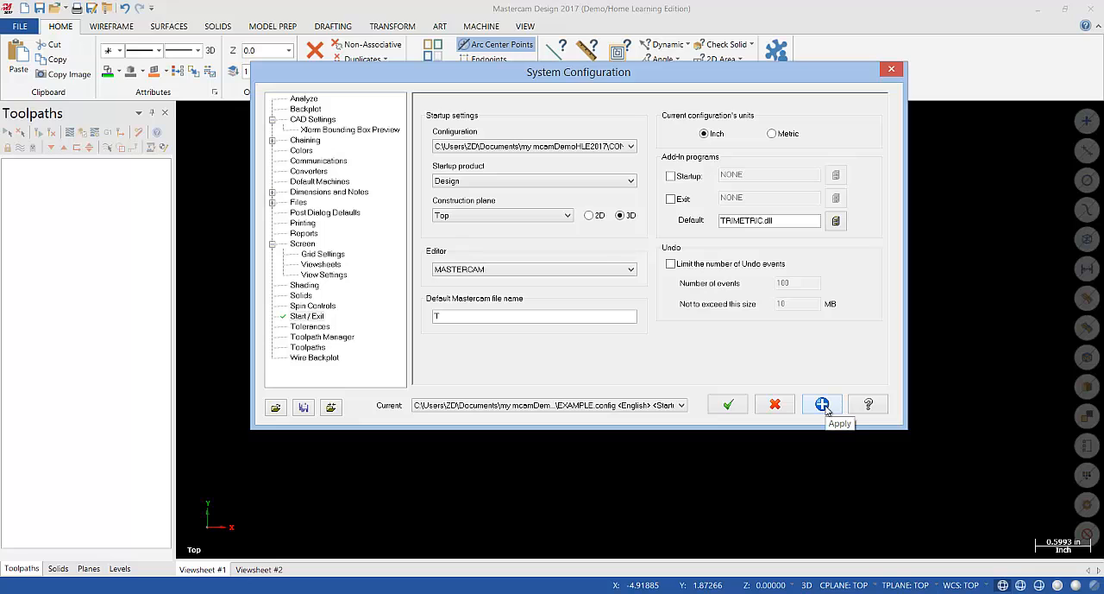
pyautogui.click(822, 404)
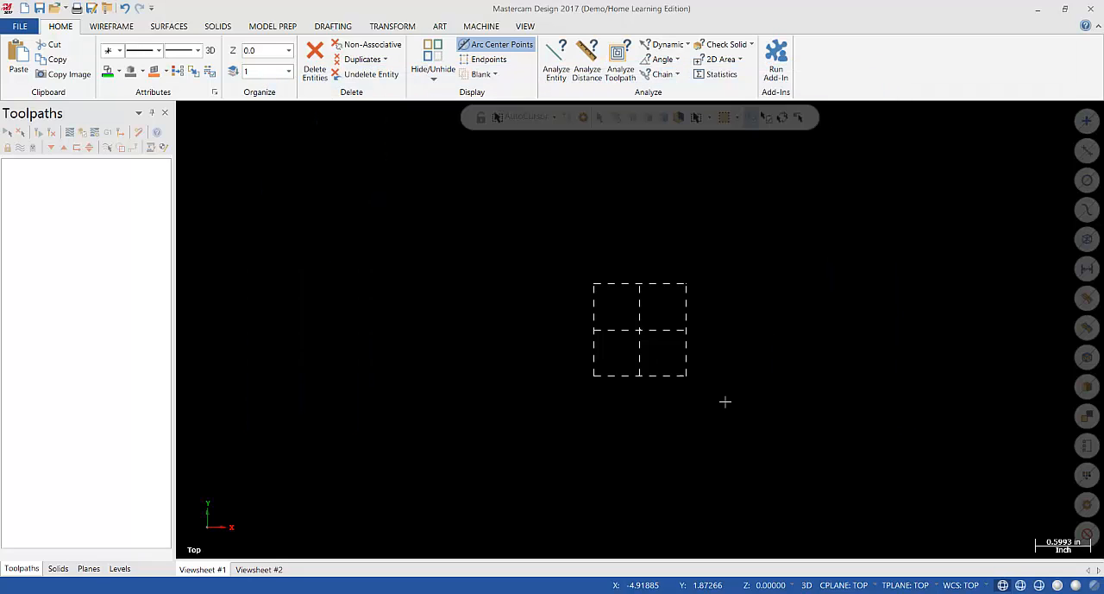
pyautogui.moveTo(725, 401)
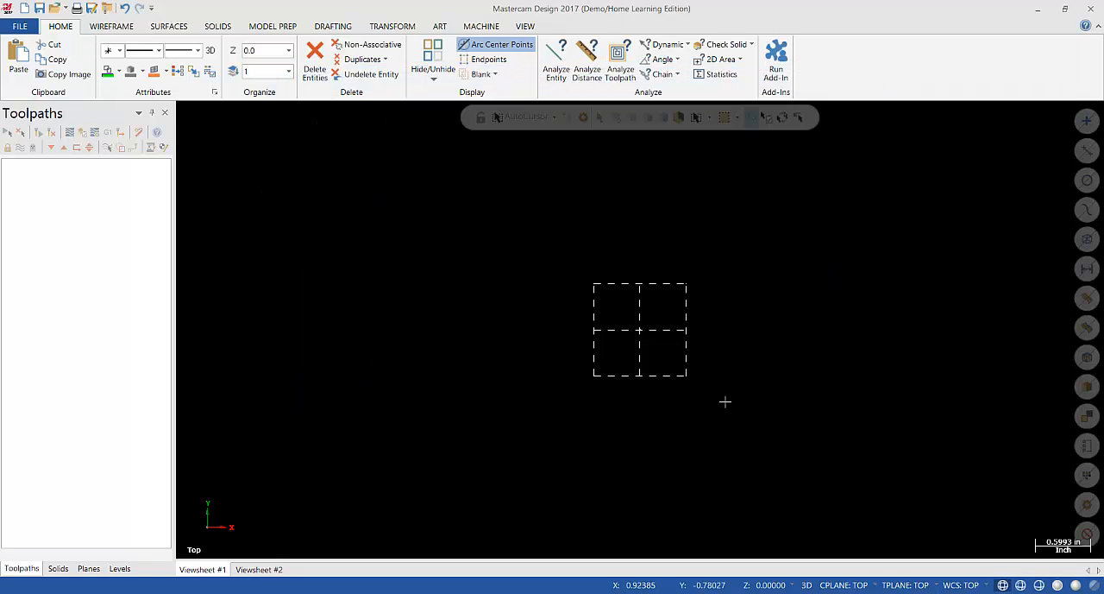
pyautogui.moveTo(524, 181)
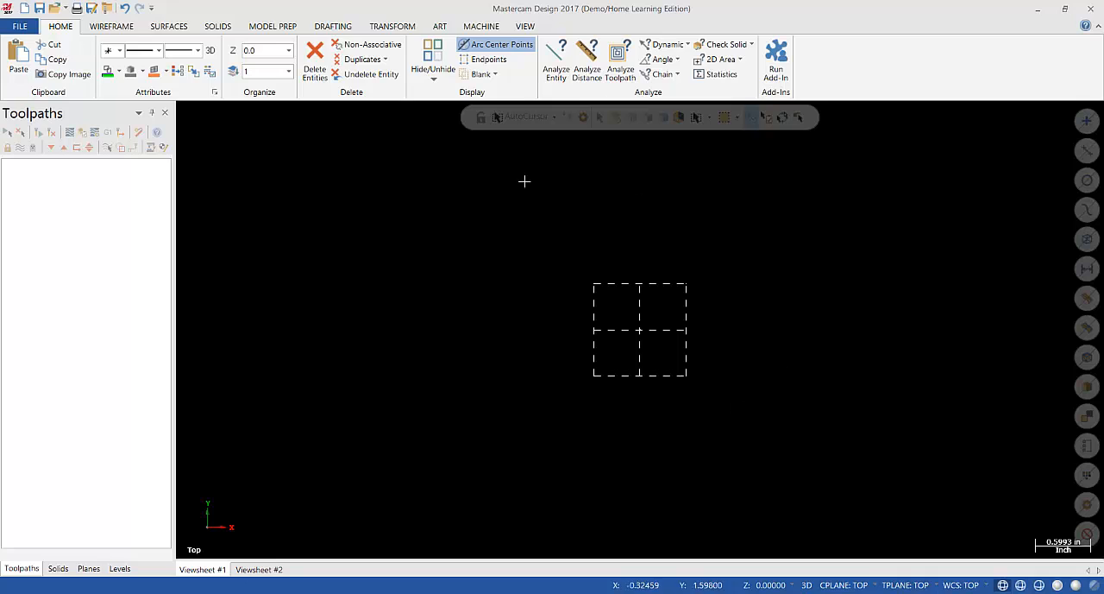
pyautogui.moveTo(900, 139)
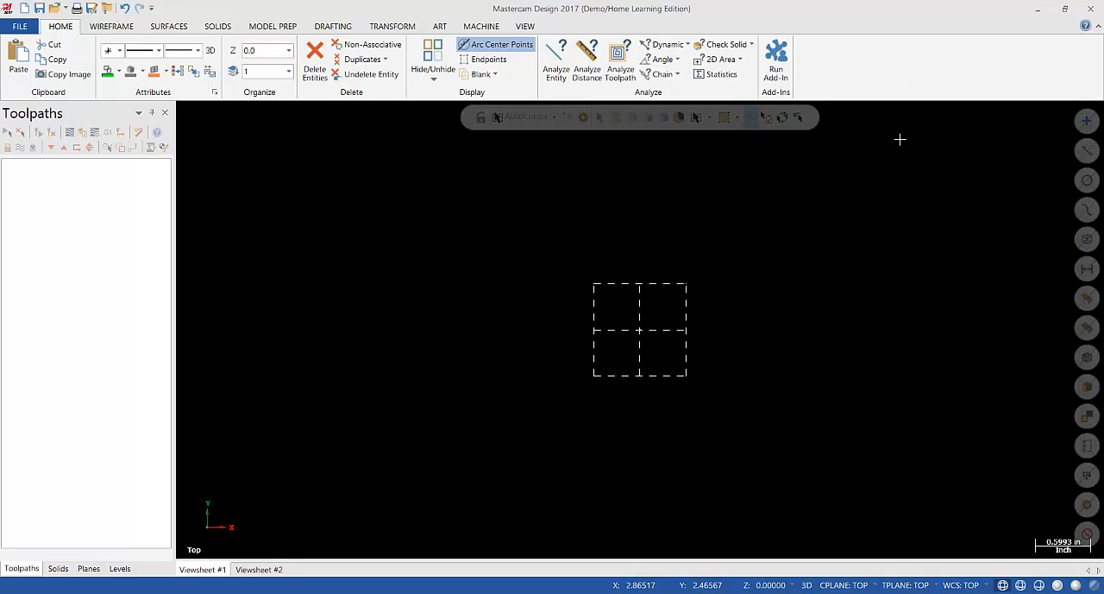
pyautogui.moveTo(901, 79)
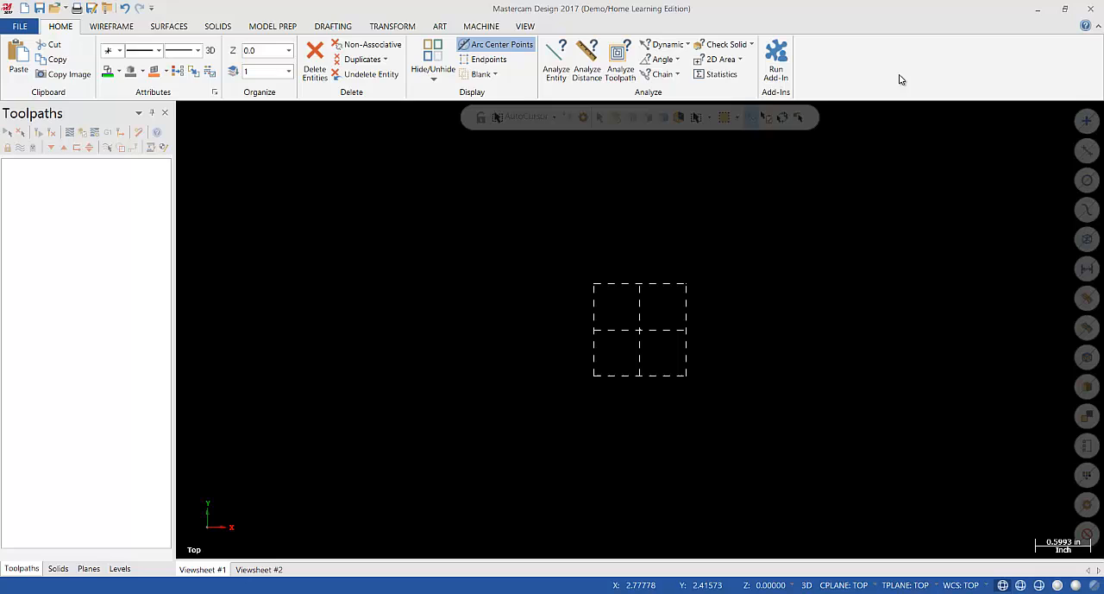
pyautogui.moveTo(638, 14)
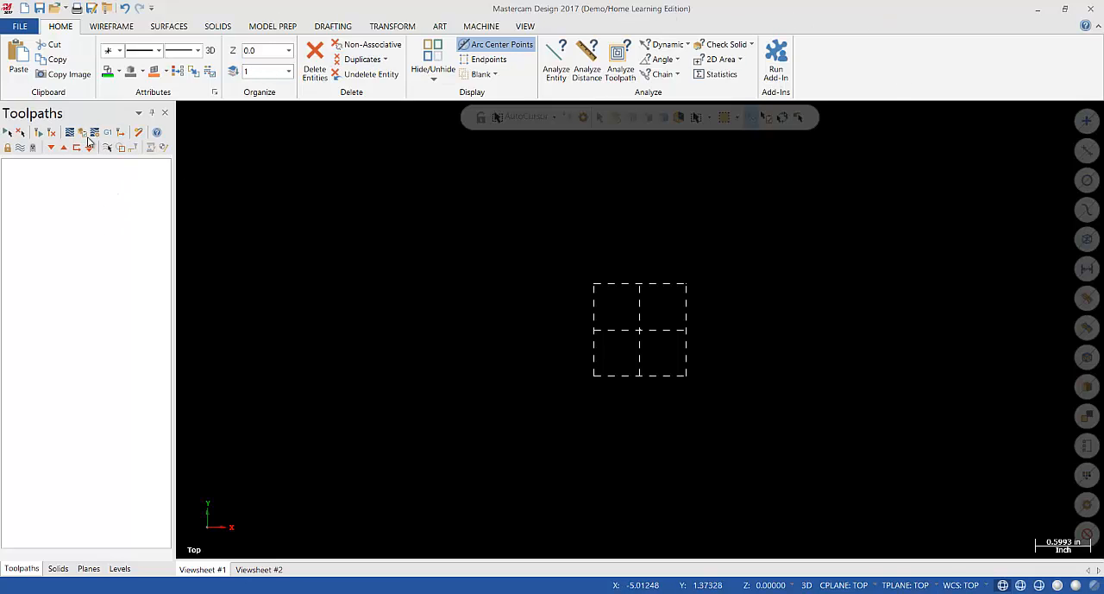
pyautogui.moveTo(556, 60)
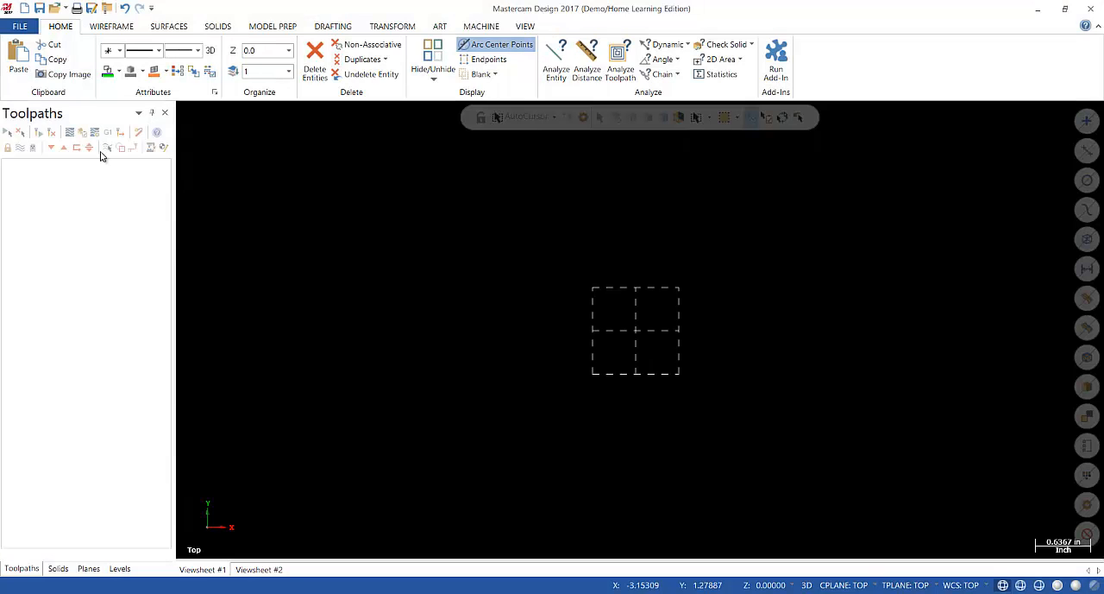
# Open File > Options, browse Customize Ribbon and Context Menu, then show the Options page.
pyautogui.click(19, 25)
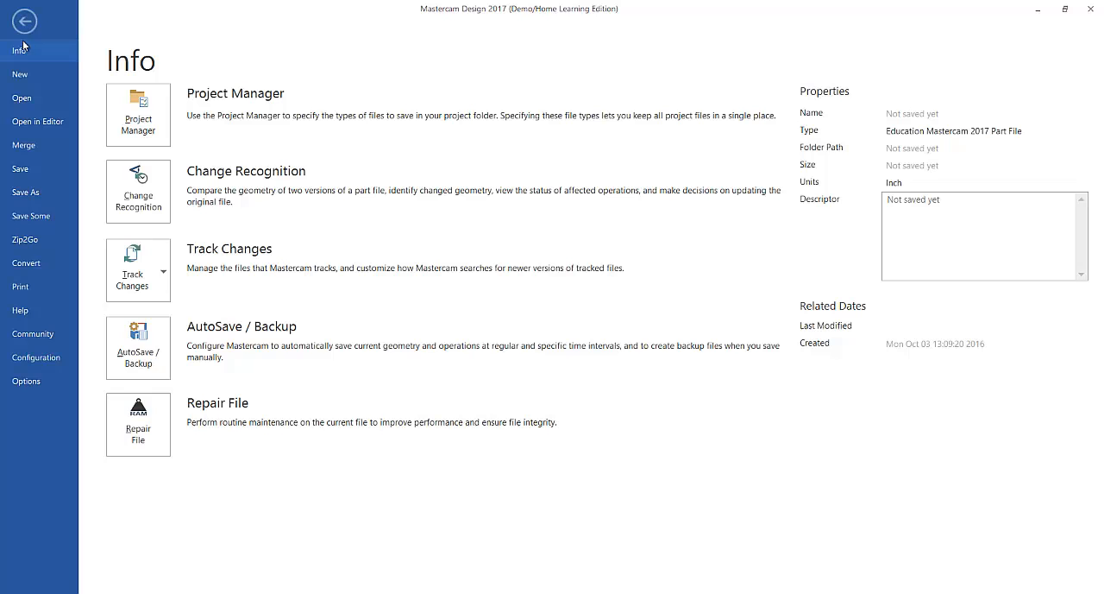
pyautogui.click(24, 21)
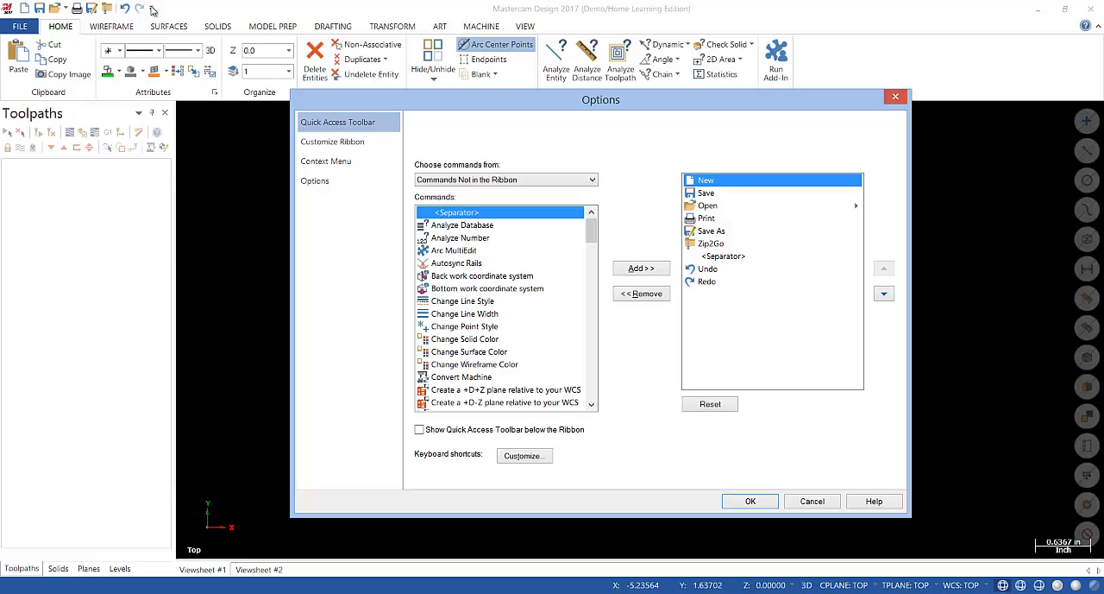
pyautogui.click(333, 141)
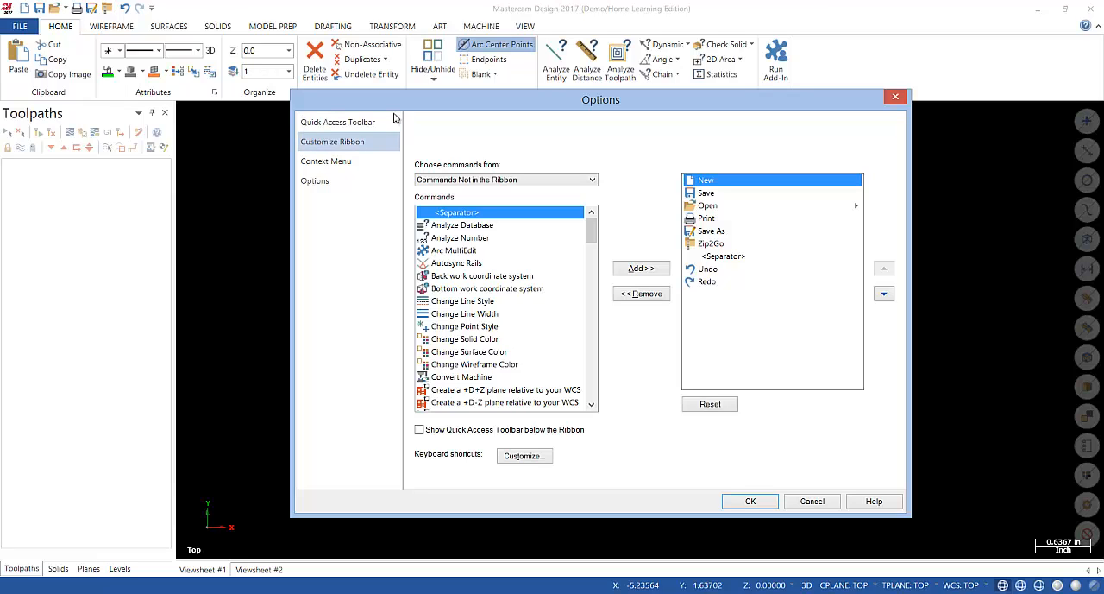
pyautogui.click(332, 141)
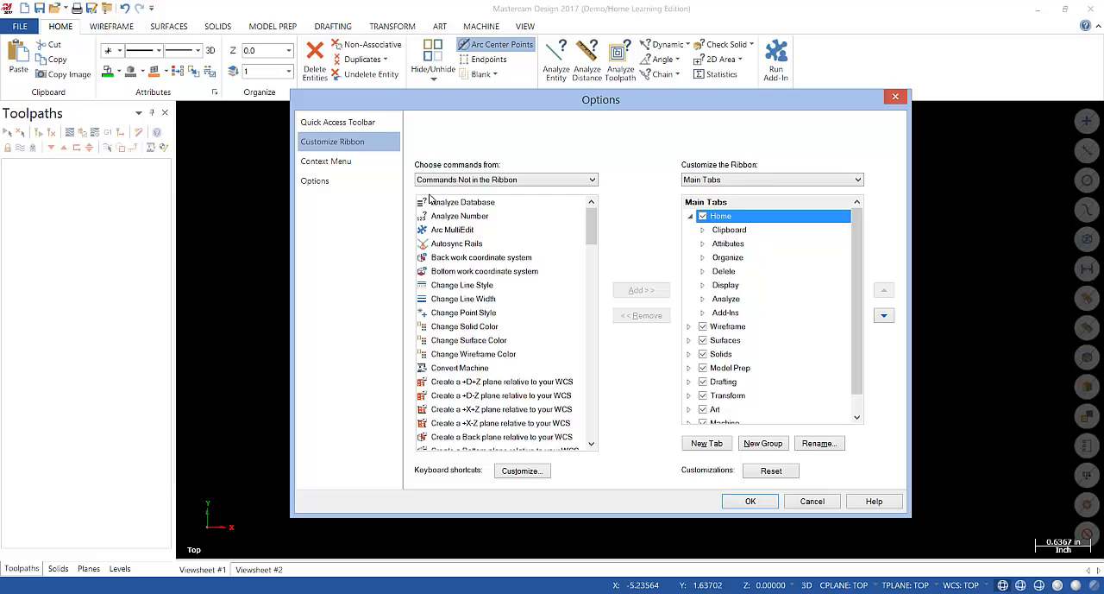
pyautogui.click(326, 160)
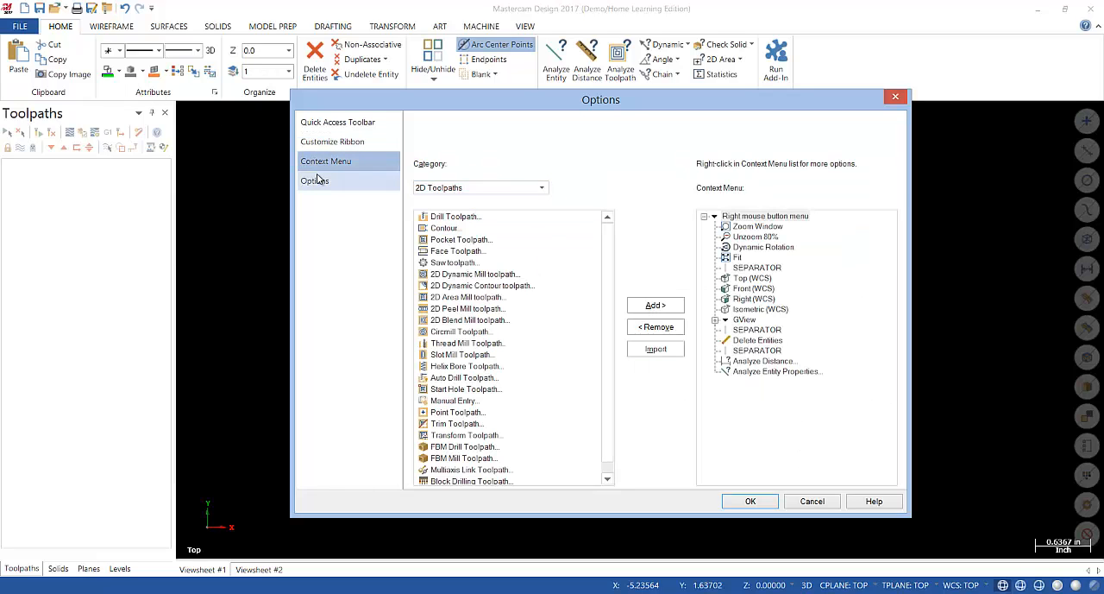
pyautogui.click(315, 180)
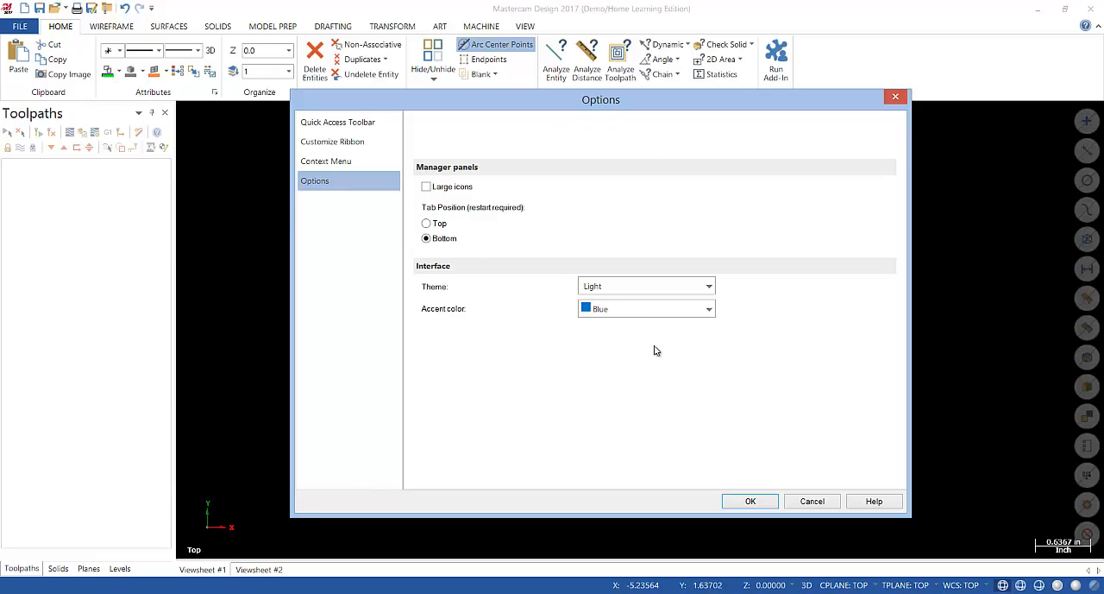
pyautogui.moveTo(600, 99); pyautogui.dragTo(555, 80)
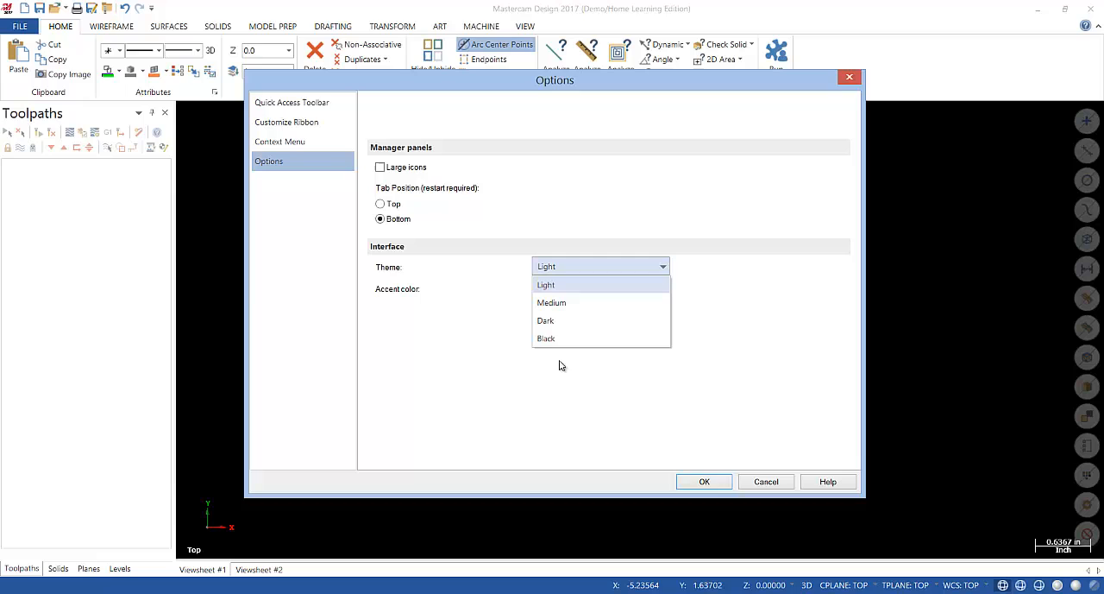
# Choose the Black theme and Red accent colour, then confirm with OK.
pyautogui.click(546, 337)
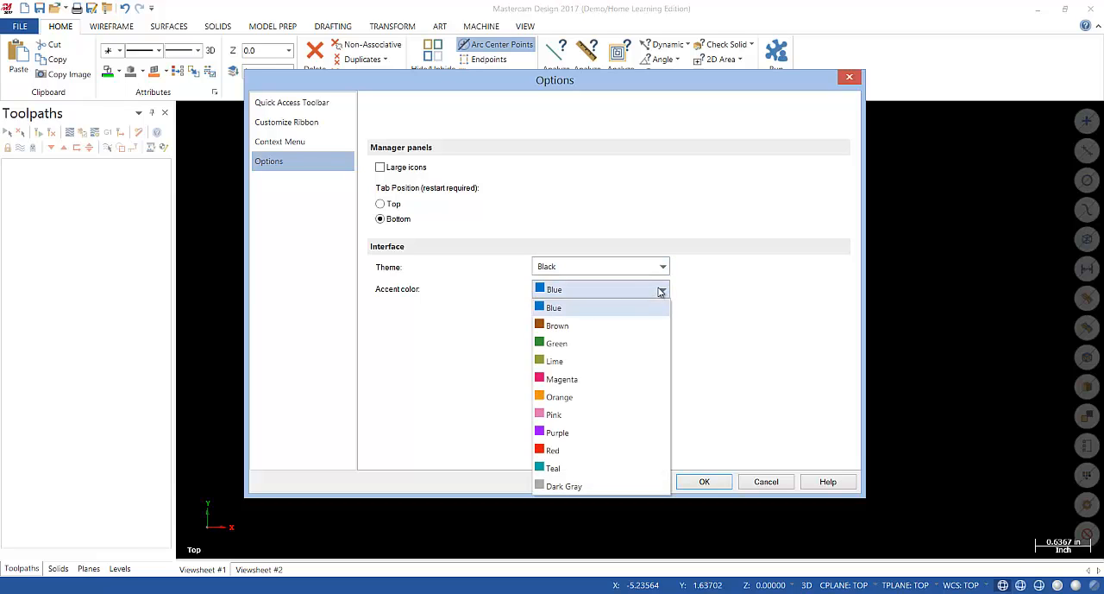
pyautogui.click(553, 449)
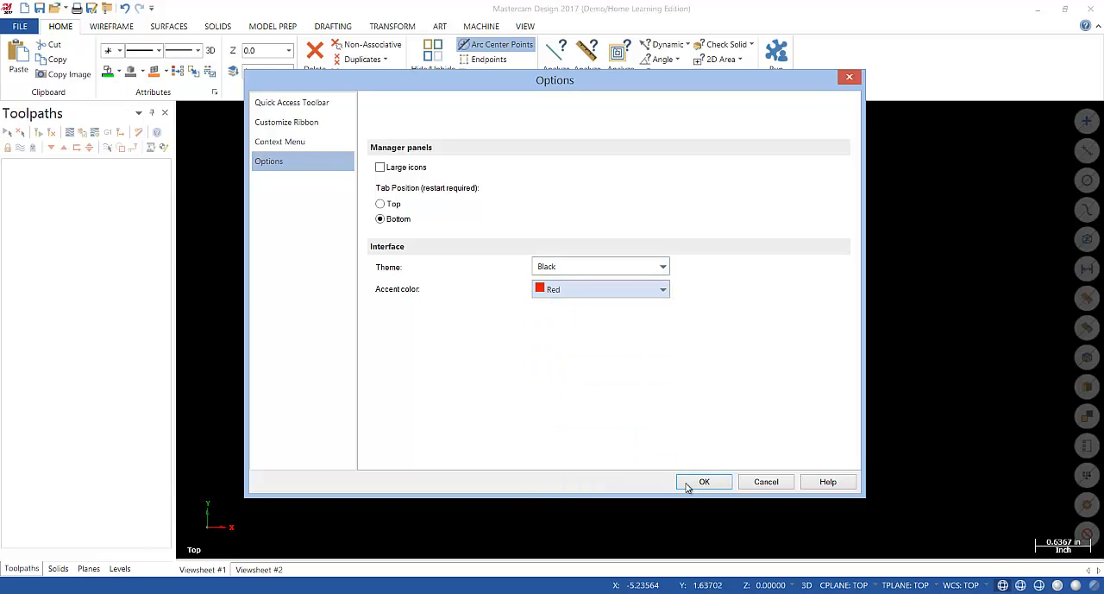
pyautogui.click(704, 481)
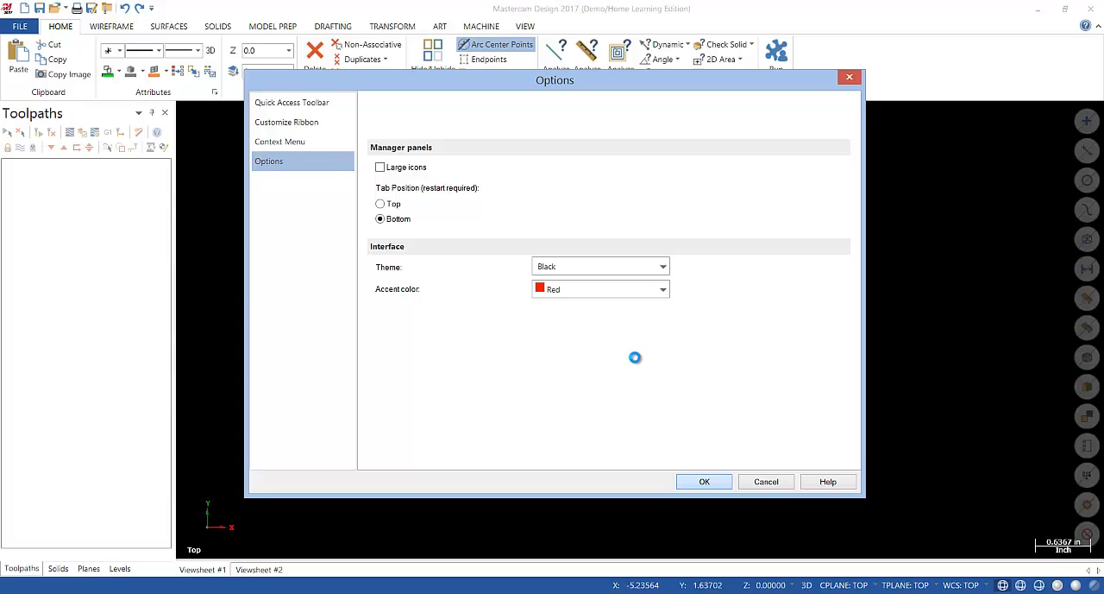
pyautogui.click(704, 480)
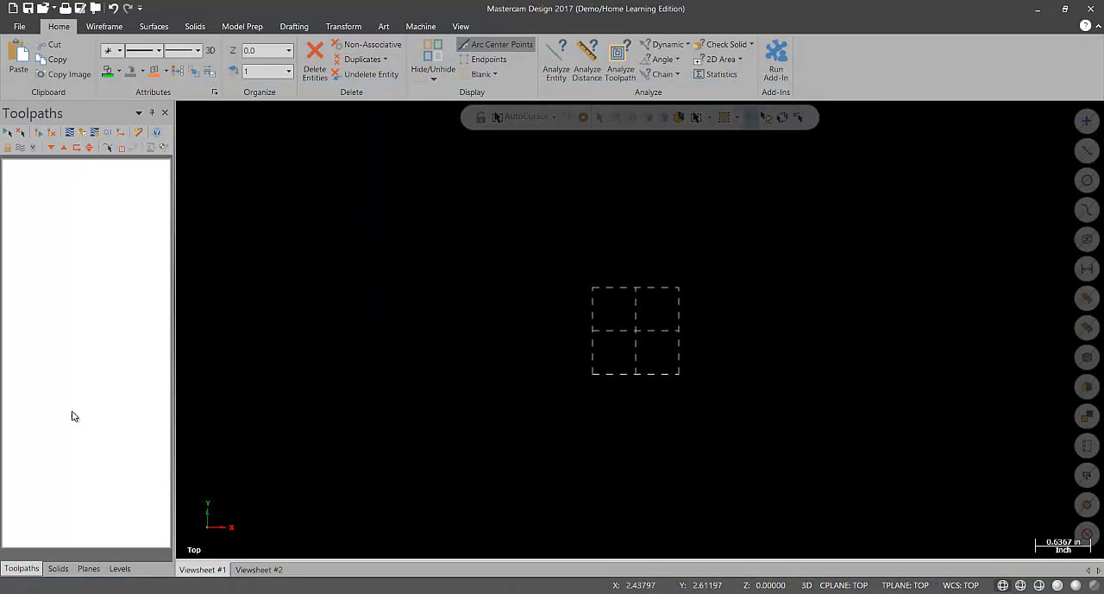
pyautogui.moveTo(570, 345)
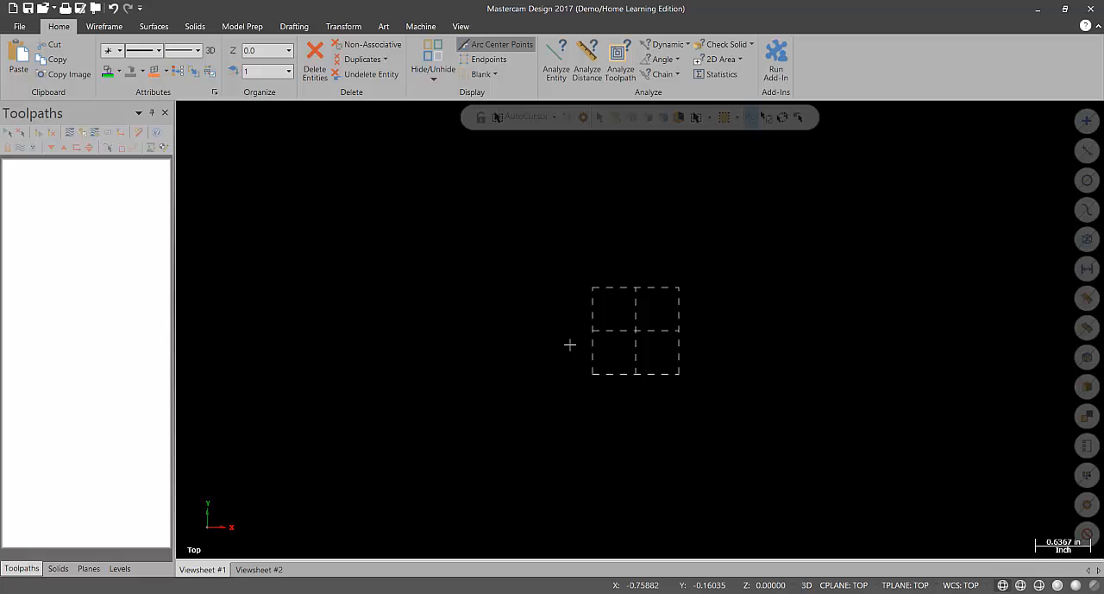
pyautogui.moveTo(102, 440)
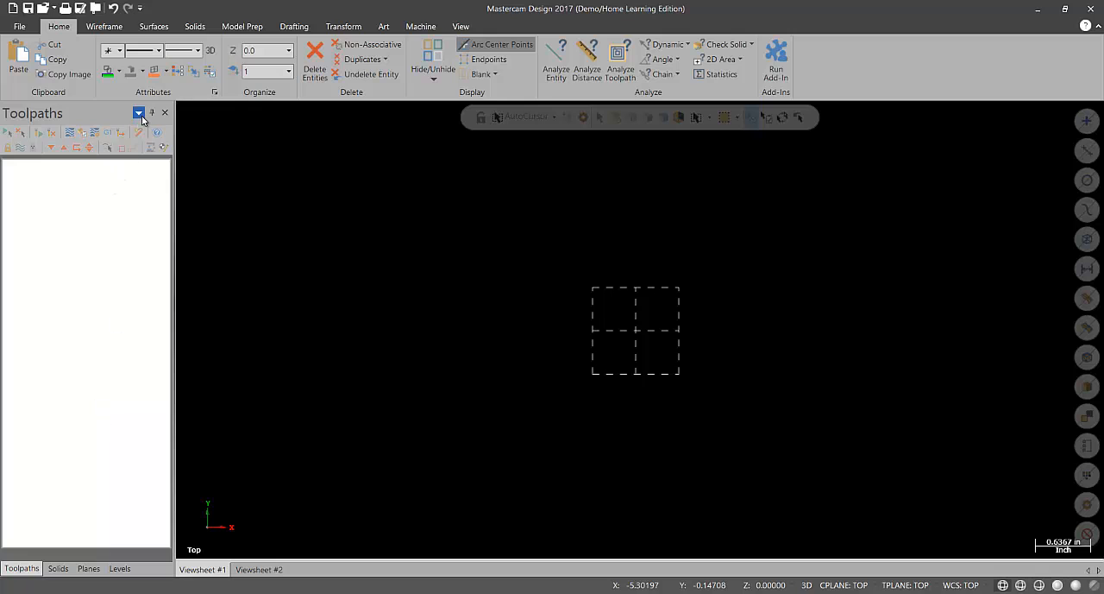
# Give the Toolpaths panel a dark gray background and confirm its font settings.
pyautogui.click(139, 113)
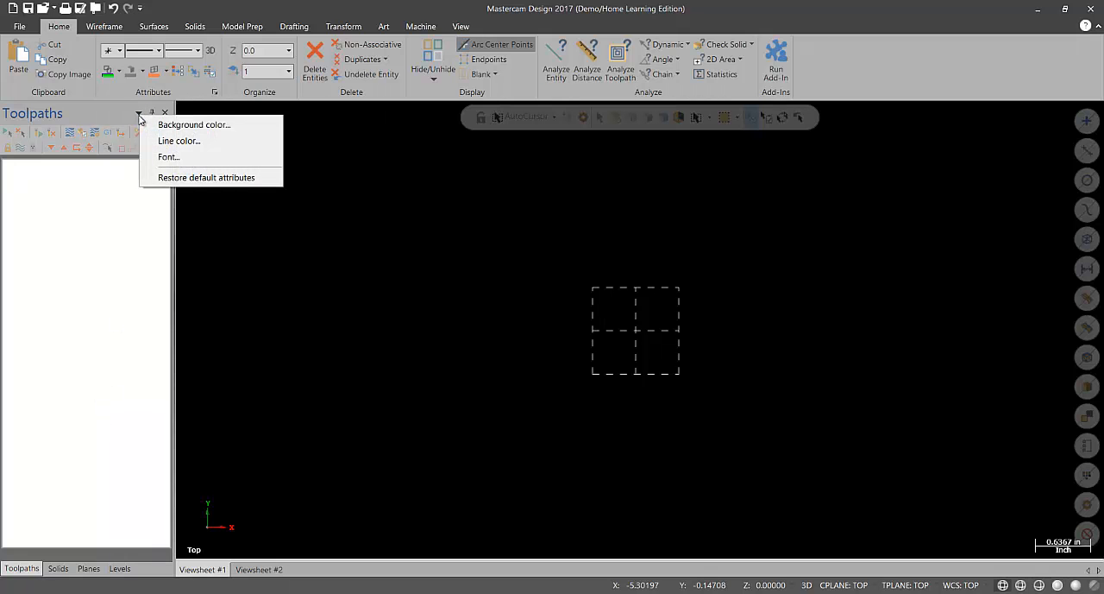
pyautogui.click(193, 125)
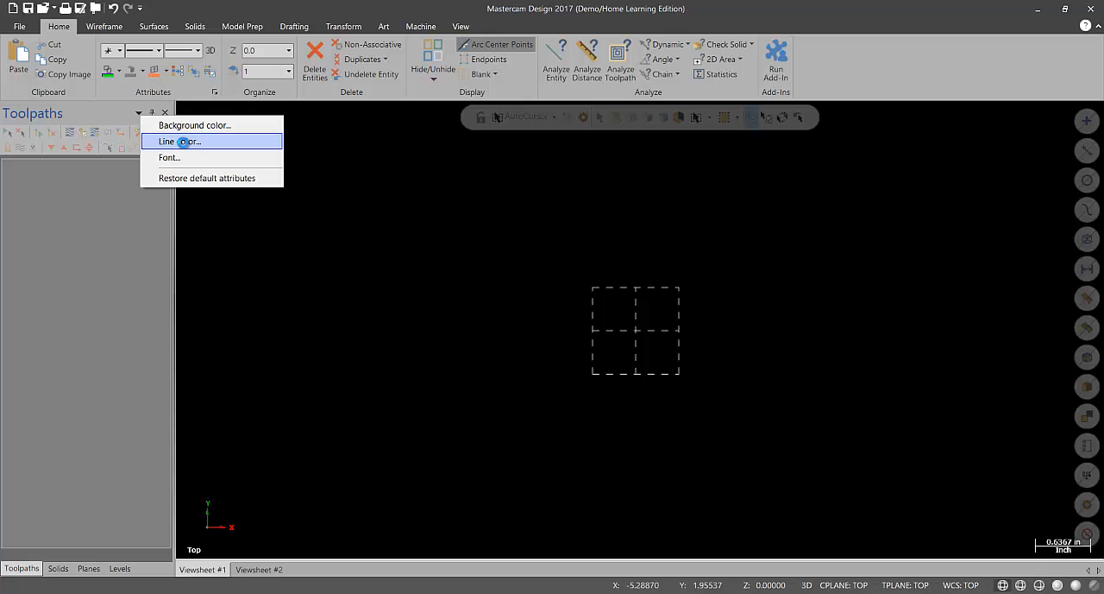
pyautogui.click(178, 140)
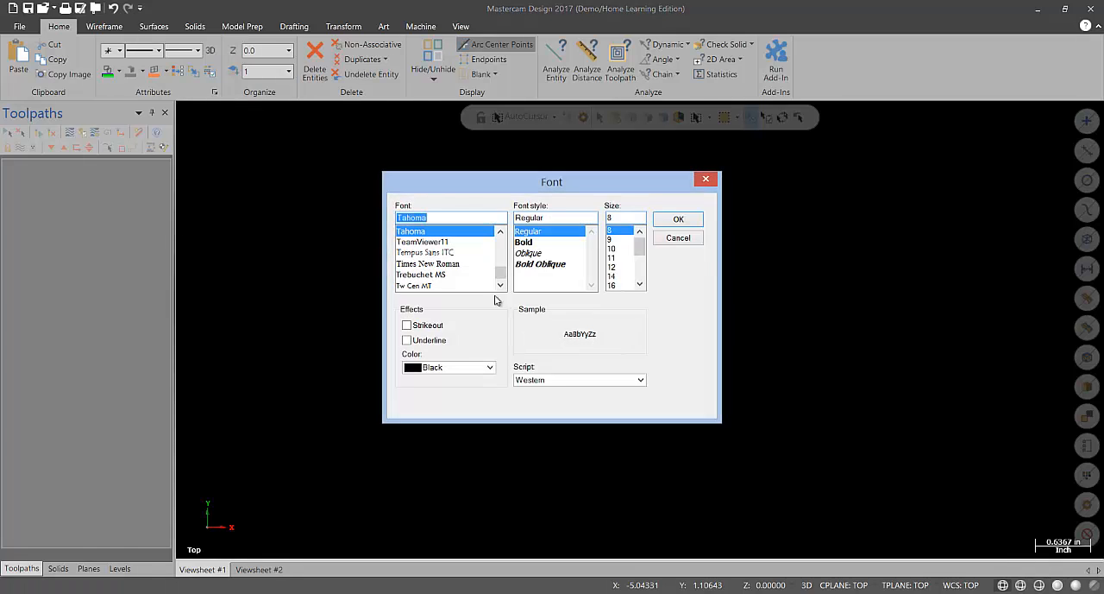
pyautogui.click(490, 367)
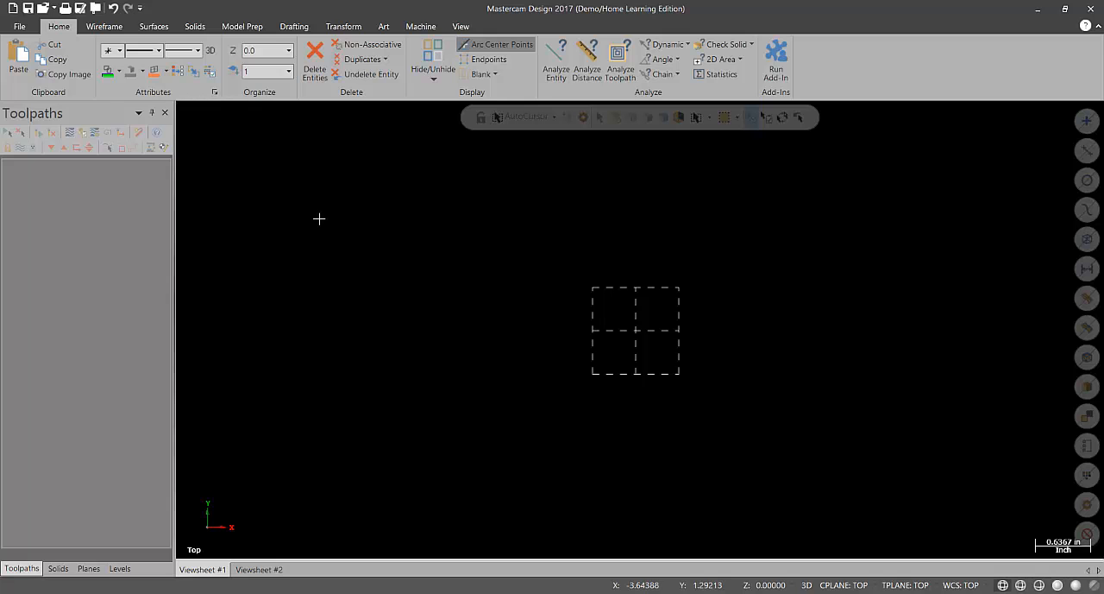
# Add a default Mill machine from the Machine tab, then return to Home.
pyautogui.click(420, 25)
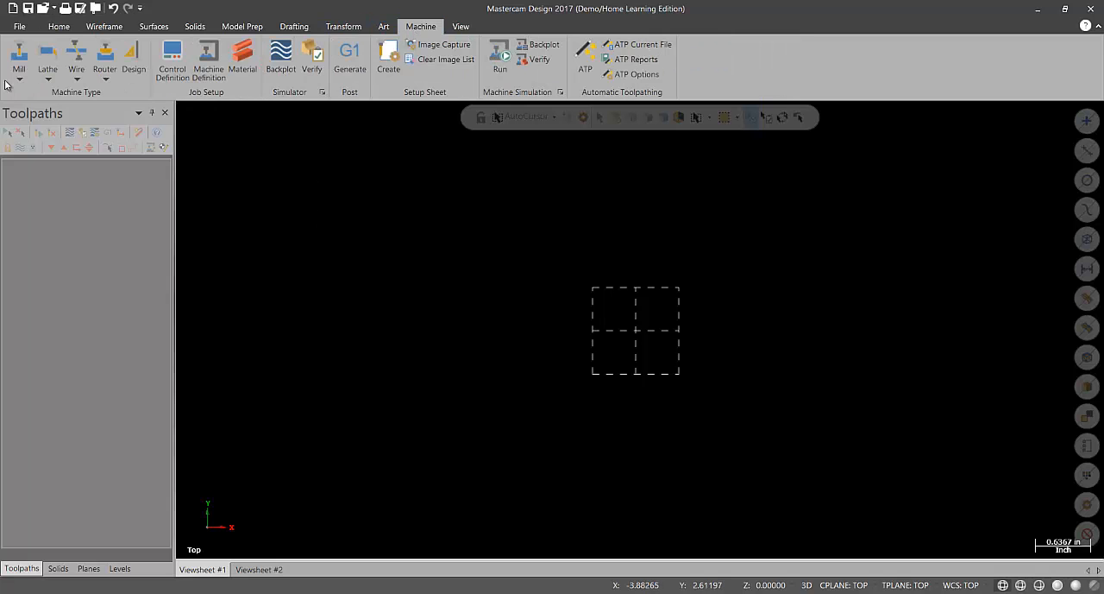
pyautogui.click(18, 59)
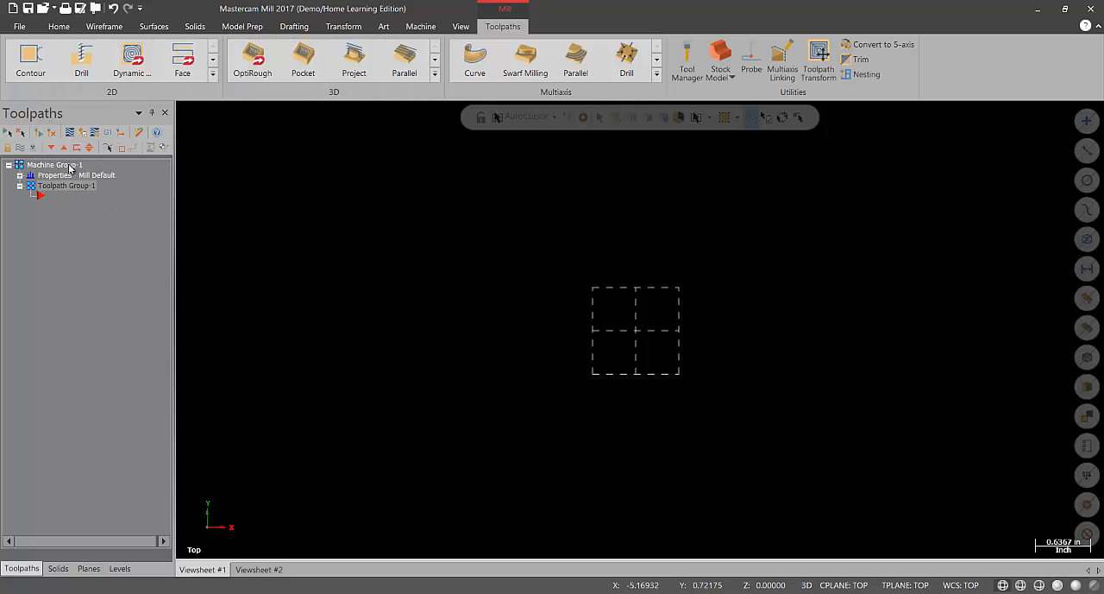
pyautogui.moveTo(358, 227)
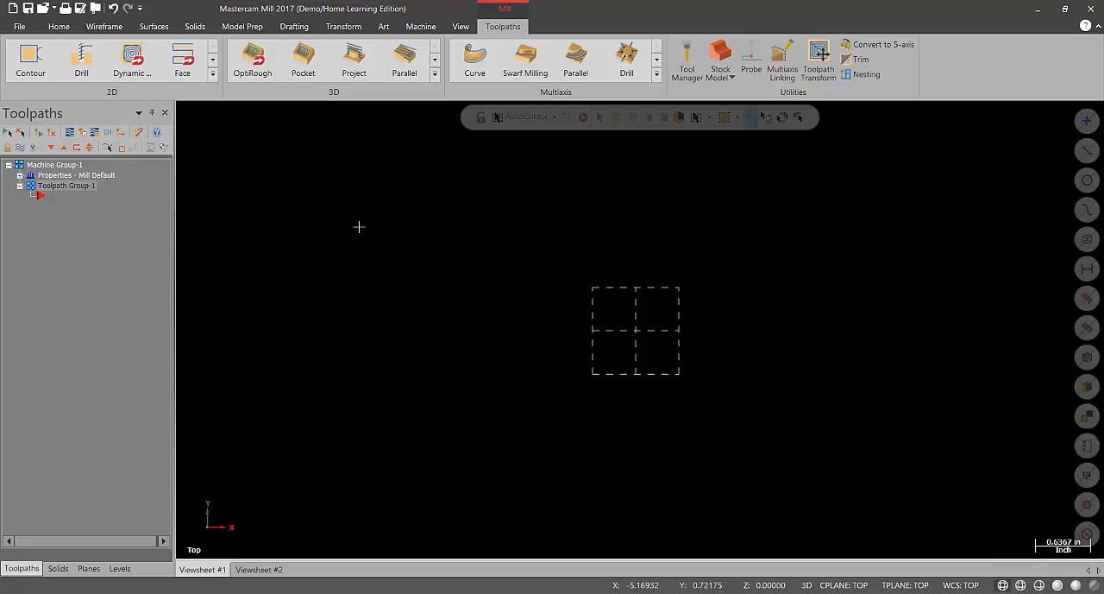
pyautogui.moveTo(426, 241)
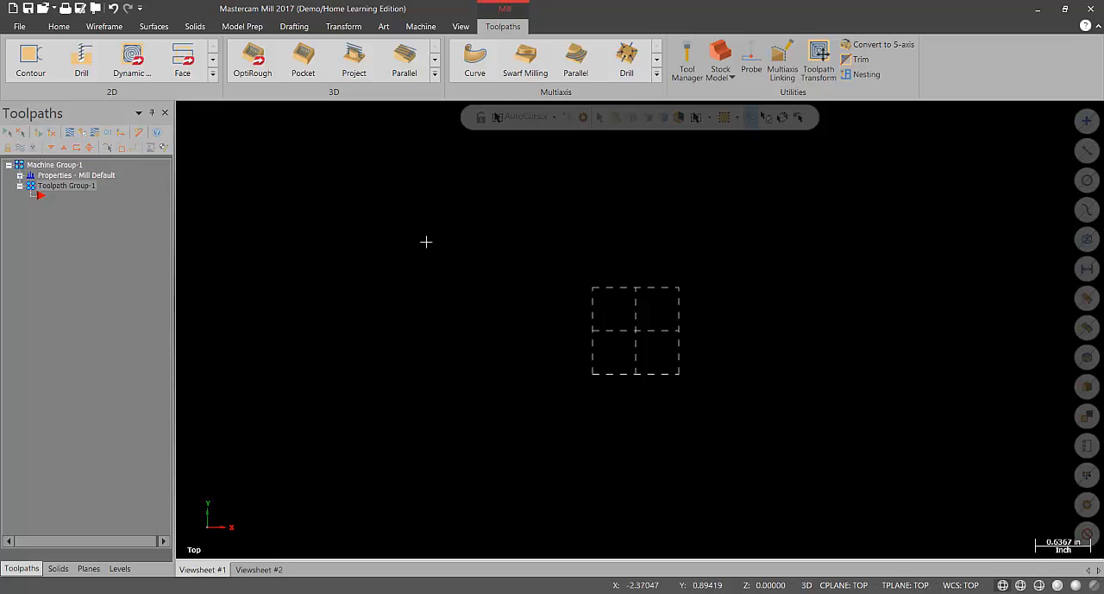
pyautogui.click(59, 26)
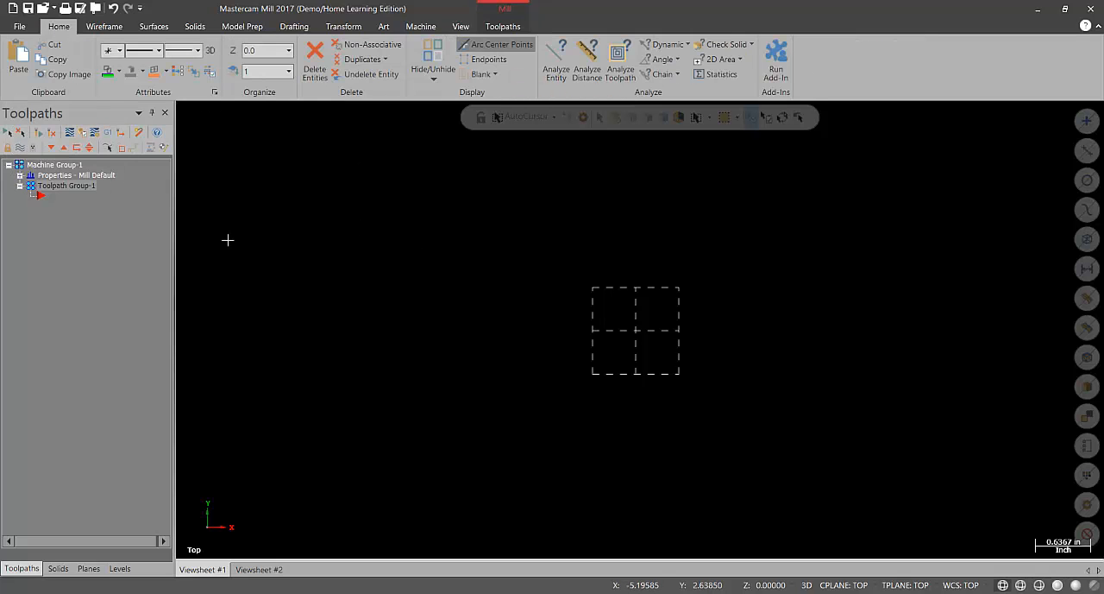
pyautogui.moveTo(594, 325)
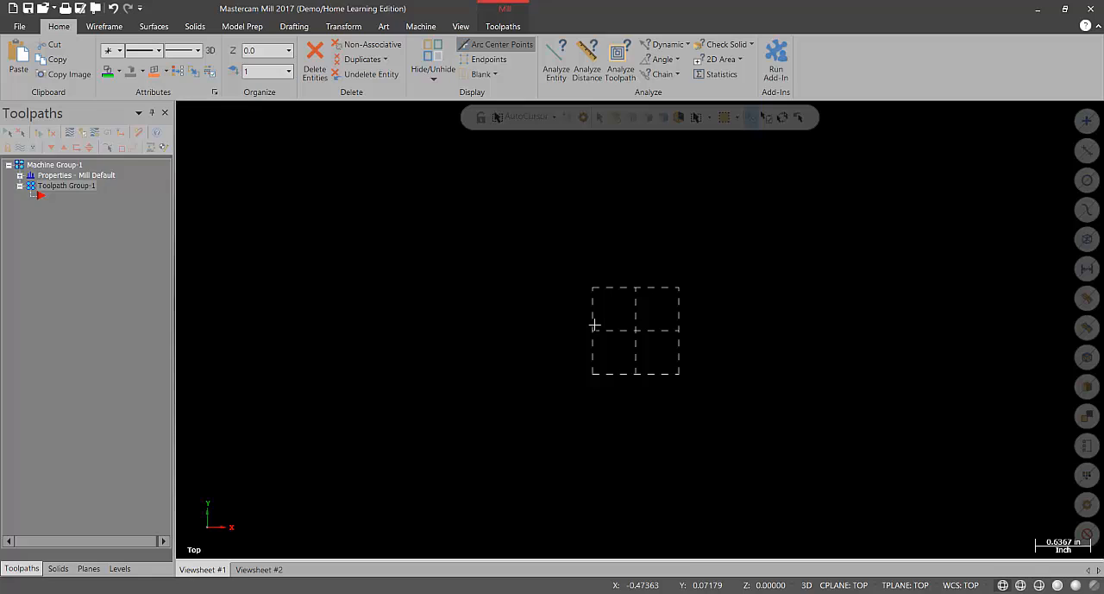
pyautogui.moveTo(587, 299)
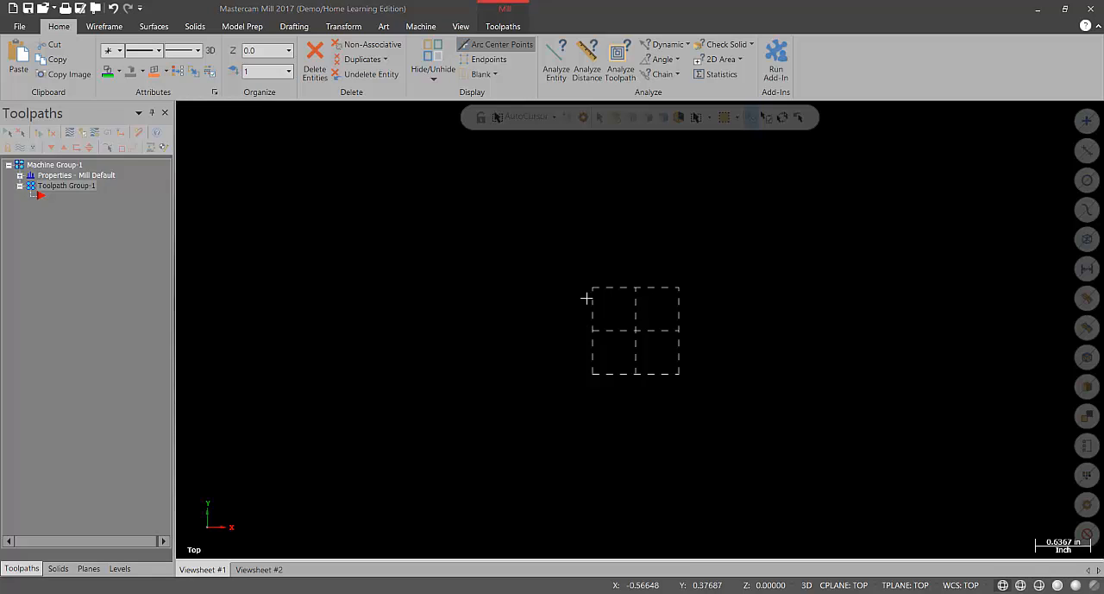